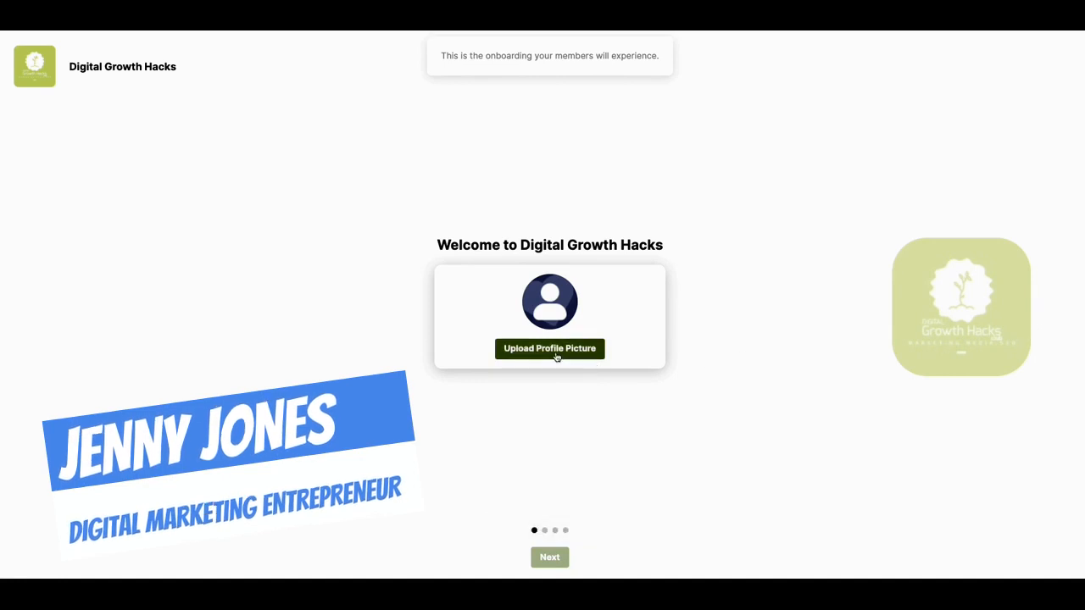
Upload a chosen photo as the member profile picture
{"action": "left_click", "coordinate": [549, 349]}
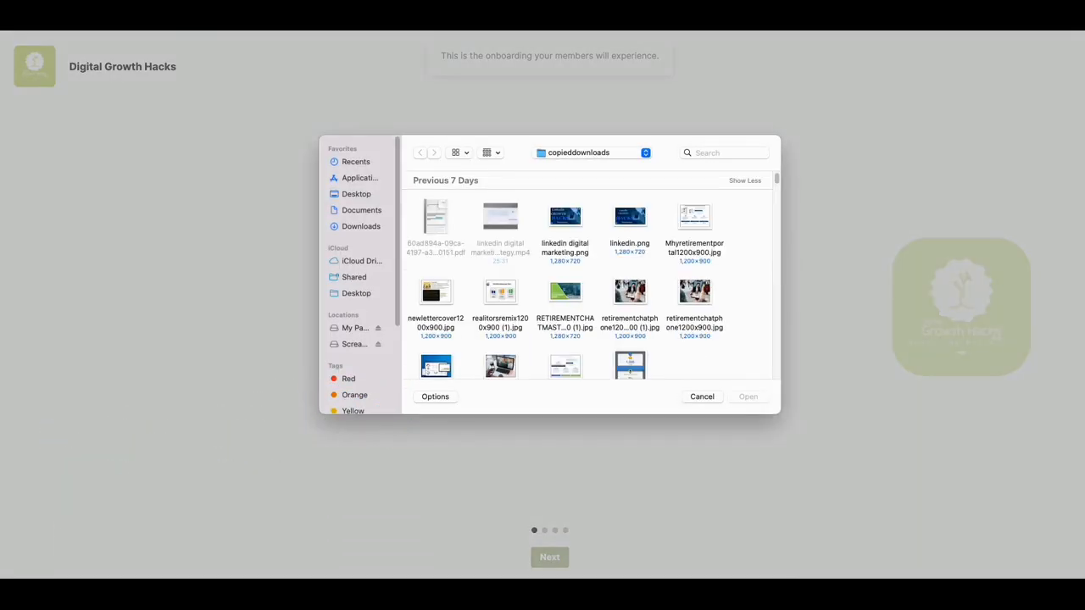
{"action": "left_click", "coordinate": [747, 396]}
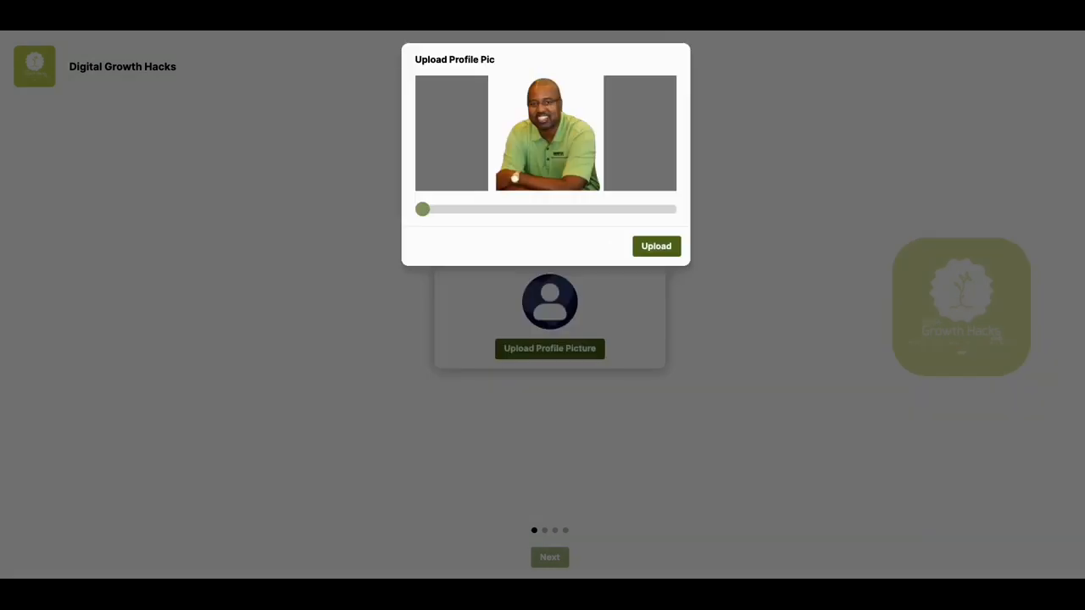
{"action": "mouse_move", "coordinate": [1019, 266]}
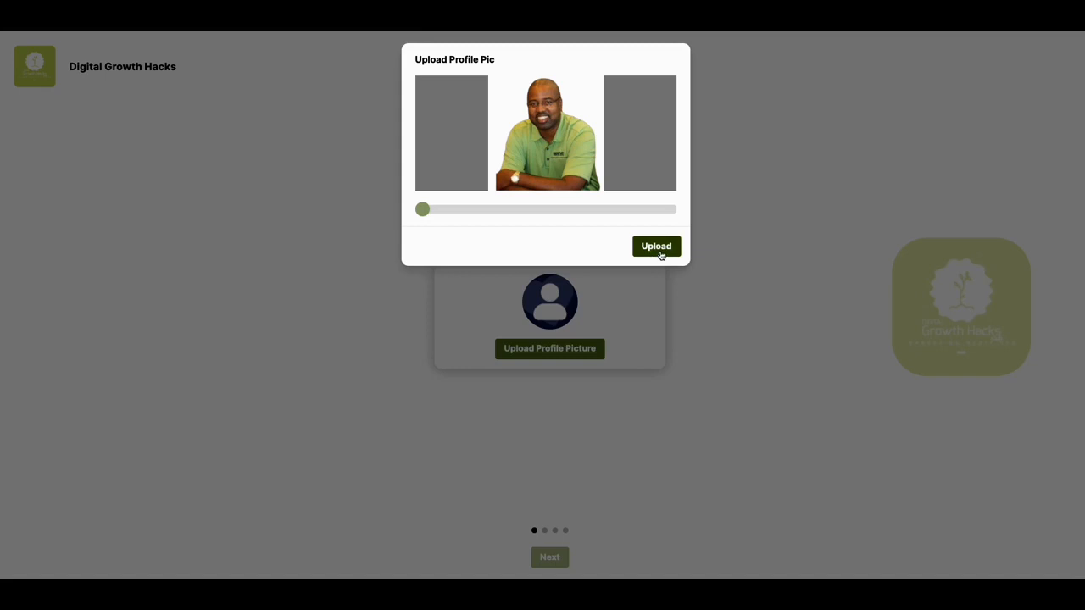
{"action": "left_click", "coordinate": [655, 246]}
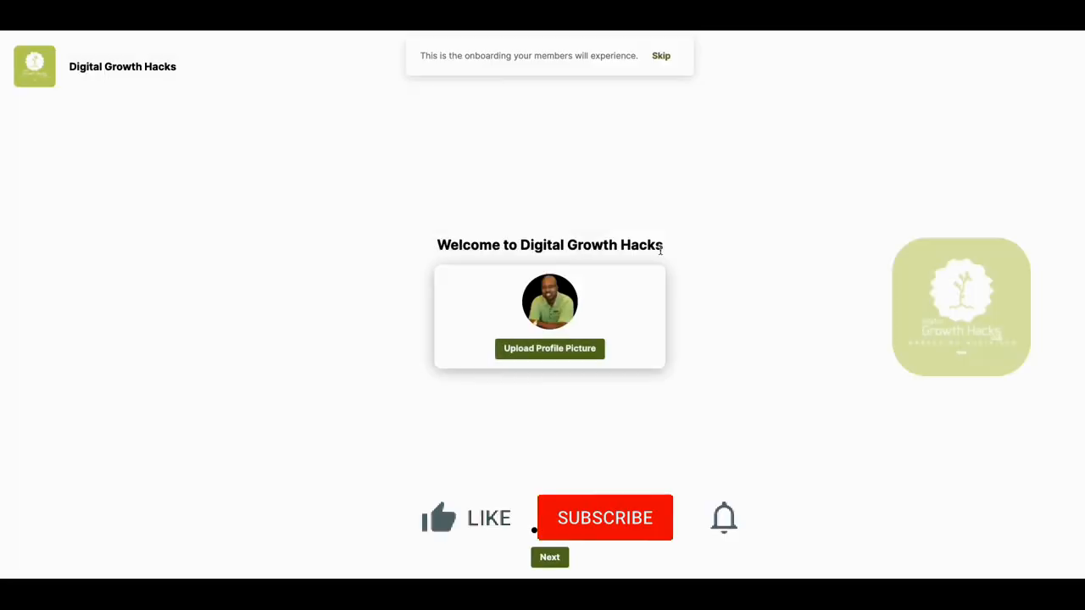
Advance through the remaining onboarding steps to the 'You made it!' page
{"action": "left_click", "coordinate": [438, 517]}
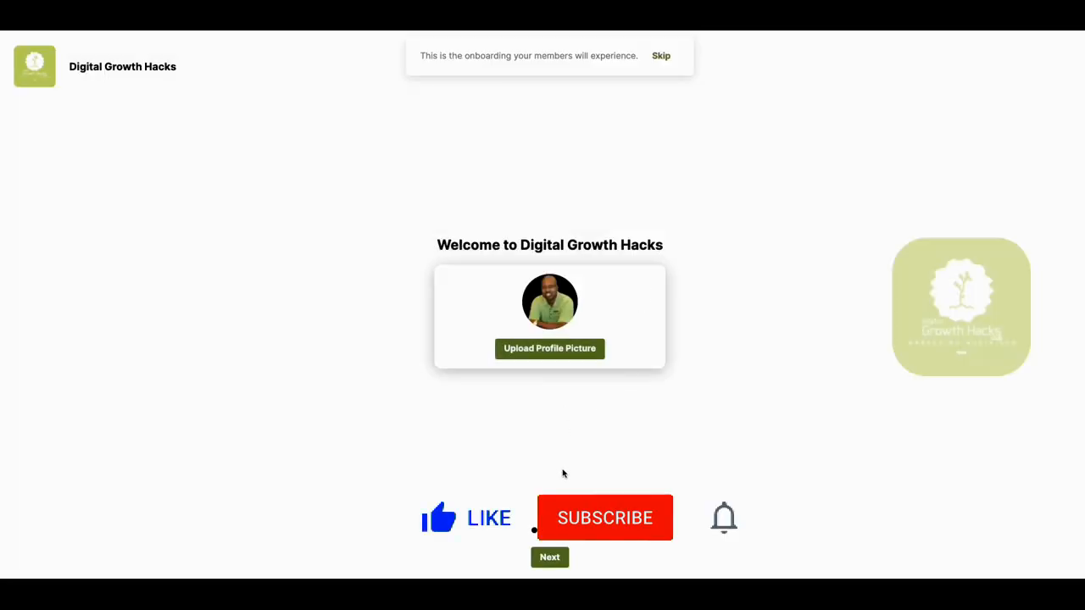
{"action": "left_click", "coordinate": [549, 557]}
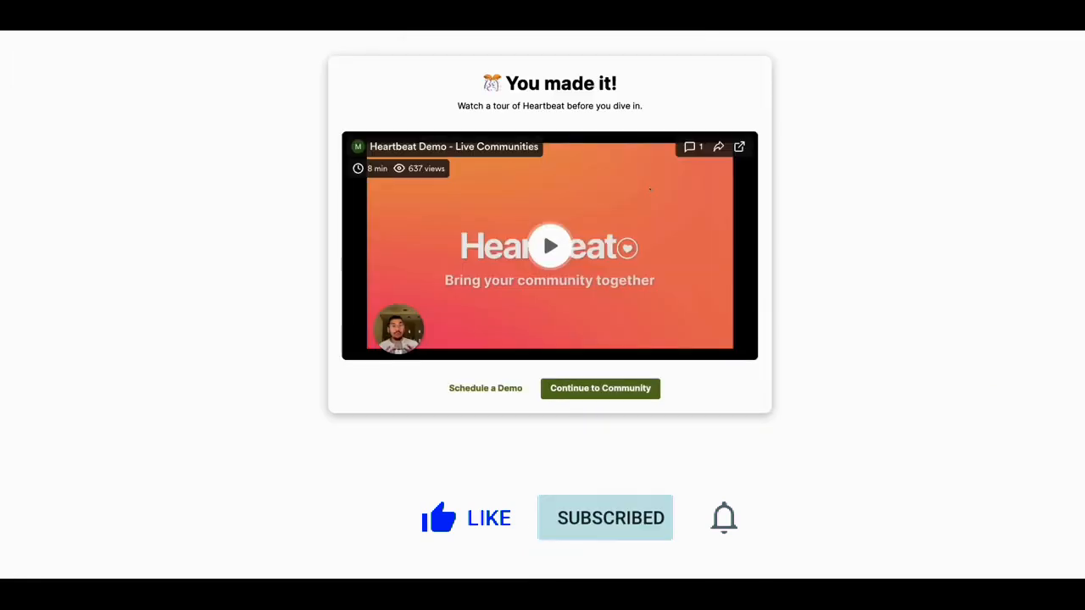
{"action": "left_click", "coordinate": [724, 518]}
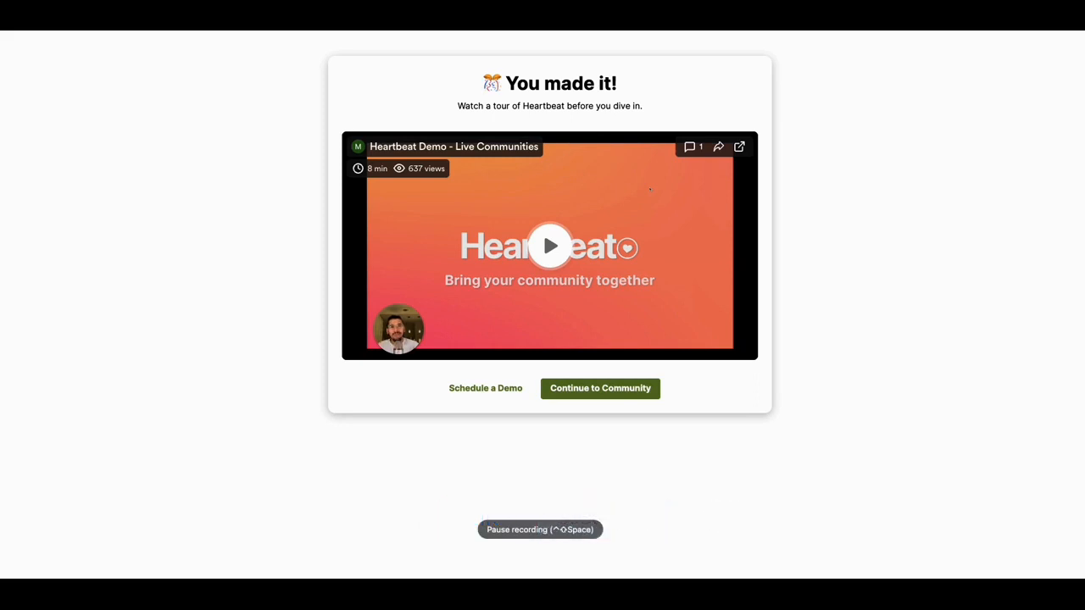
{"action": "left_click", "coordinate": [599, 388]}
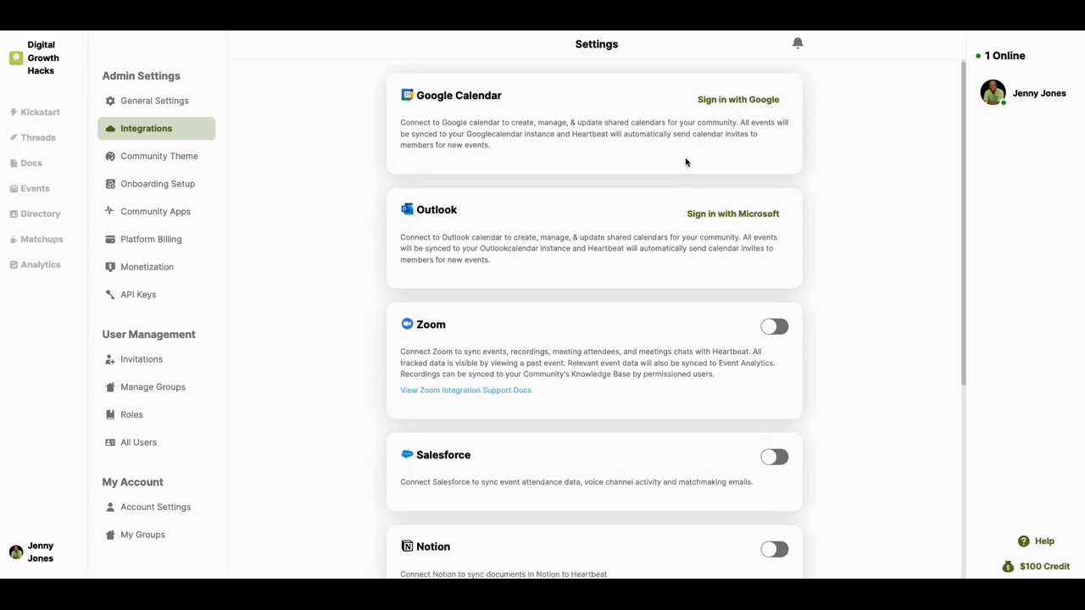
{"action": "scroll", "scroll_direction": "down", "scroll_amount": 3}
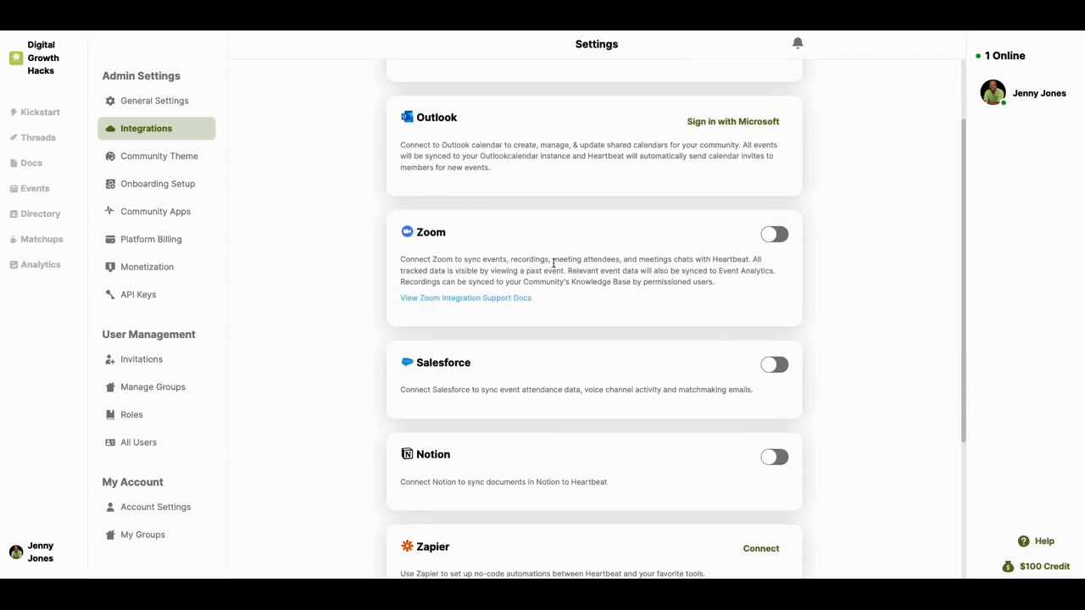
{"action": "scroll", "scroll_direction": "down", "scroll_amount": 3}
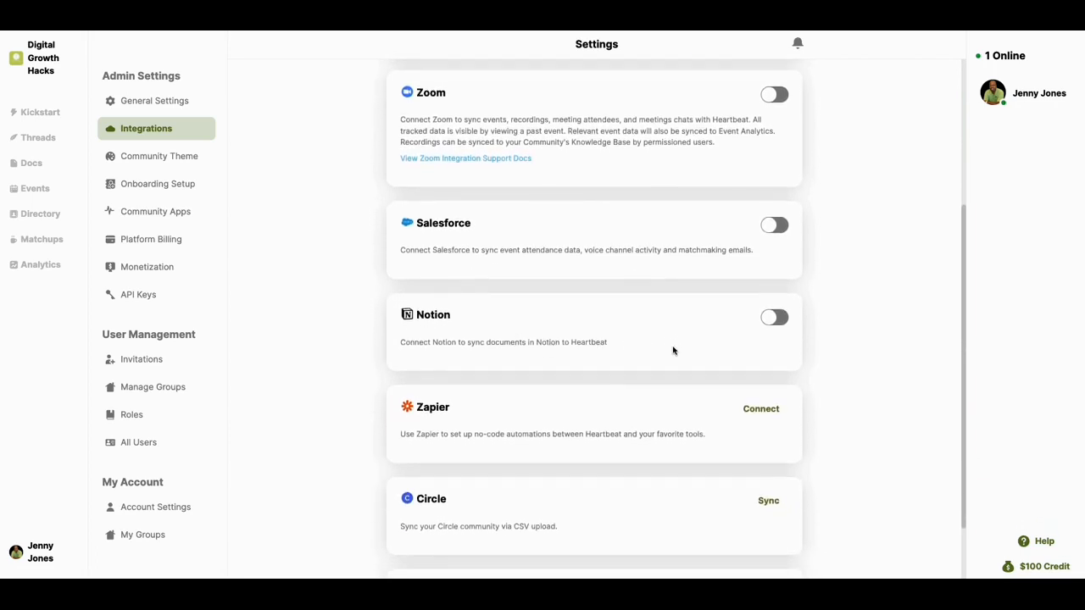
{"action": "scroll", "scroll_direction": "down", "scroll_amount": 3}
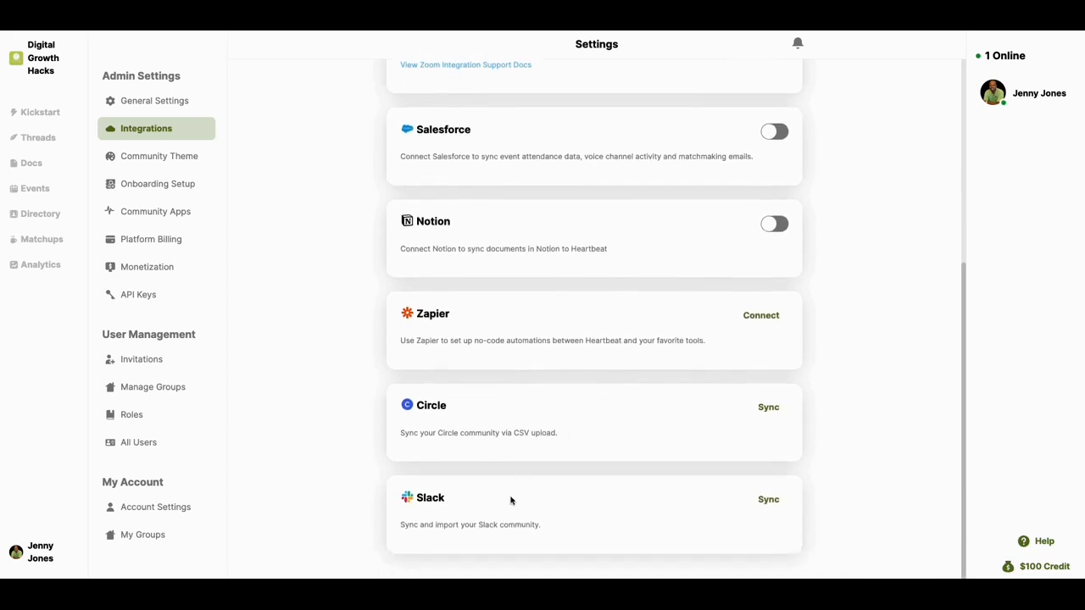
{"action": "scroll", "scroll_direction": "up", "scroll_amount": 3}
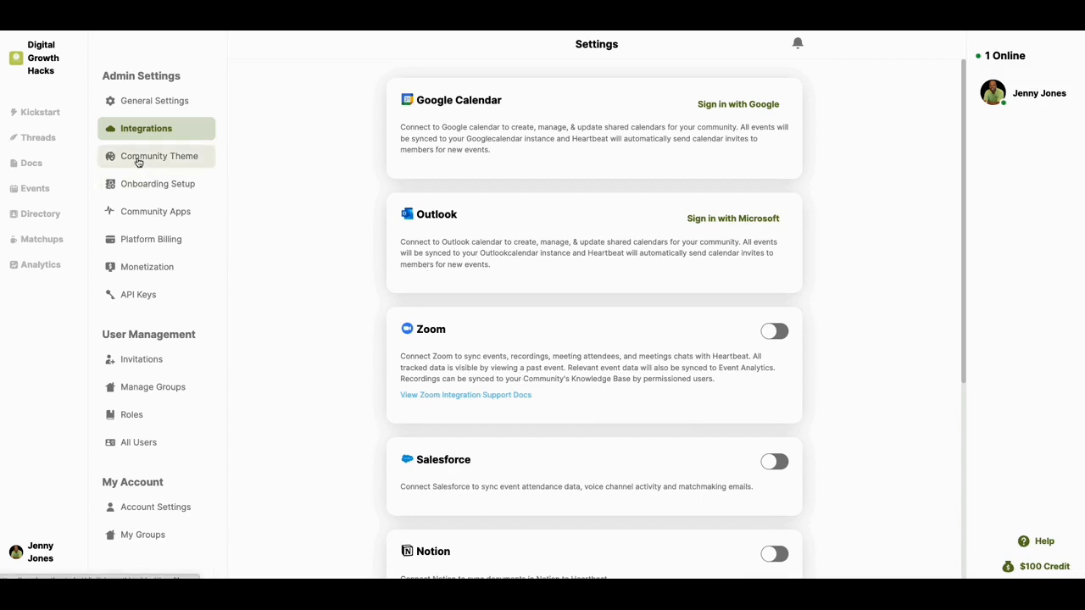
View Community Theme, then scroll through Onboarding Setup's intro questions and intros channel
{"action": "left_click", "coordinate": [159, 156]}
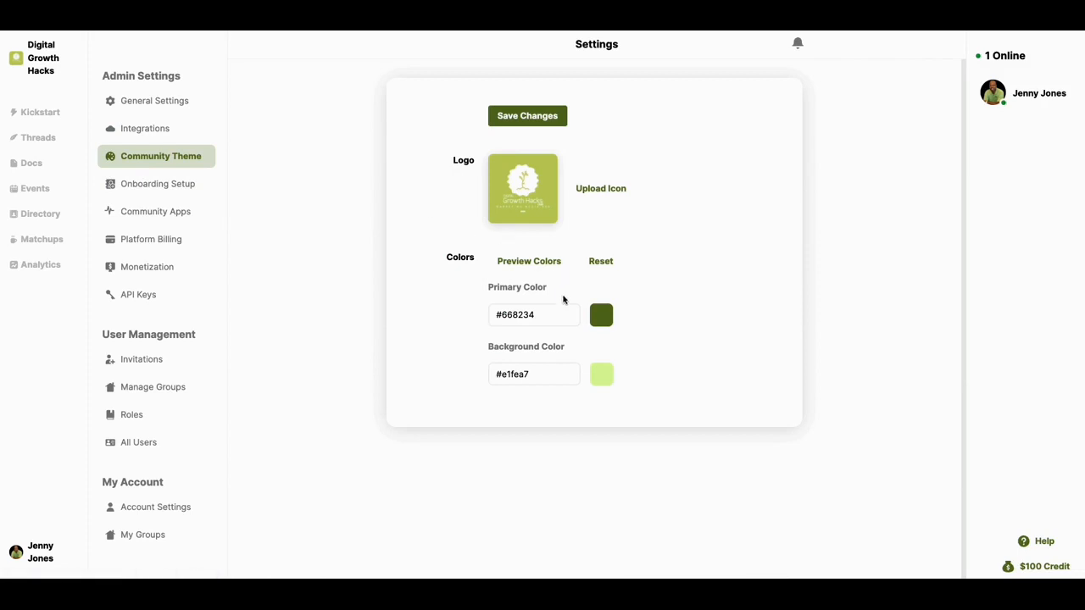
{"action": "mouse_move", "coordinate": [158, 184]}
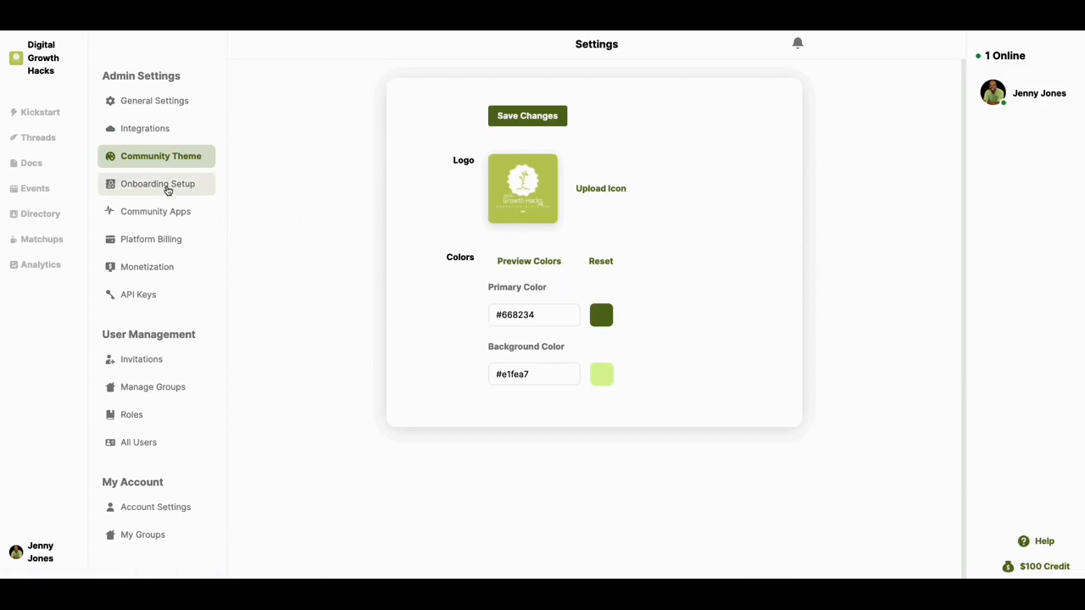
{"action": "left_click", "coordinate": [157, 184]}
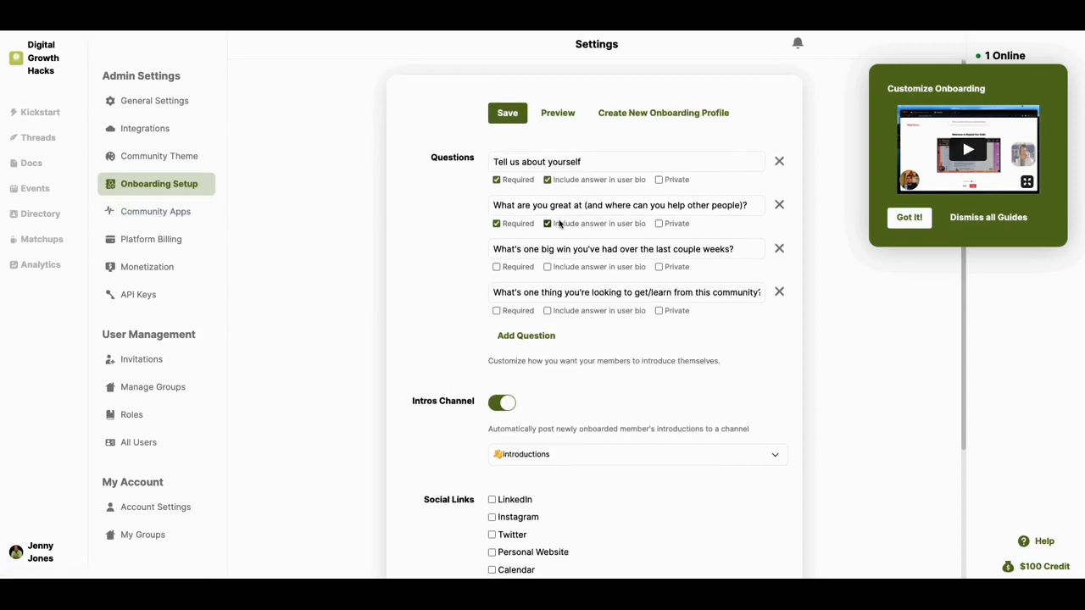
{"action": "scroll", "scroll_direction": "down", "scroll_amount": 3}
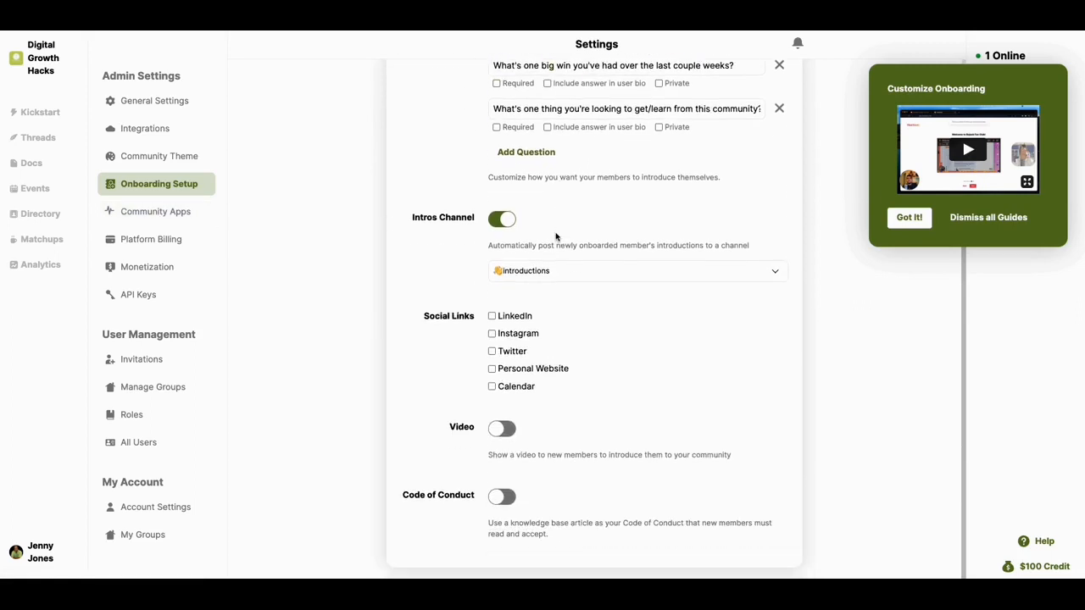
{"action": "scroll", "scroll_direction": "up", "scroll_amount": 3}
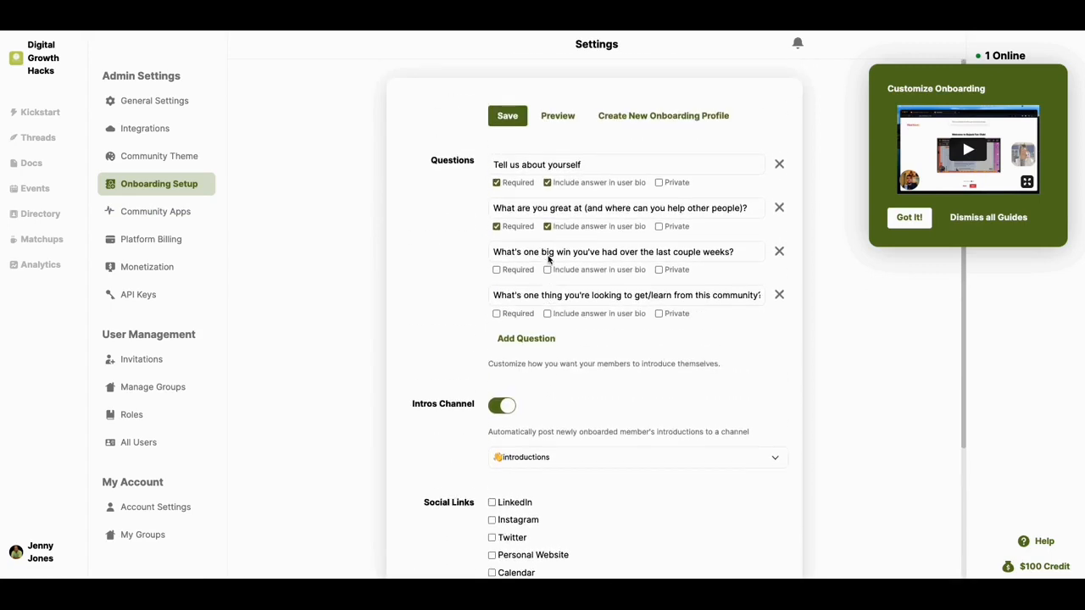
{"action": "mouse_move", "coordinate": [155, 211]}
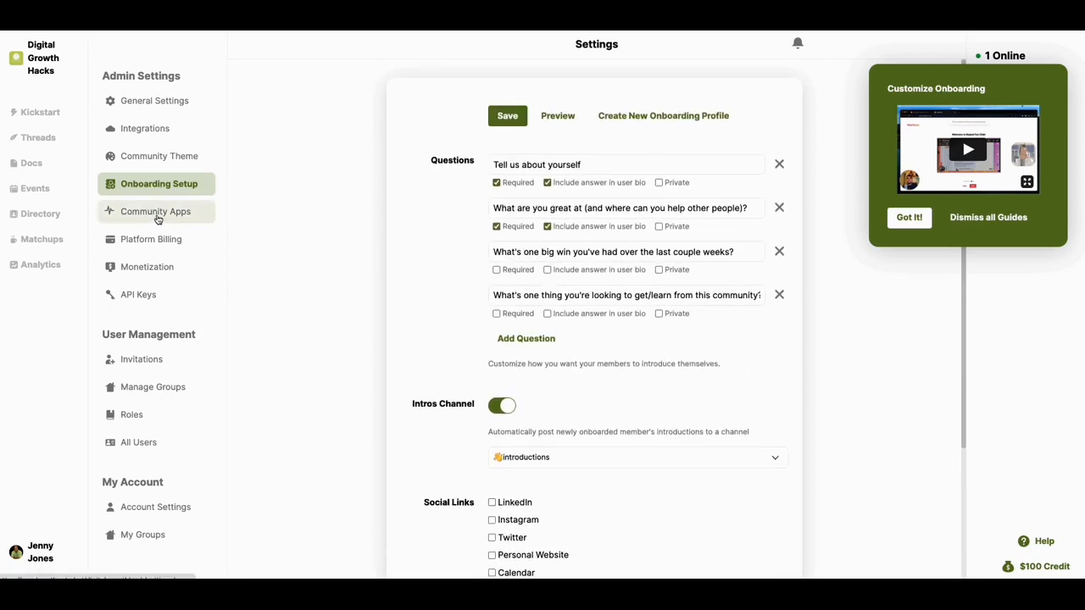
Browse community apps and Stripe monetization, then open the empty Manage Groups page
{"action": "left_click", "coordinate": [156, 211]}
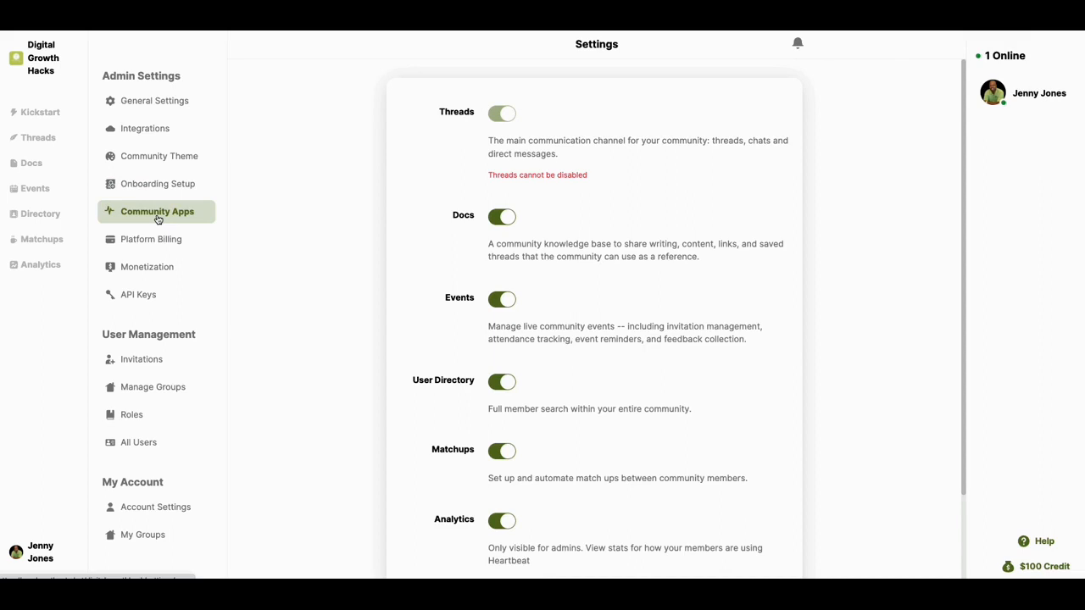
{"action": "mouse_move", "coordinate": [150, 239]}
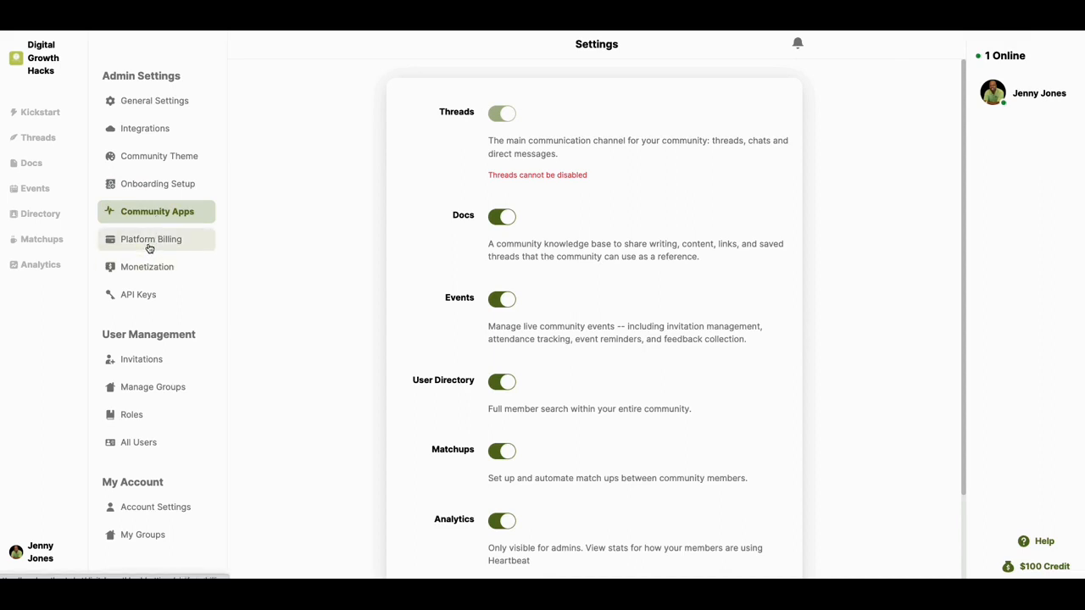
{"action": "scroll", "scroll_direction": "down", "scroll_amount": 3}
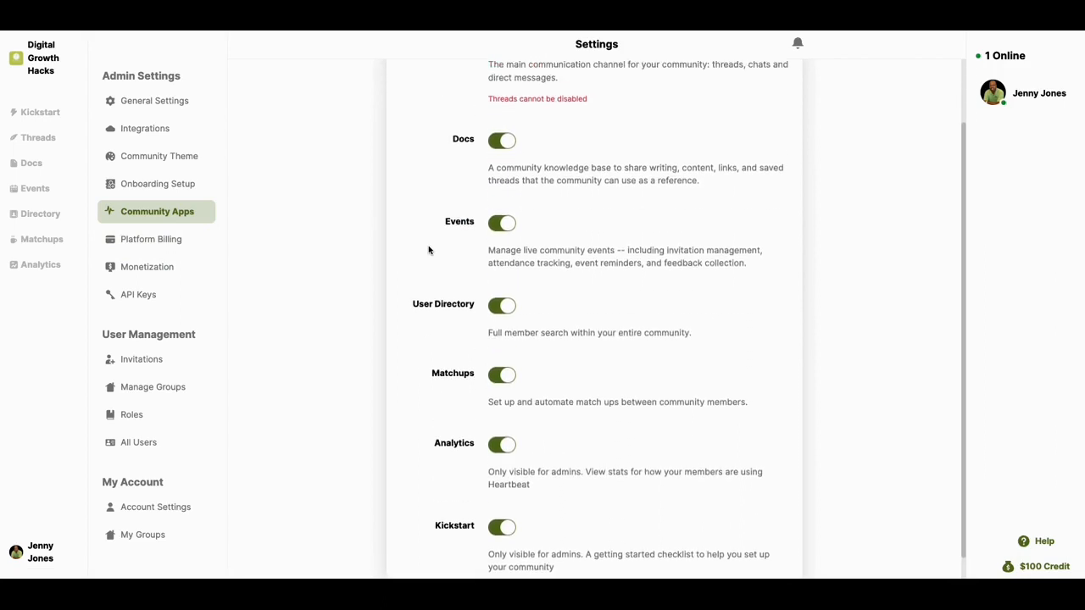
{"action": "scroll", "scroll_direction": "down", "scroll_amount": 3}
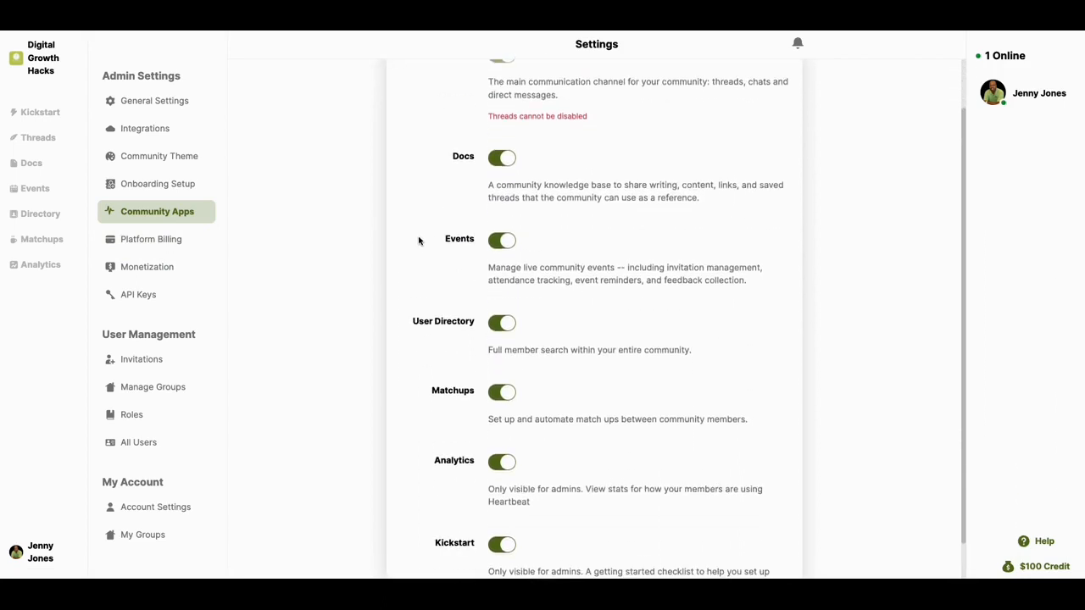
{"action": "scroll", "scroll_direction": "down", "scroll_amount": 3}
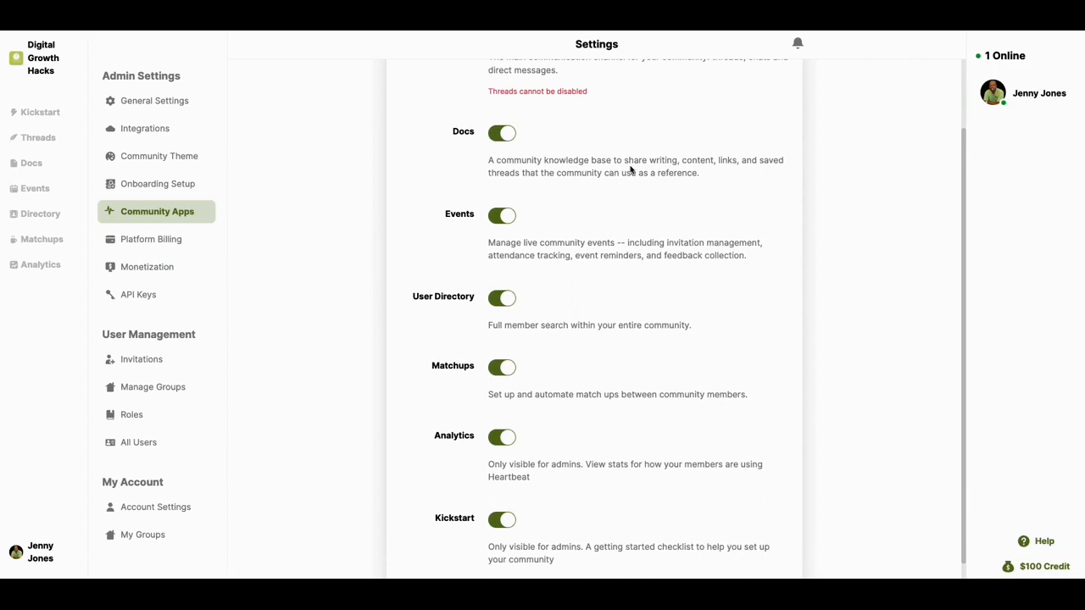
{"action": "left_click", "coordinate": [148, 267]}
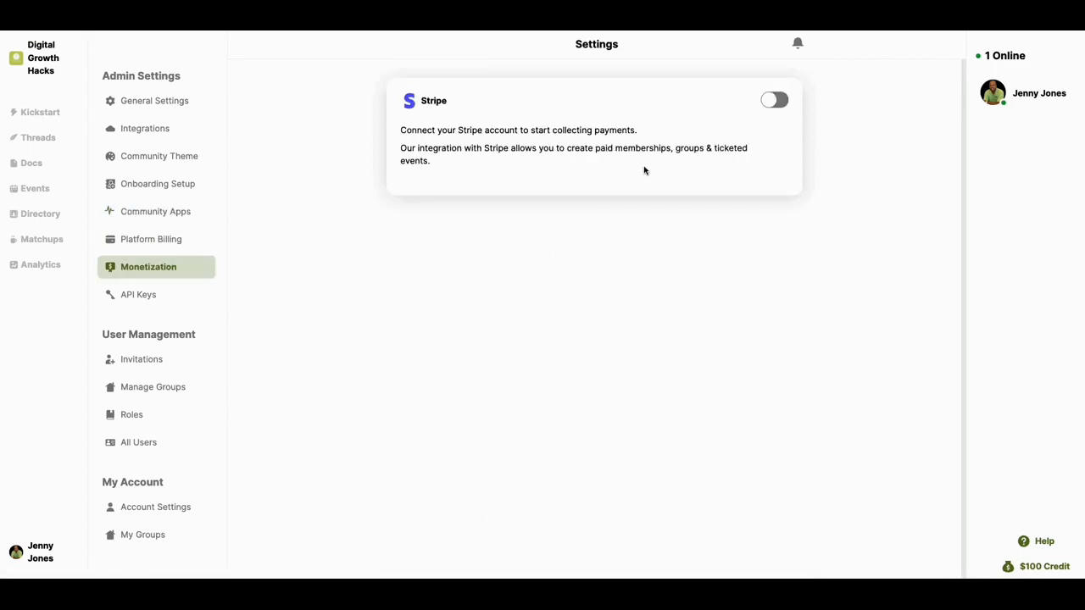
{"action": "mouse_move", "coordinate": [138, 294]}
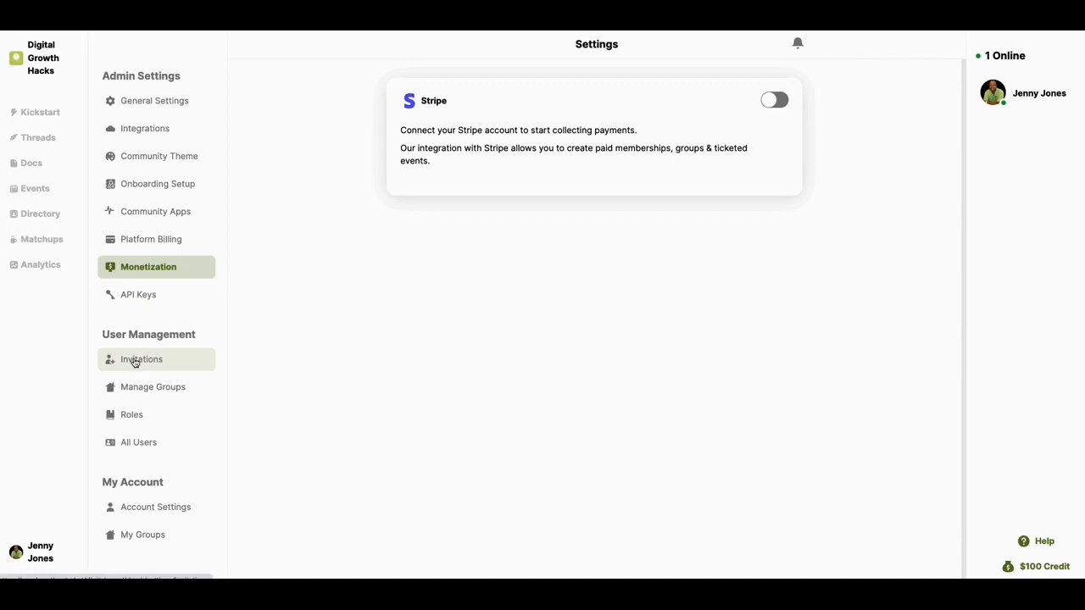
{"action": "left_click", "coordinate": [154, 386]}
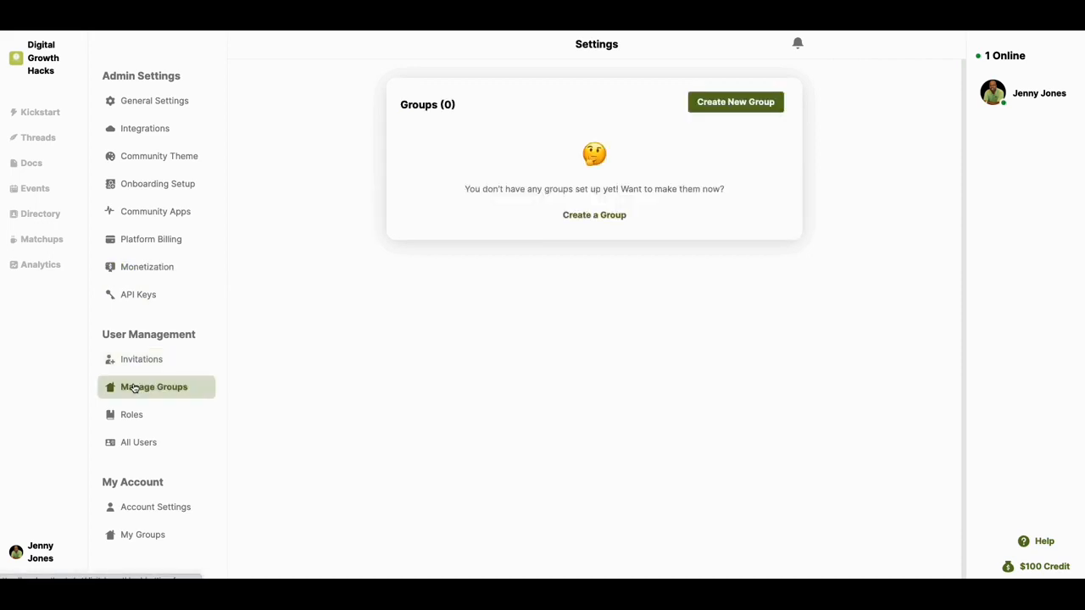
{"action": "mouse_move", "coordinate": [140, 359]}
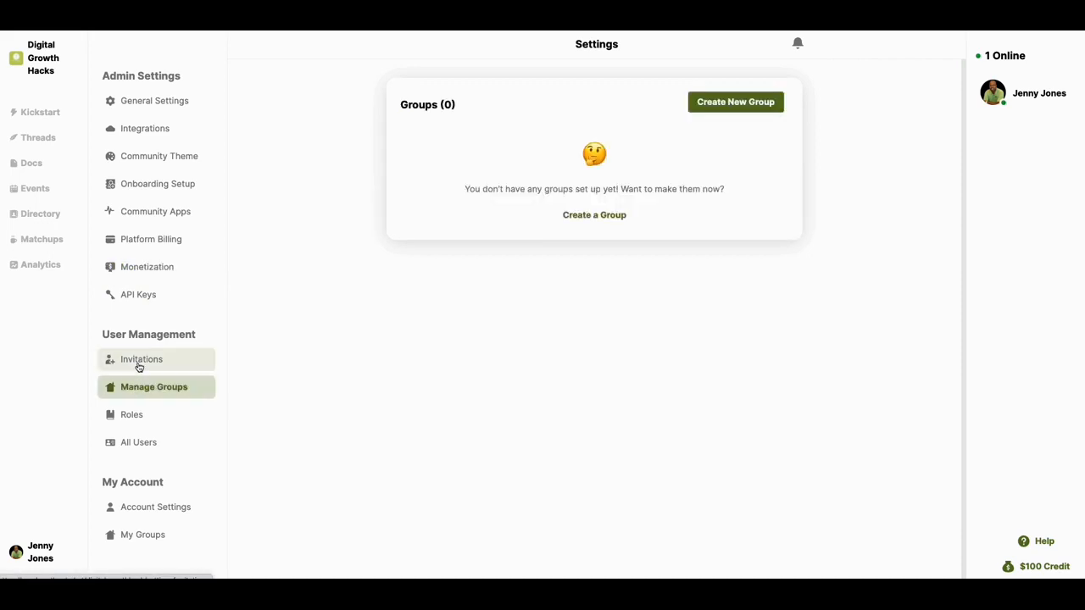
{"action": "mouse_move", "coordinate": [130, 405]}
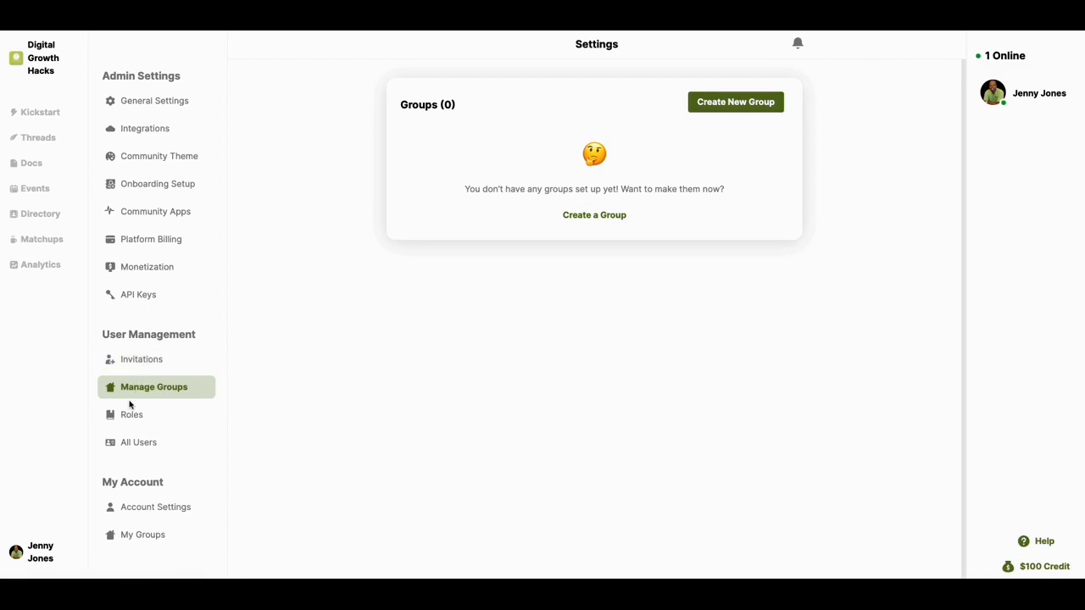
Open Roles and scroll through the Administrator permission toggles down to voice room moderation
{"action": "left_click", "coordinate": [131, 414]}
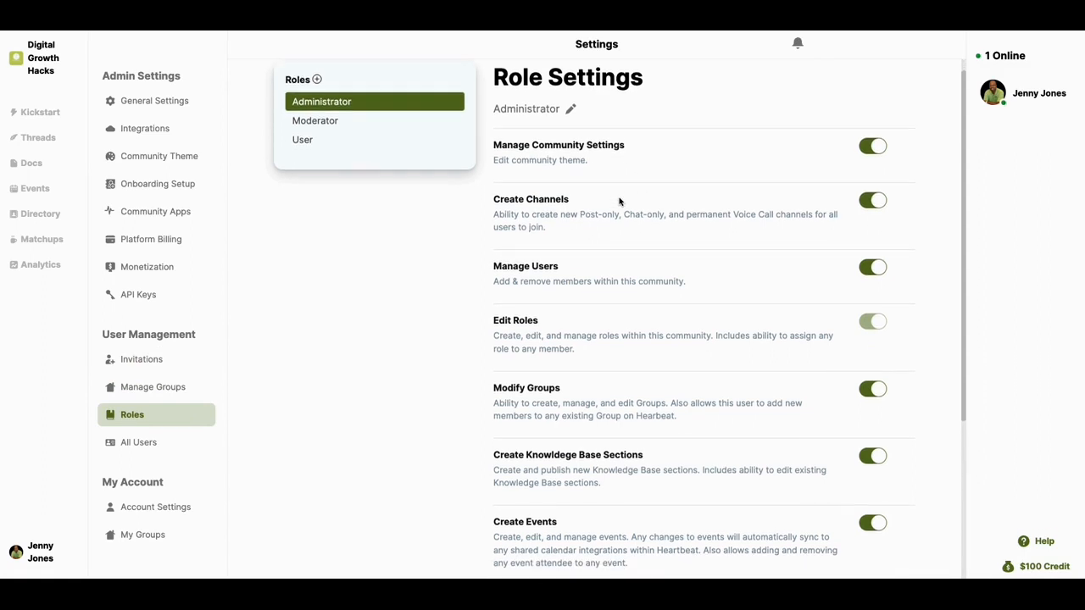
{"action": "scroll", "scroll_direction": "down", "scroll_amount": 3}
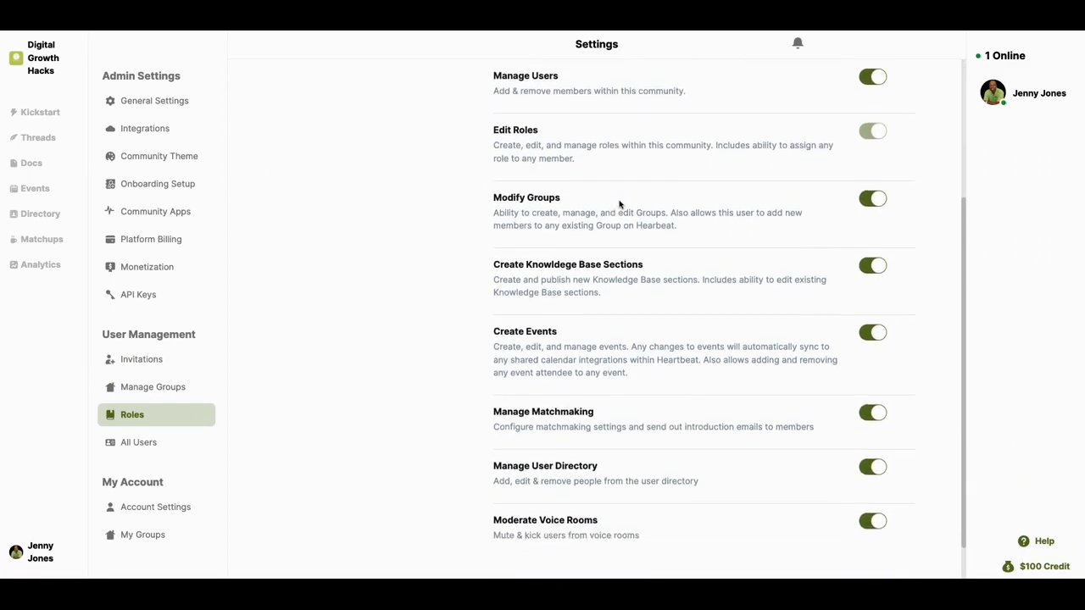
{"action": "scroll", "scroll_direction": "down", "scroll_amount": 3}
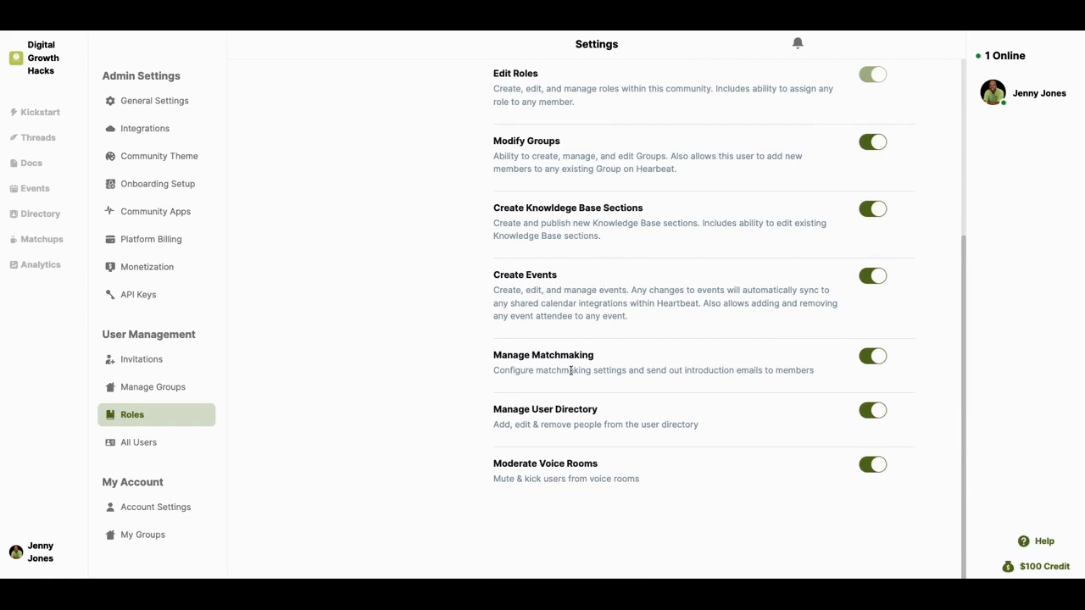
{"action": "scroll", "scroll_direction": "up", "scroll_amount": 3}
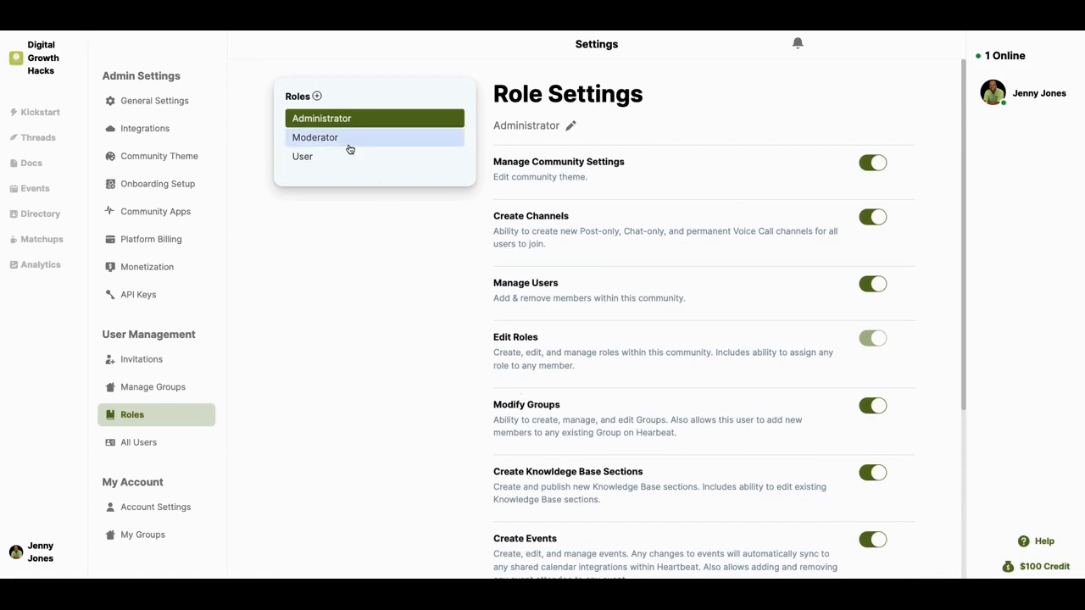
{"action": "left_click", "coordinate": [302, 156]}
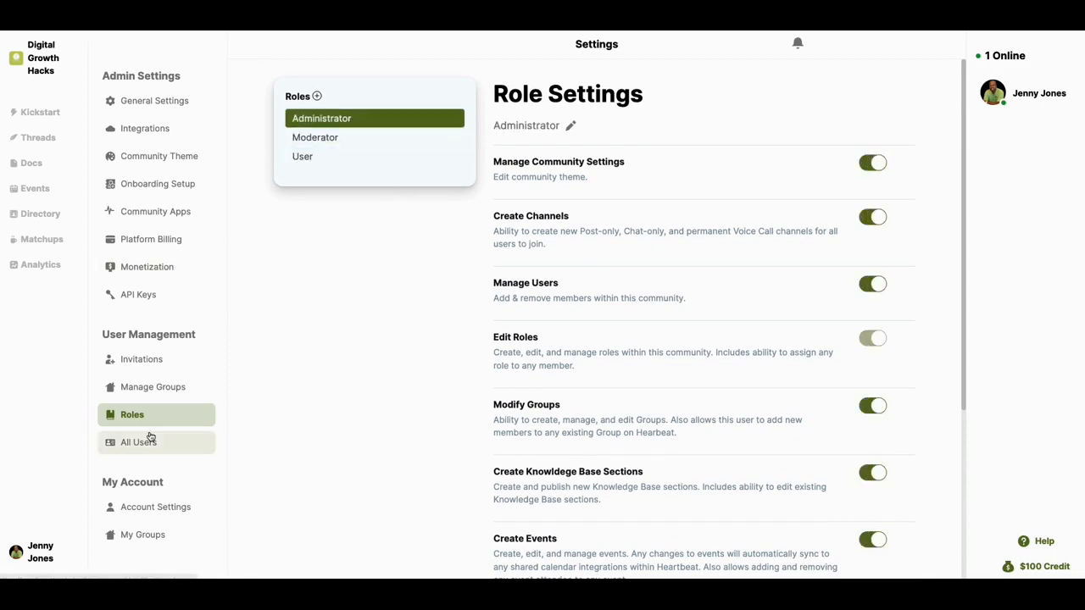
View the All Users table of three administrators, then the empty My Groups page
{"action": "left_click", "coordinate": [139, 441]}
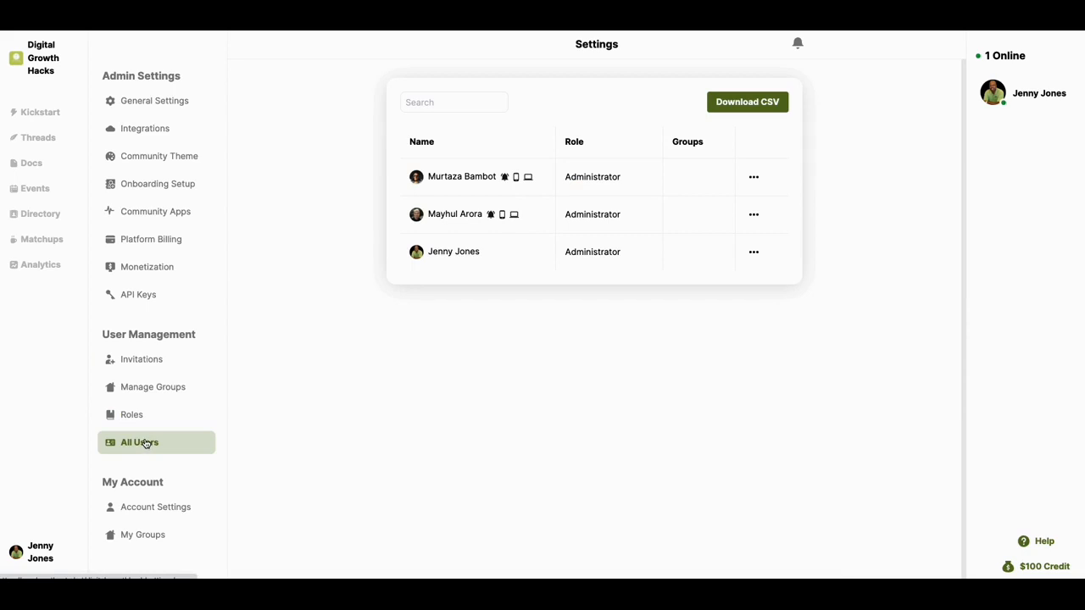
{"action": "mouse_move", "coordinate": [151, 437]}
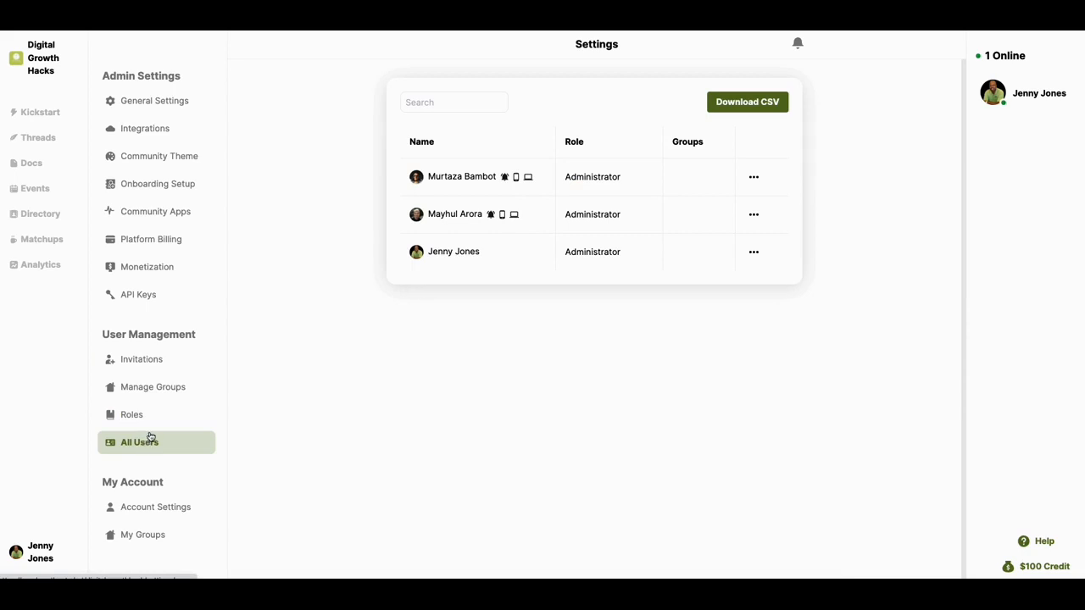
{"action": "mouse_move", "coordinate": [153, 428]}
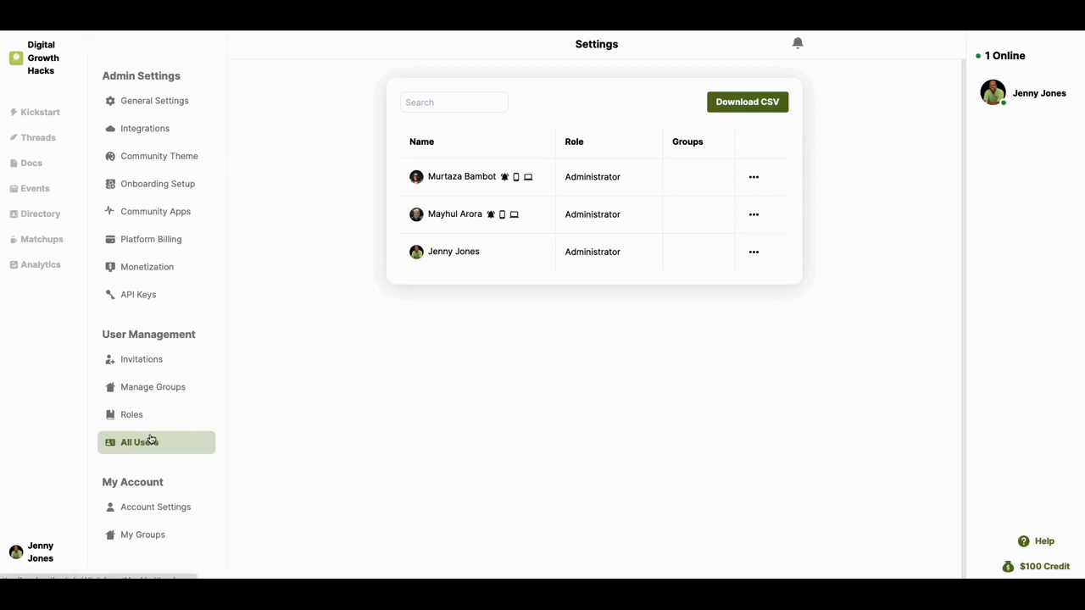
{"action": "mouse_move", "coordinate": [135, 466]}
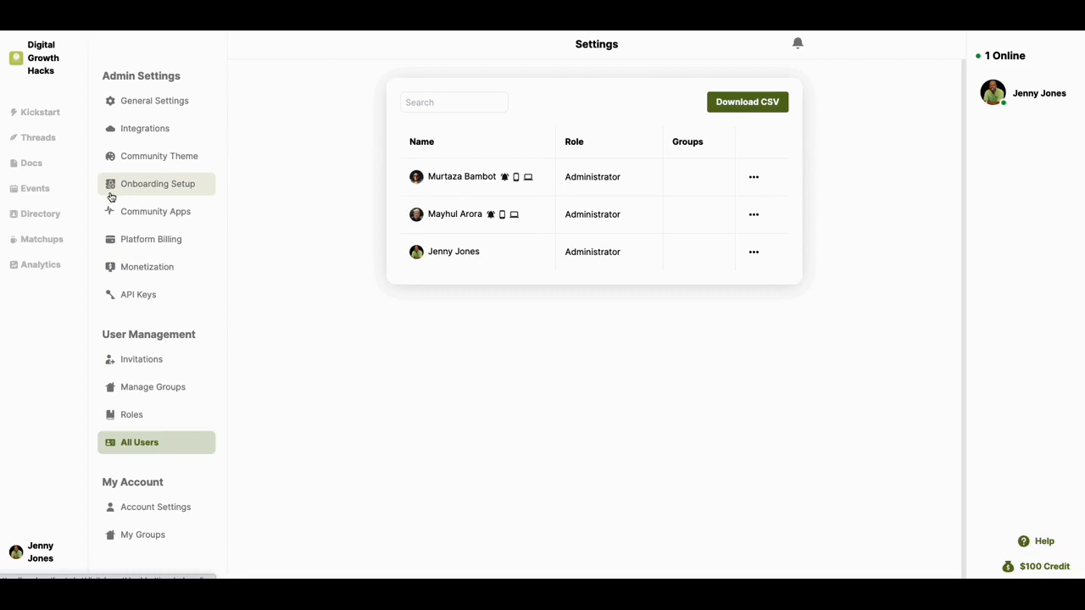
{"action": "mouse_move", "coordinate": [56, 153]}
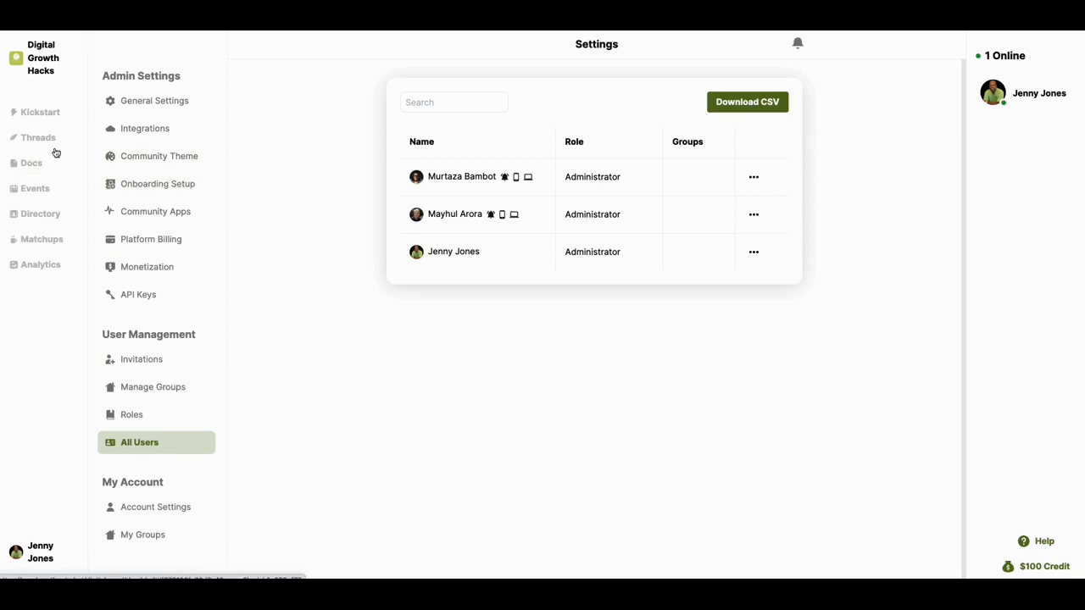
{"action": "mouse_move", "coordinate": [59, 295]}
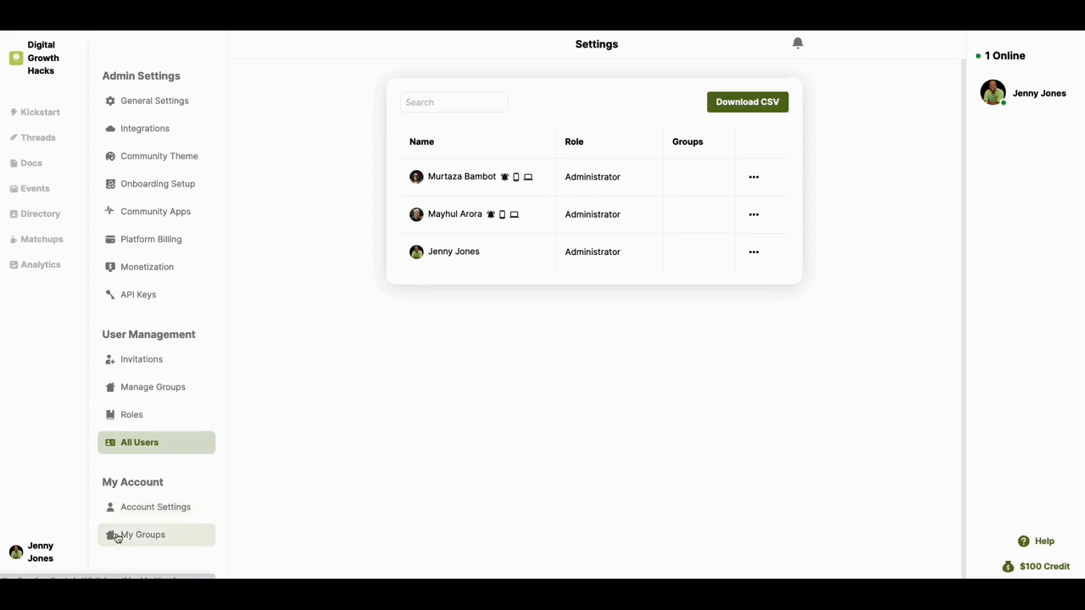
{"action": "left_click", "coordinate": [142, 534]}
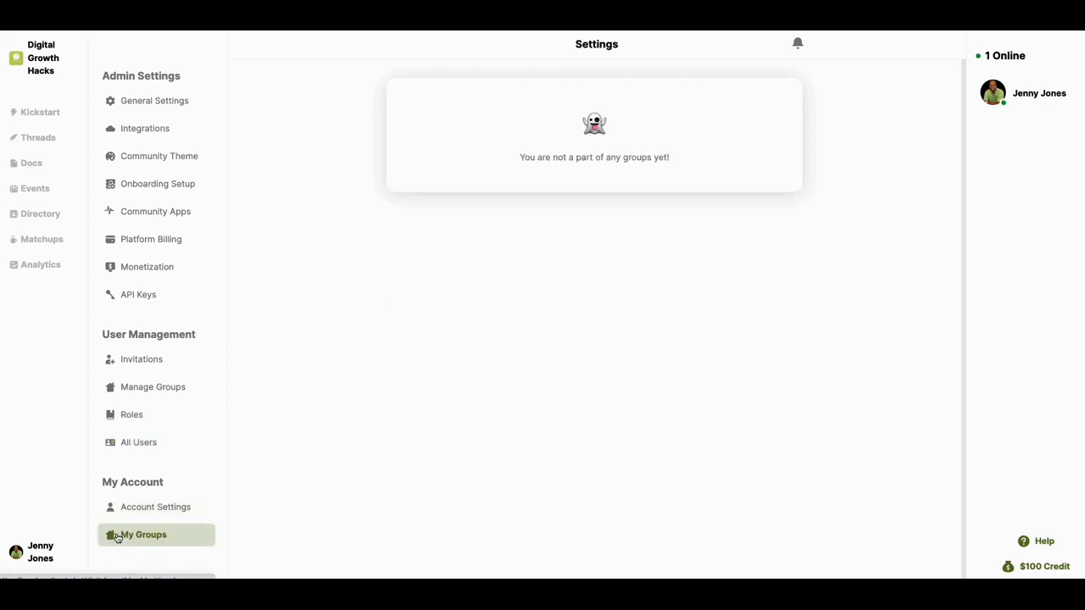
{"action": "mouse_move", "coordinate": [39, 137]}
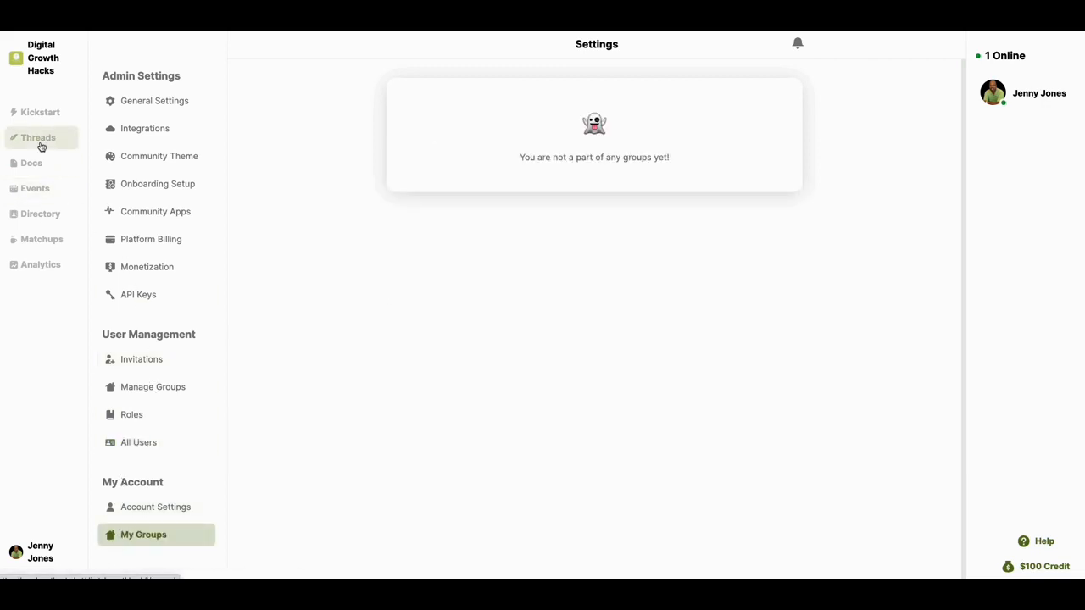
Scroll through the Kickstart Getting Started cards, then open the empty general channel in Threads
{"action": "left_click", "coordinate": [40, 111]}
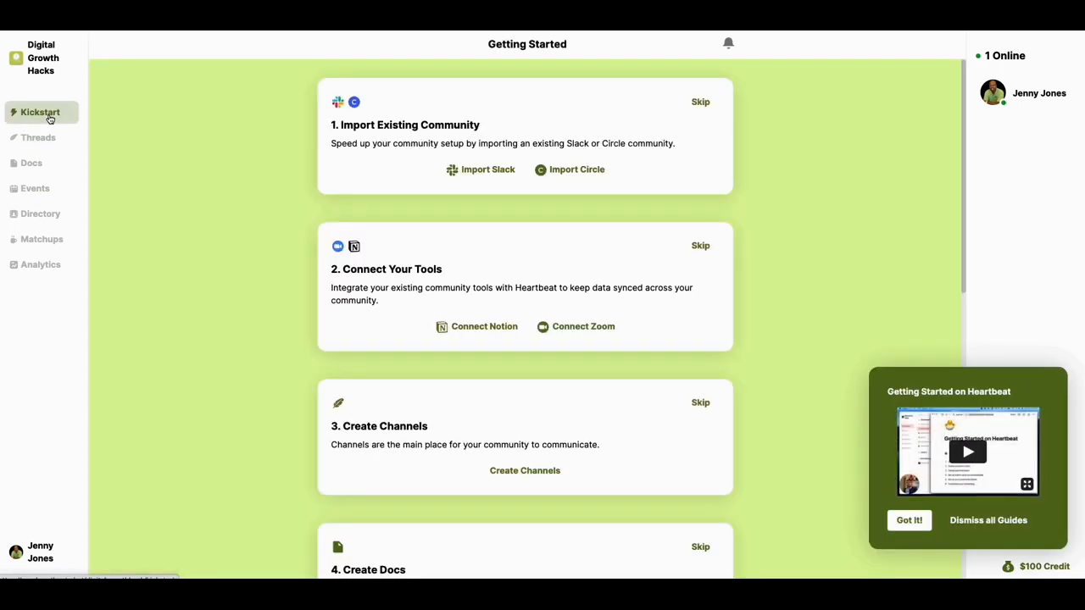
{"action": "mouse_move", "coordinate": [523, 189]}
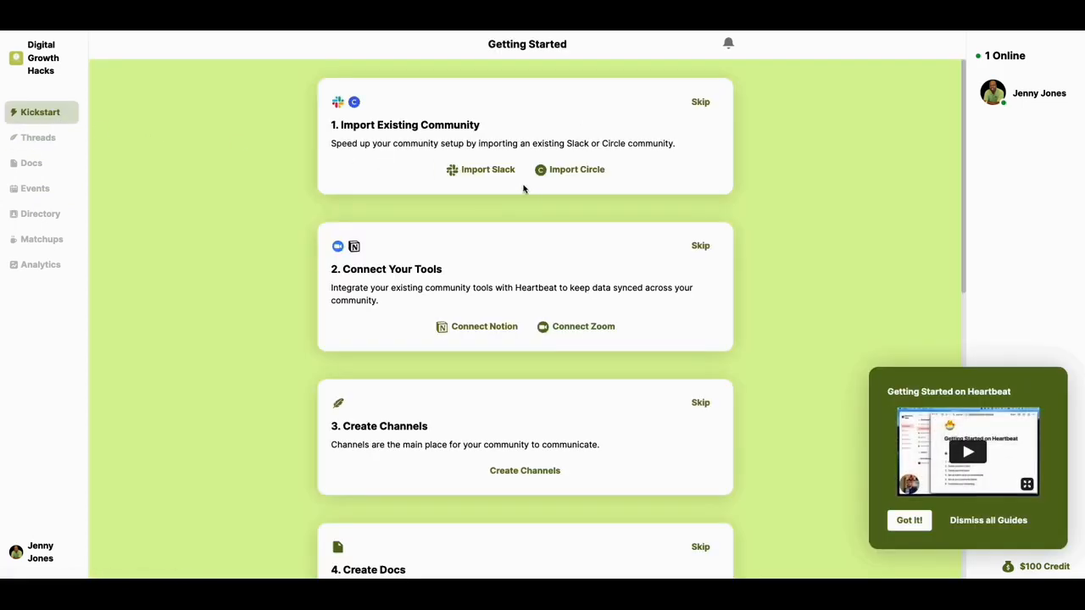
{"action": "scroll", "scroll_direction": "down", "scroll_amount": 3}
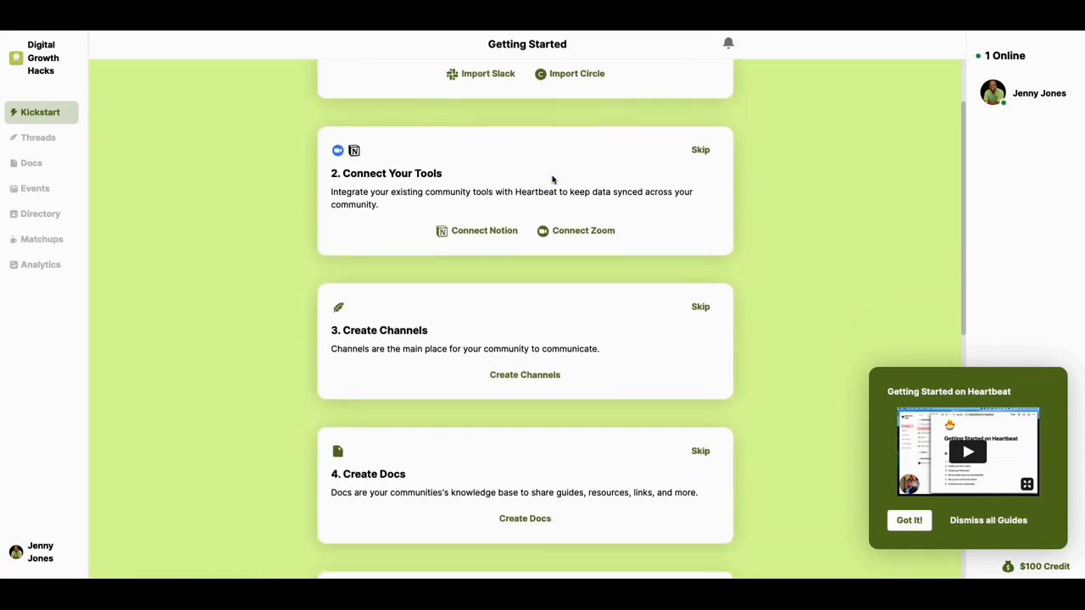
{"action": "scroll", "scroll_direction": "down", "scroll_amount": 3}
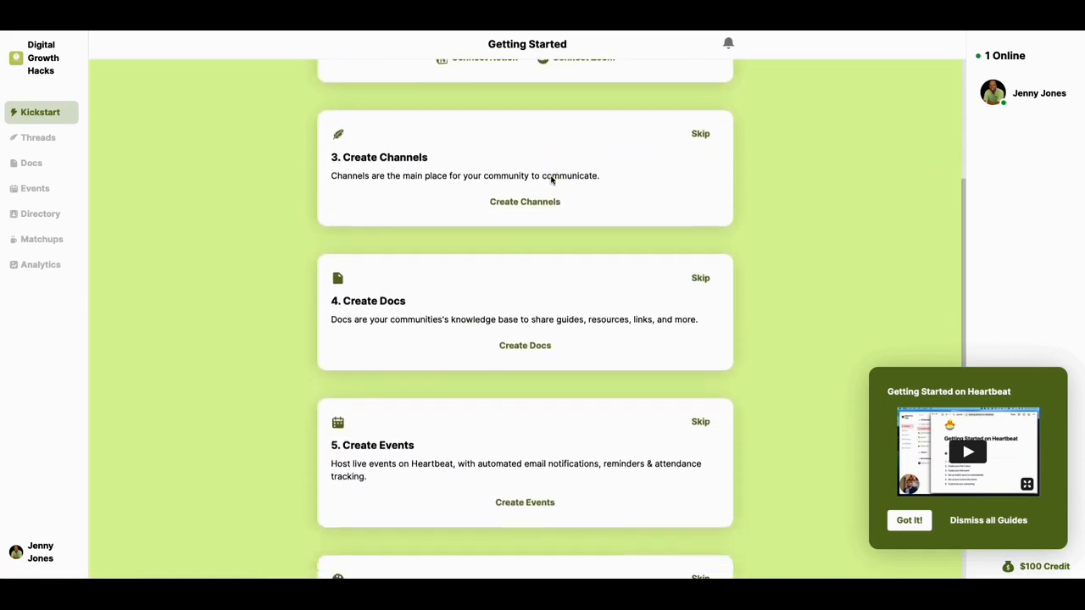
{"action": "scroll", "scroll_direction": "down", "scroll_amount": 3}
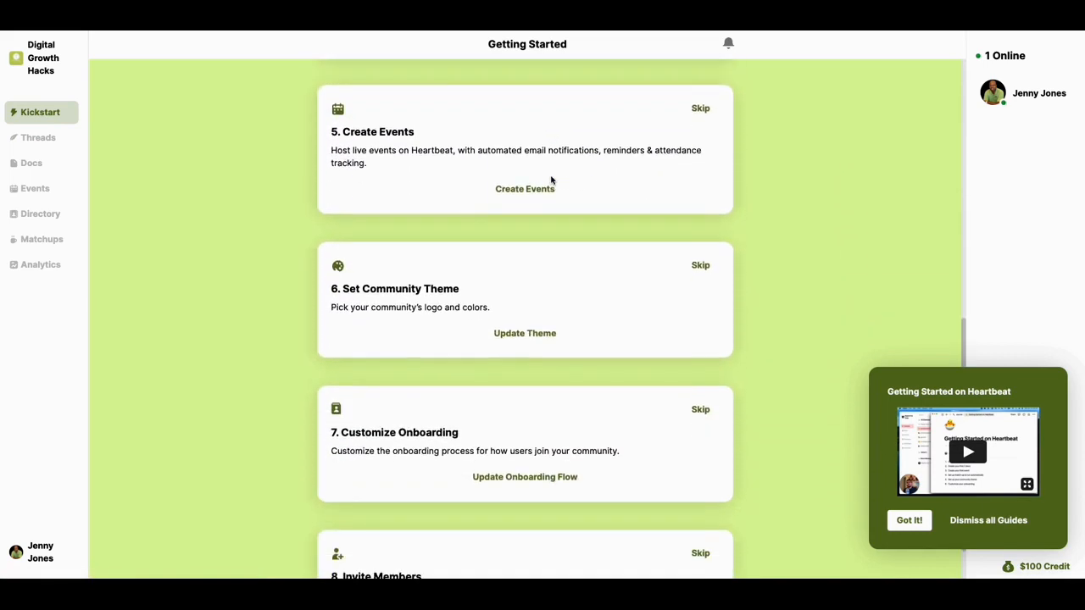
{"action": "scroll", "scroll_direction": "down", "scroll_amount": 3}
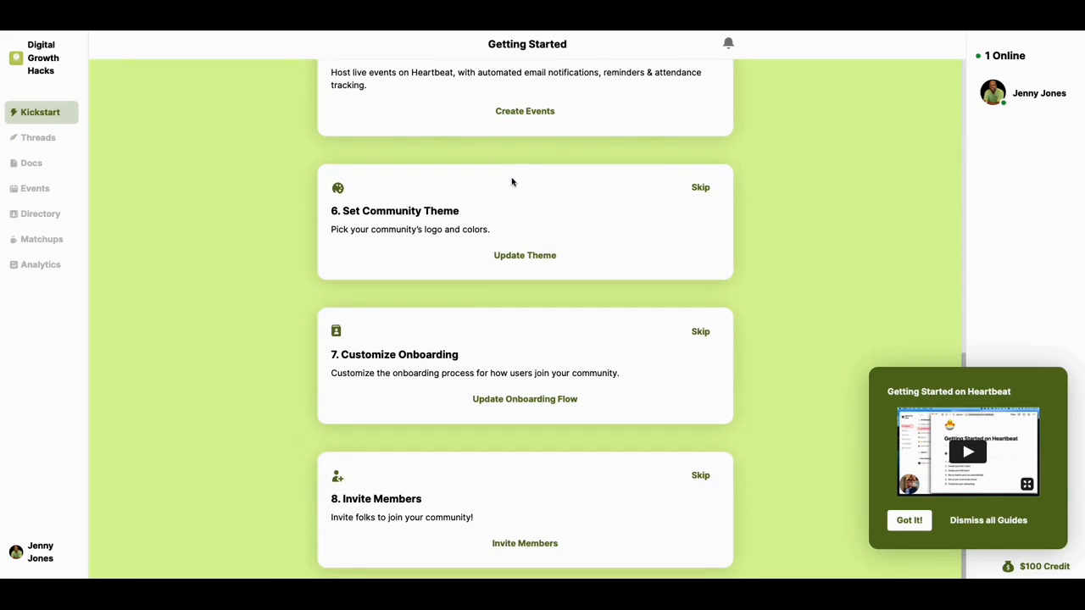
{"action": "scroll", "scroll_direction": "up", "scroll_amount": 3}
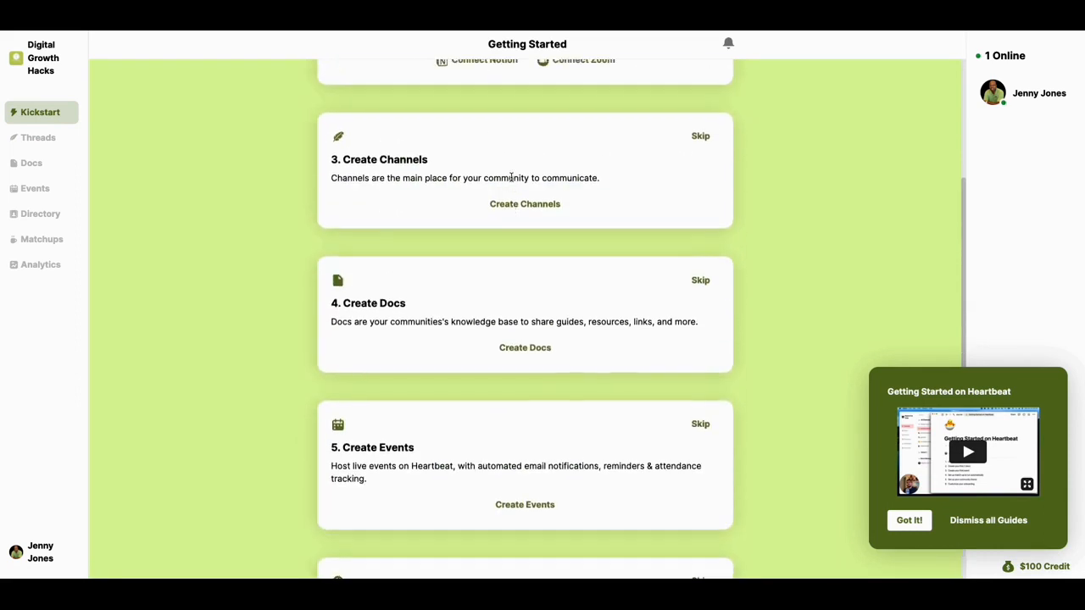
{"action": "scroll", "scroll_direction": "up", "scroll_amount": 3}
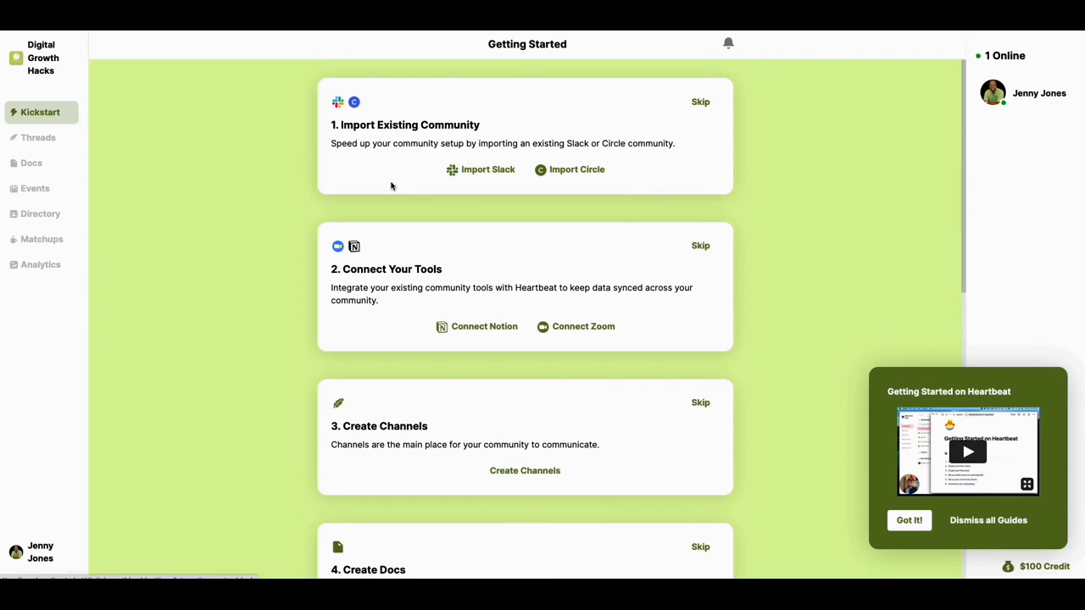
{"action": "left_click", "coordinate": [39, 137]}
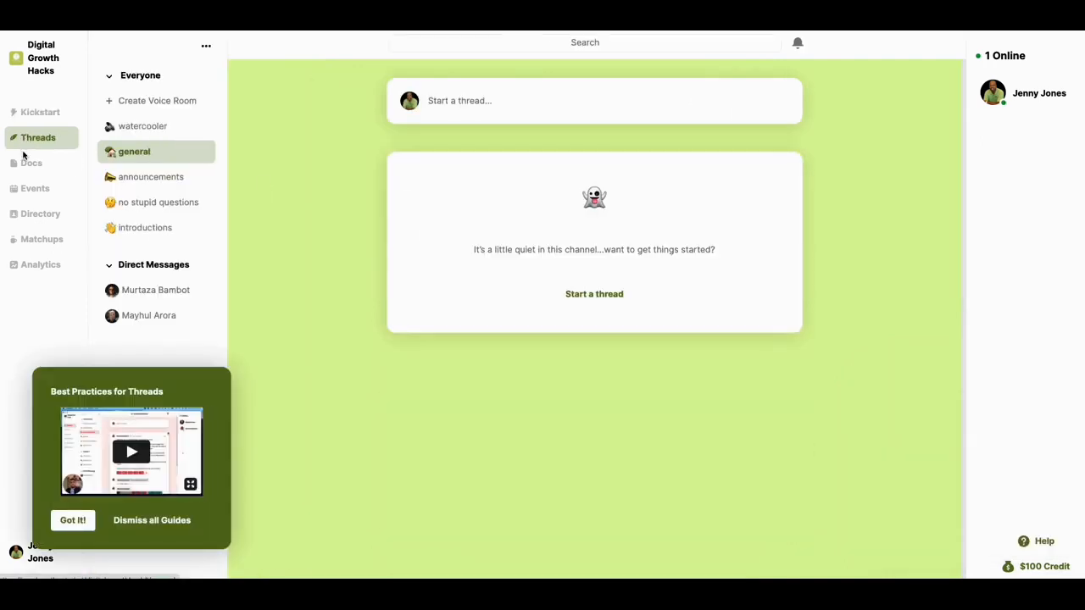
View Docs with the Community Code of Conduct template, then the empty Events page
{"action": "left_click", "coordinate": [32, 163]}
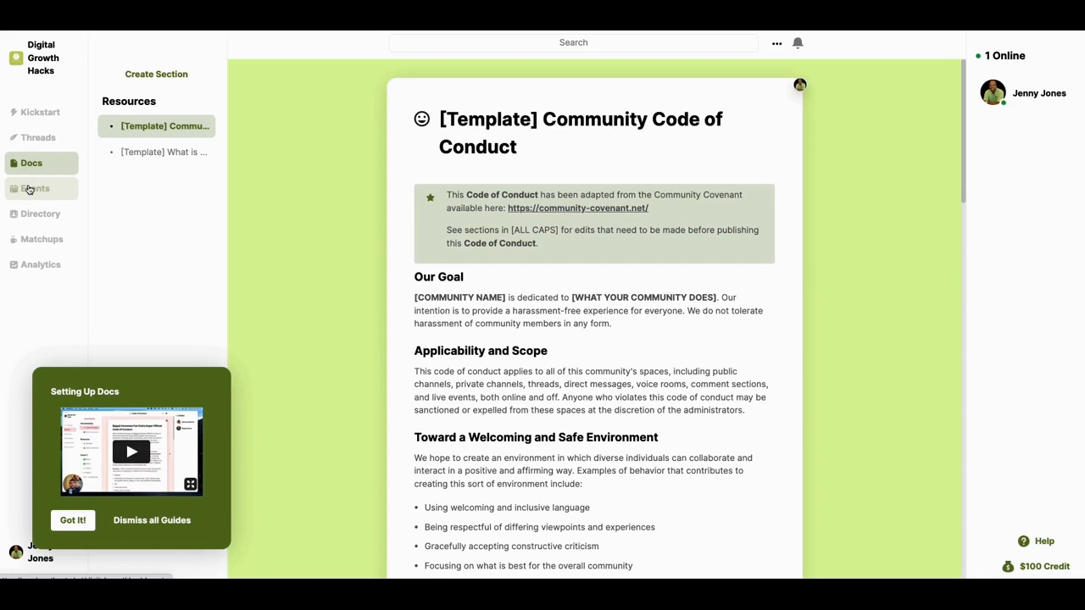
{"action": "left_click", "coordinate": [35, 189]}
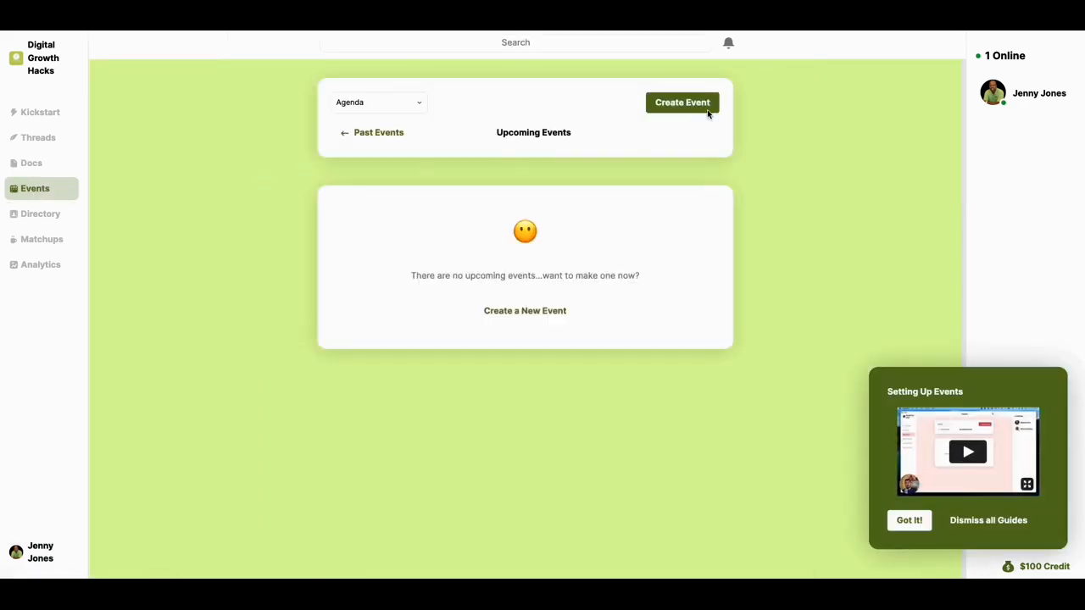
Start a new event, explore the location options leaving Custom, then cancel the form
{"action": "left_click", "coordinate": [682, 102]}
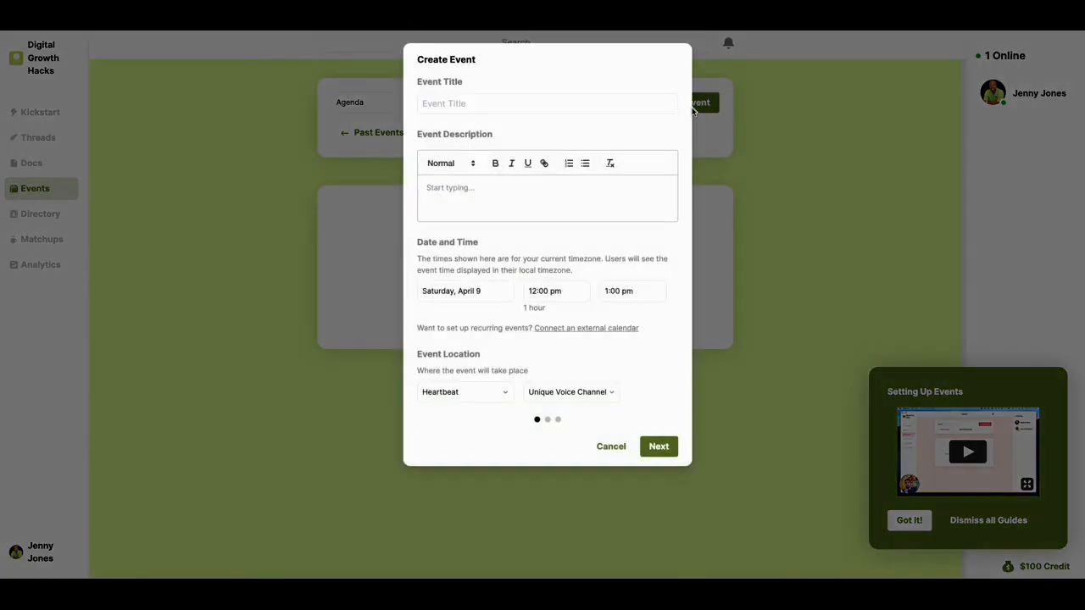
{"action": "mouse_move", "coordinate": [569, 151]}
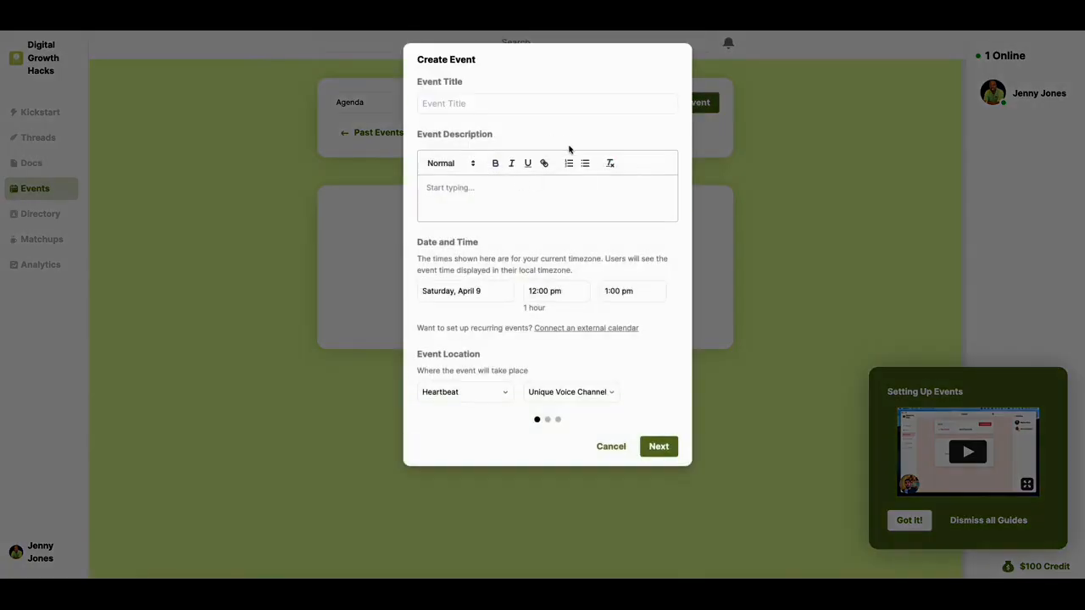
{"action": "left_click", "coordinate": [464, 391]}
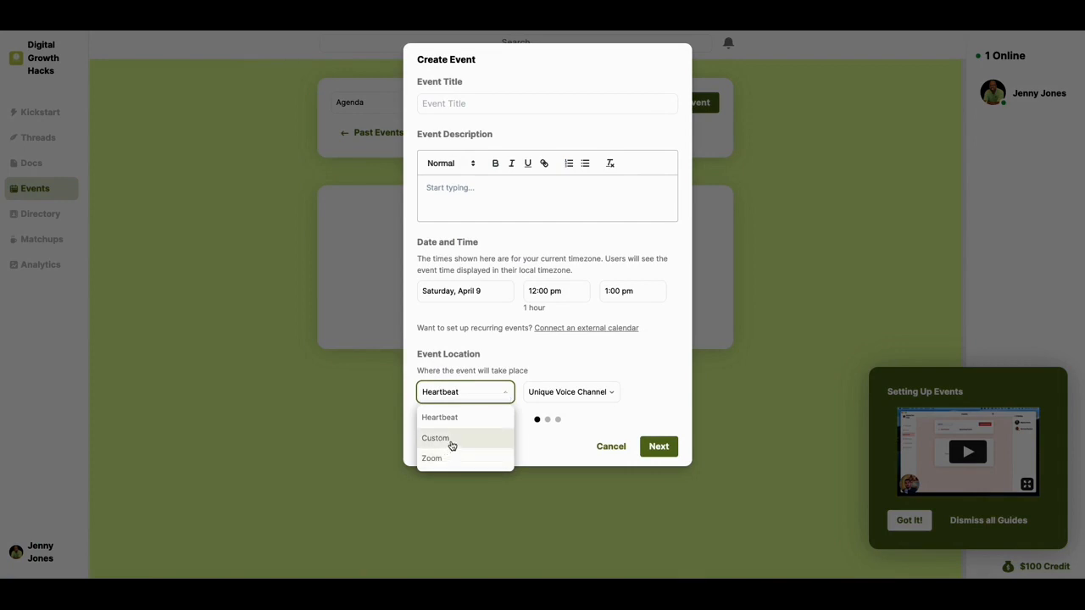
{"action": "left_click", "coordinate": [434, 438]}
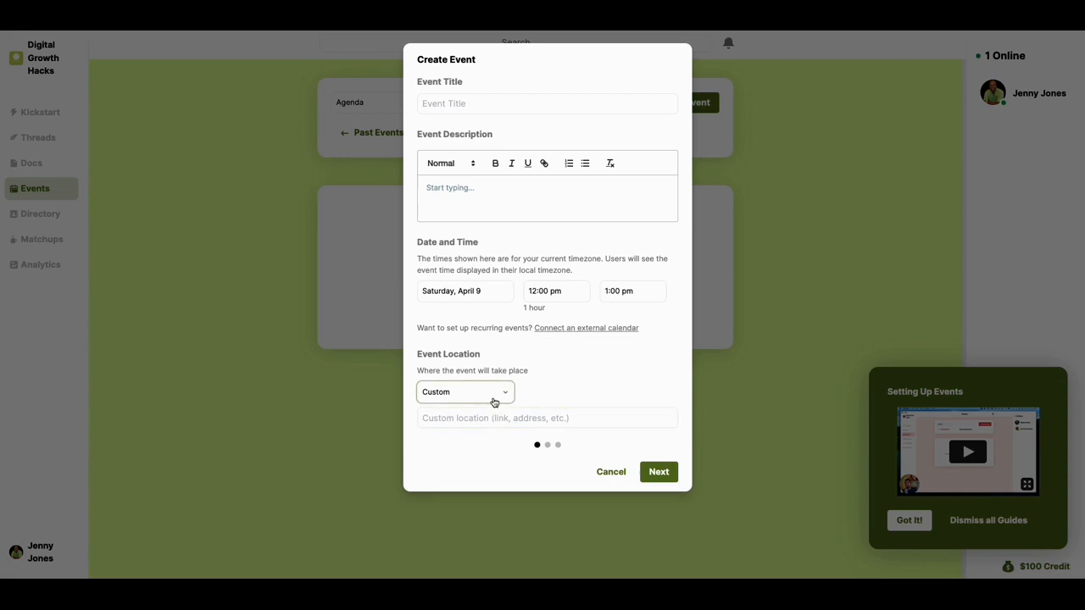
{"action": "left_click", "coordinate": [465, 391]}
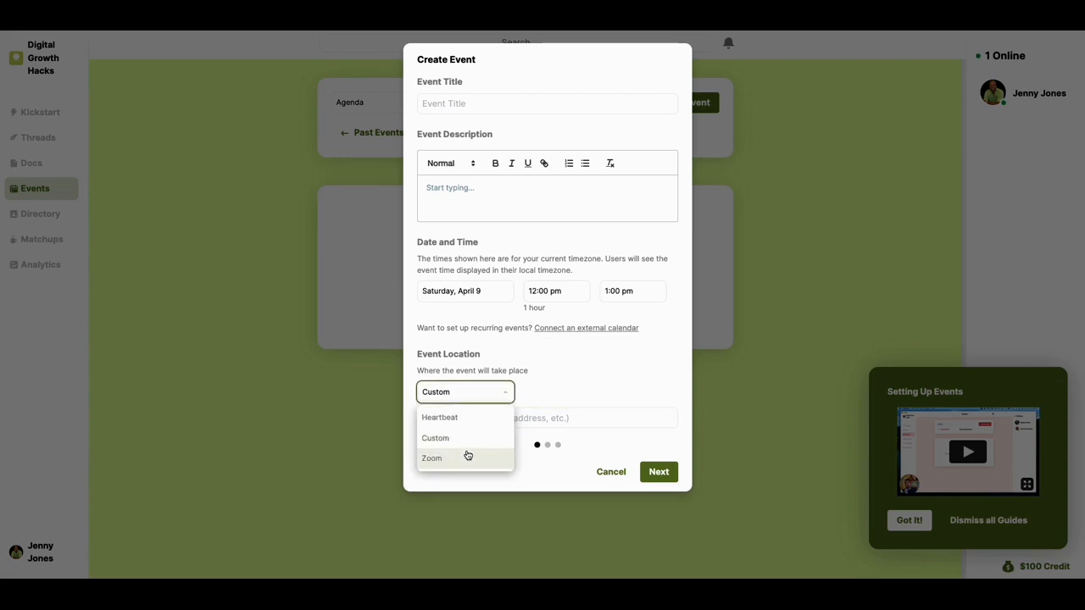
{"action": "left_click", "coordinate": [435, 438]}
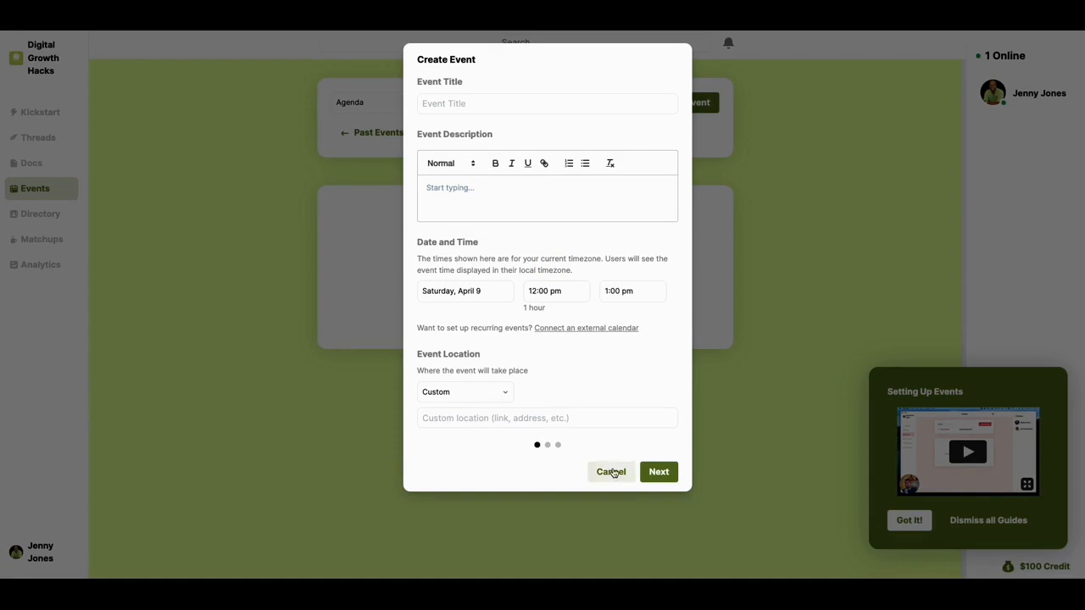
{"action": "mouse_move", "coordinate": [617, 480]}
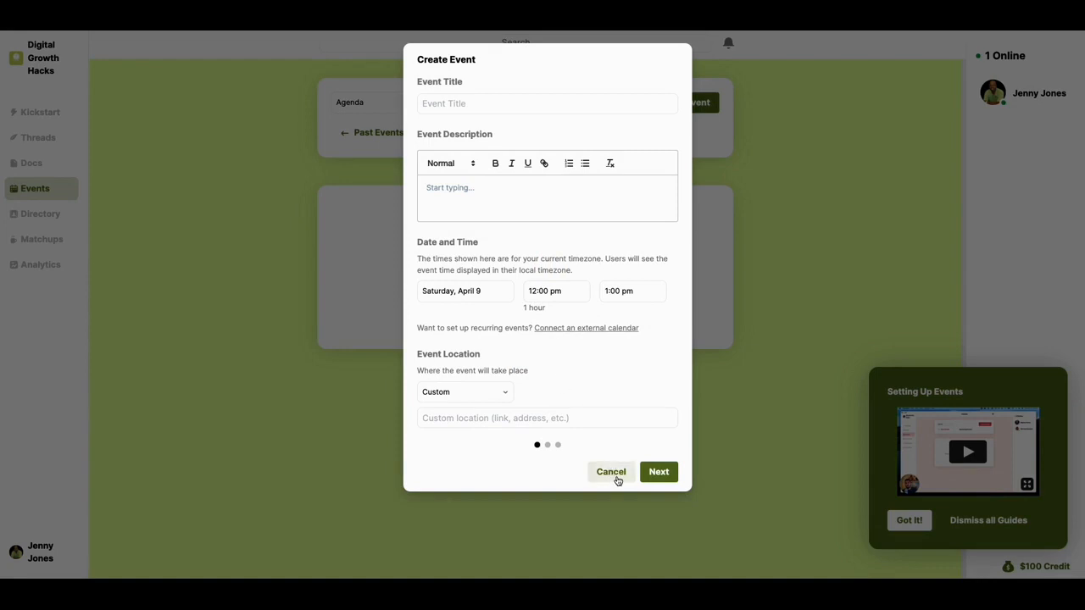
{"action": "left_click", "coordinate": [610, 472]}
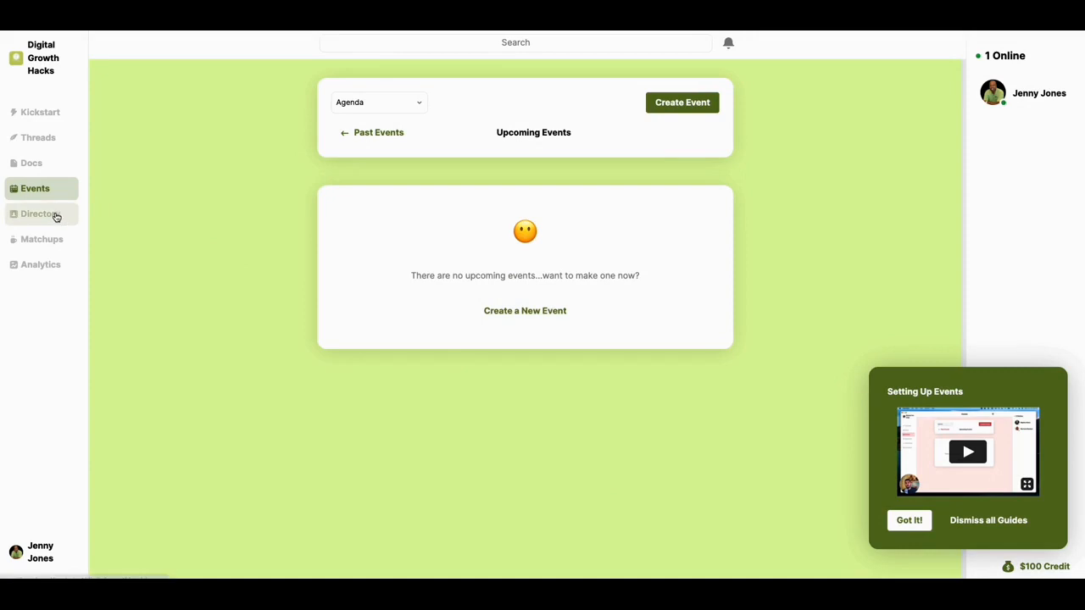
View the empty Matchups page, then Analytics showing zero usage over 30 days
{"action": "left_click", "coordinate": [42, 239]}
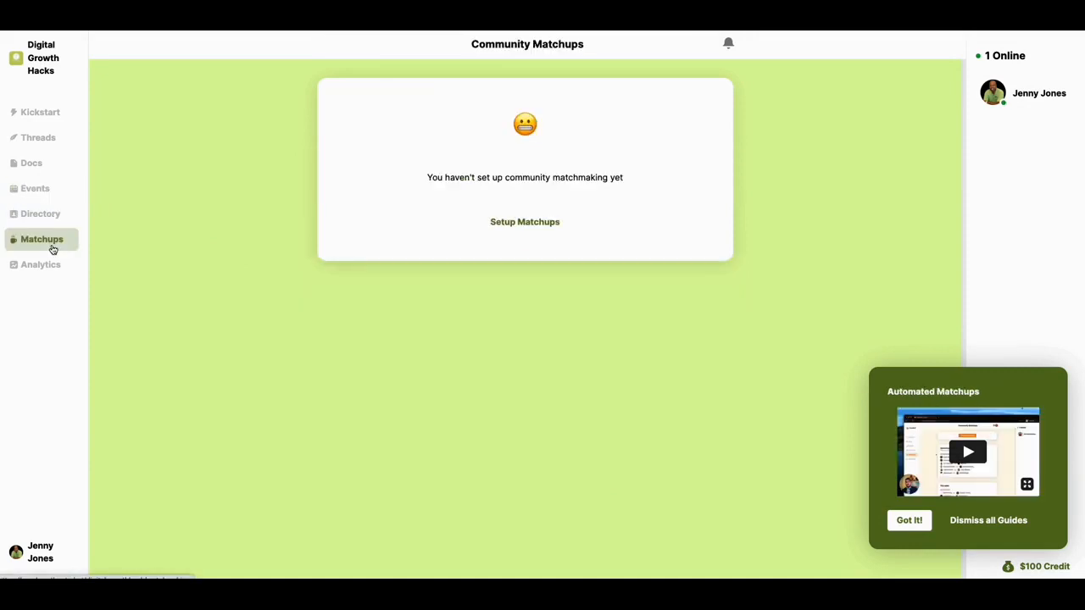
{"action": "left_click", "coordinate": [40, 265]}
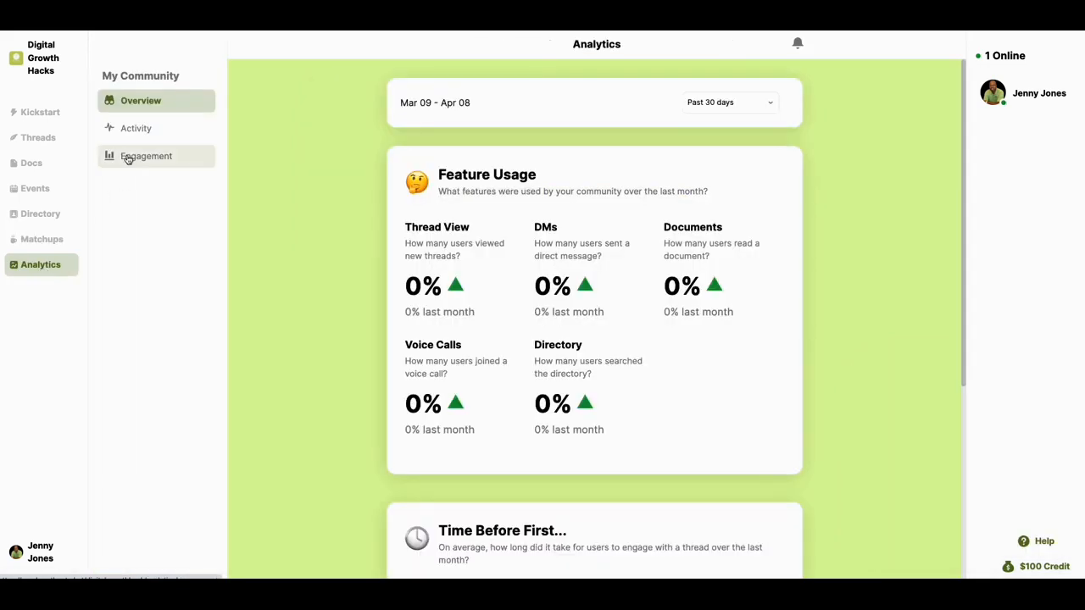
{"action": "scroll", "scroll_direction": "down", "scroll_amount": 3}
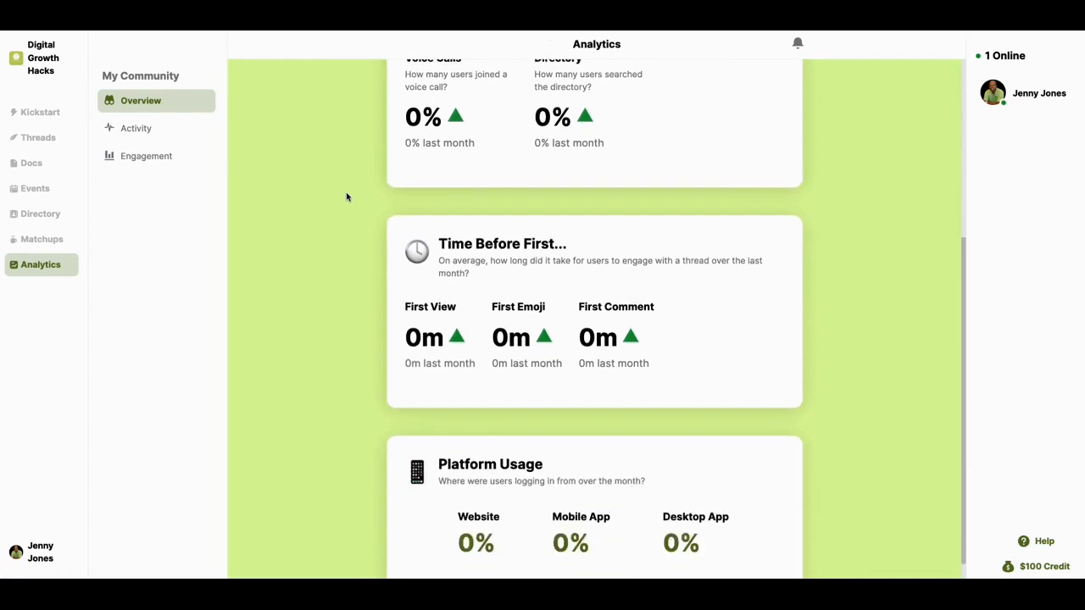
{"action": "scroll", "scroll_direction": "up", "scroll_amount": 3}
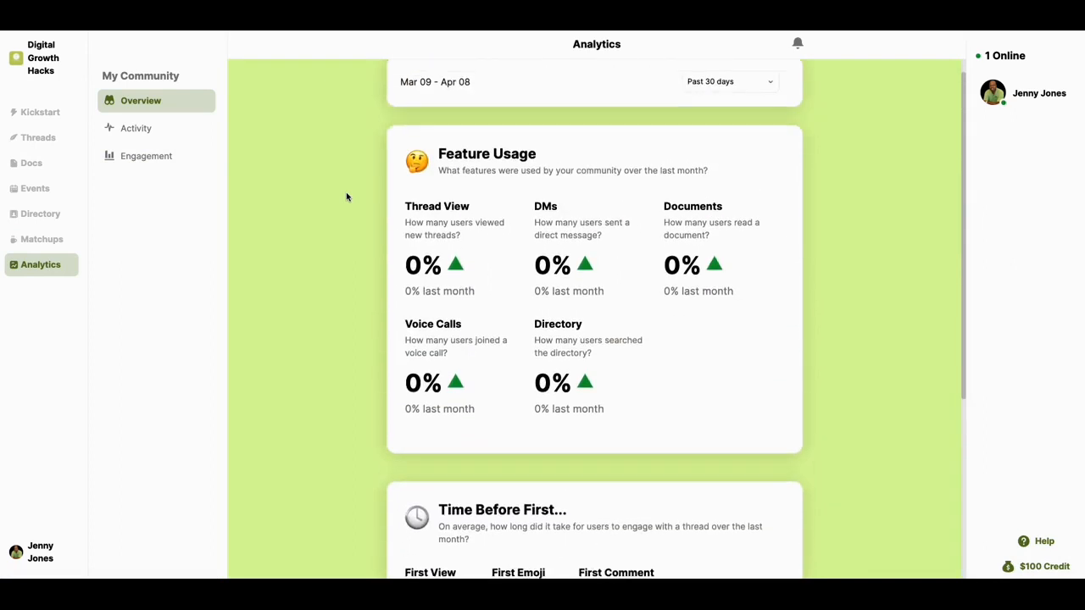
{"action": "left_click", "coordinate": [136, 128]}
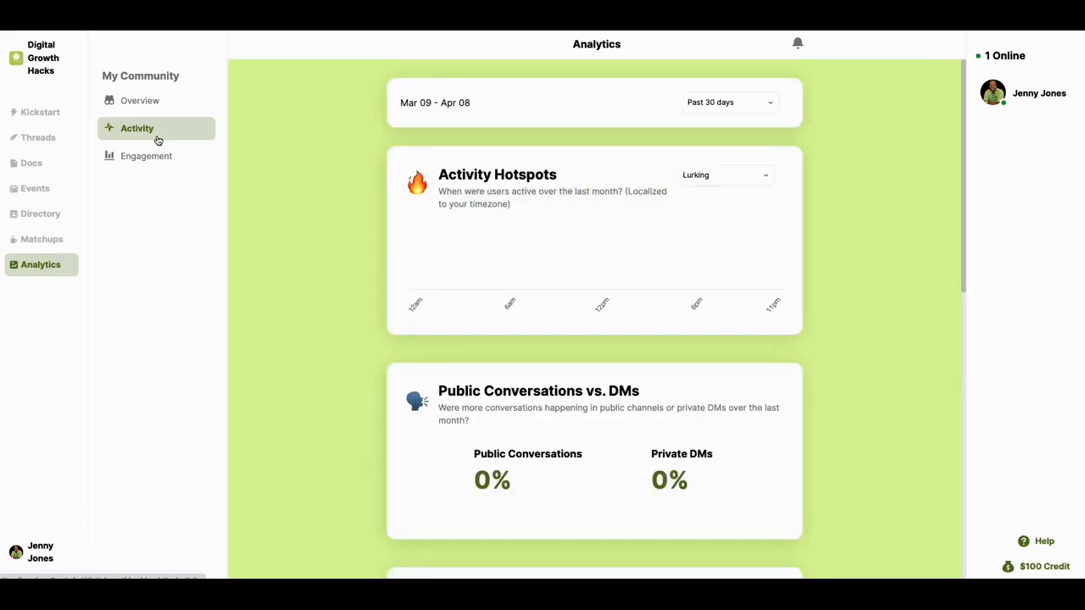
{"action": "scroll", "scroll_direction": "down", "scroll_amount": 3}
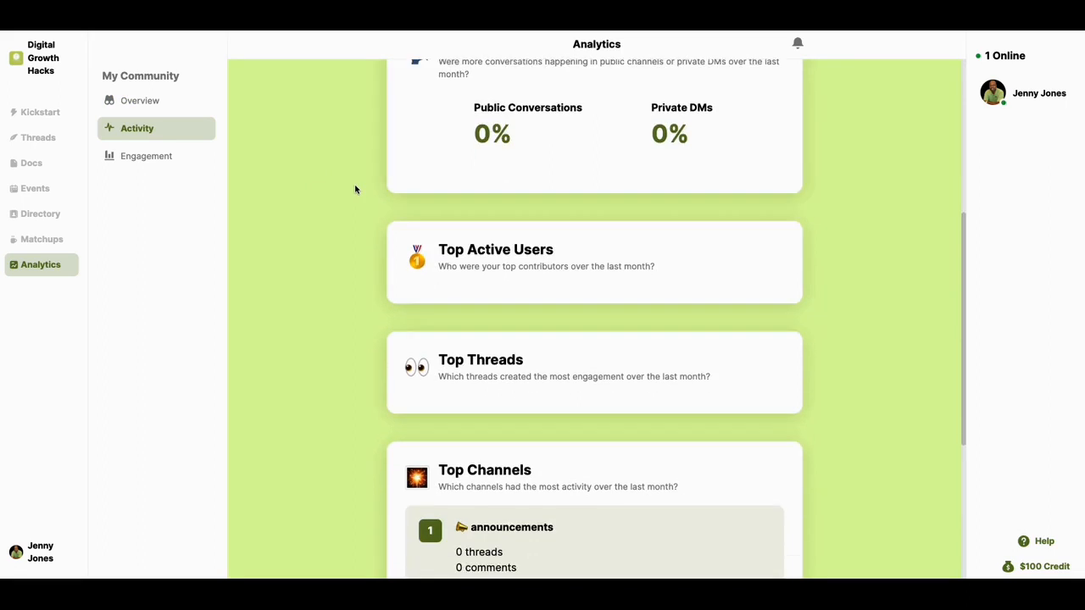
{"action": "scroll", "scroll_direction": "up", "scroll_amount": 3}
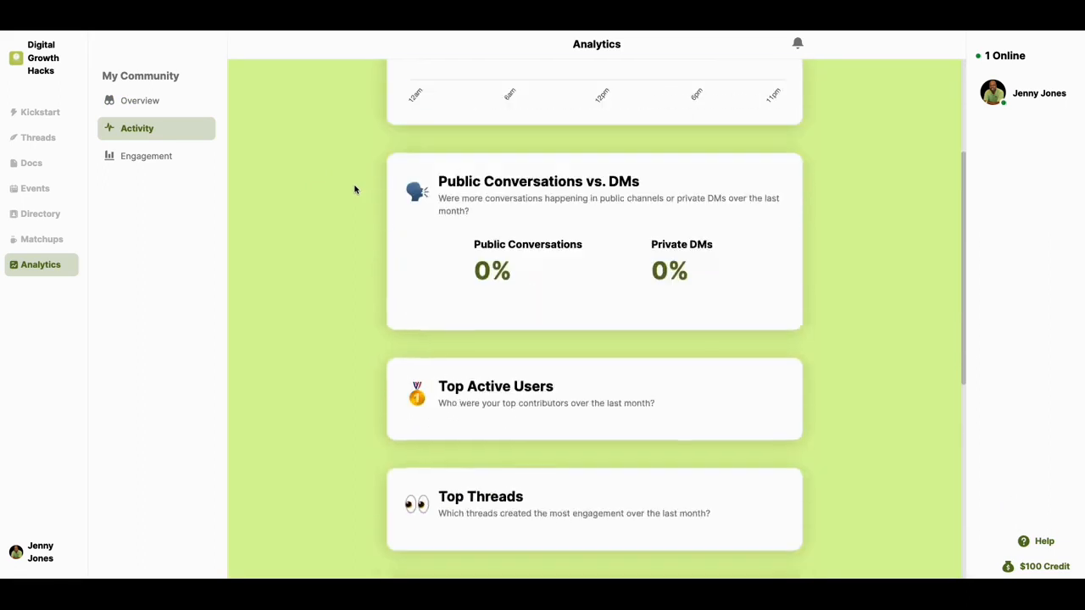
{"action": "left_click", "coordinate": [147, 156]}
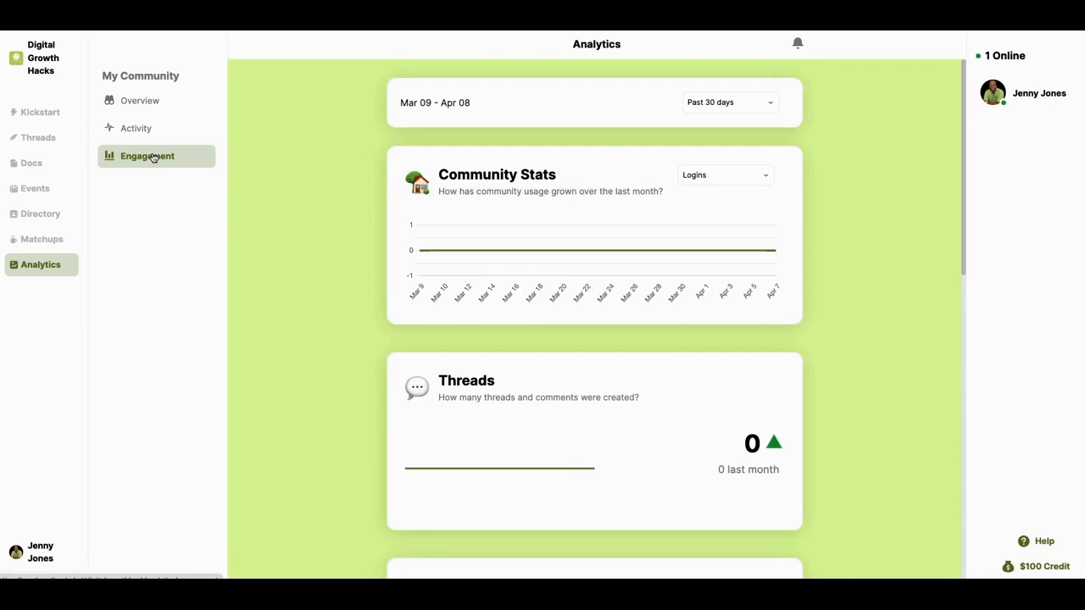
{"action": "scroll", "scroll_direction": "down", "scroll_amount": 3}
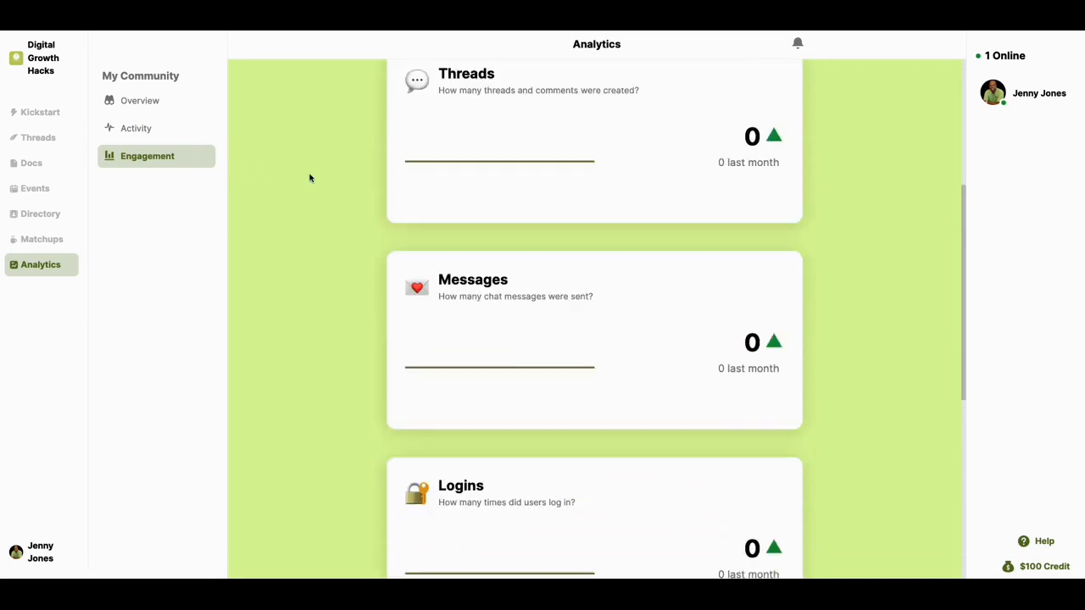
{"action": "scroll", "scroll_direction": "down", "scroll_amount": 3}
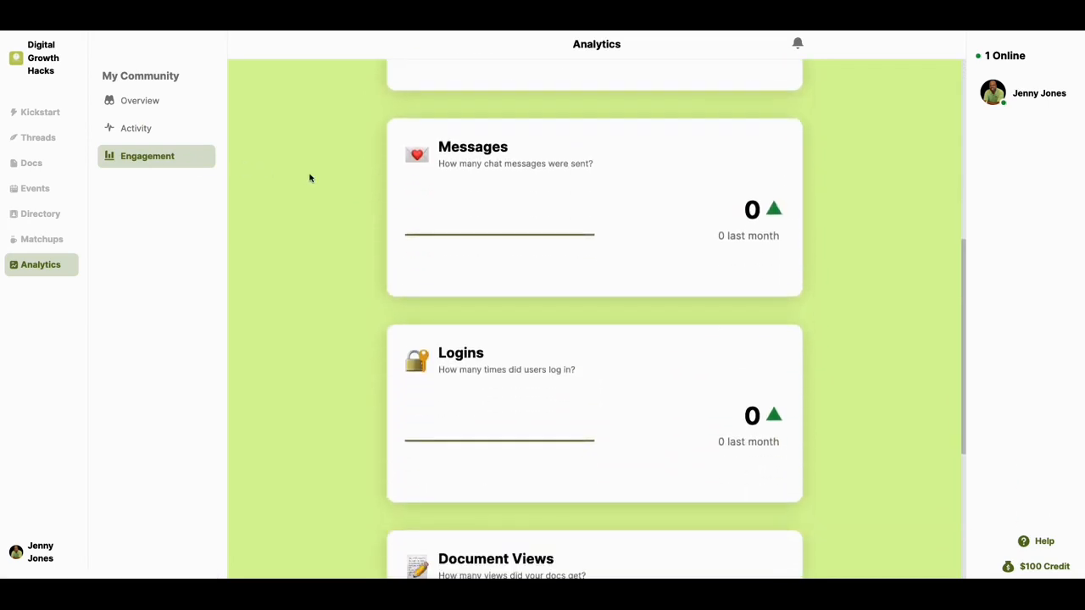
{"action": "scroll", "scroll_direction": "down", "scroll_amount": 3}
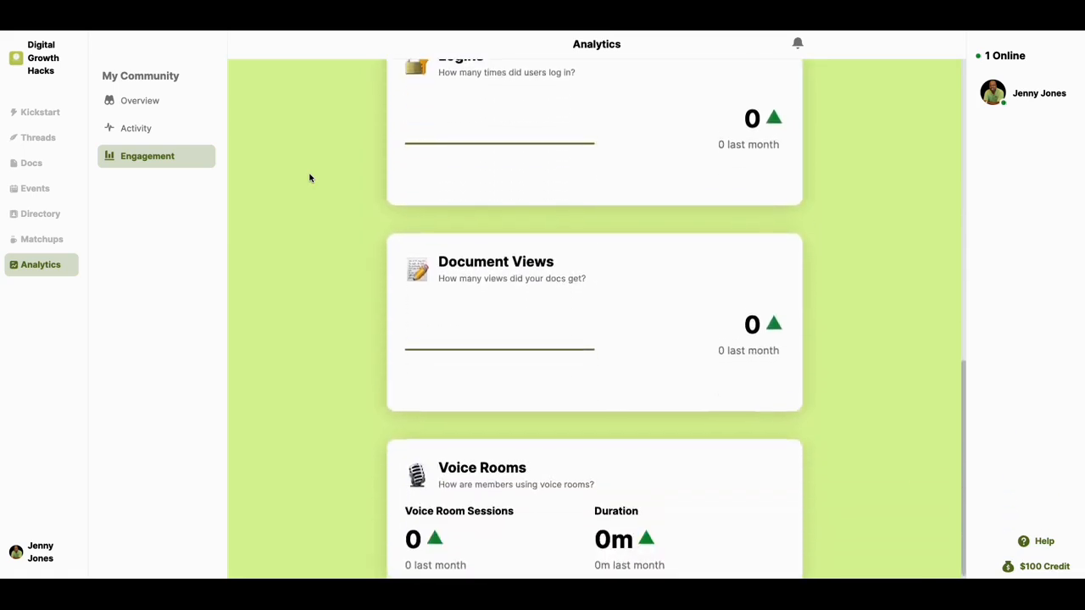
{"action": "scroll", "scroll_direction": "up", "scroll_amount": 3}
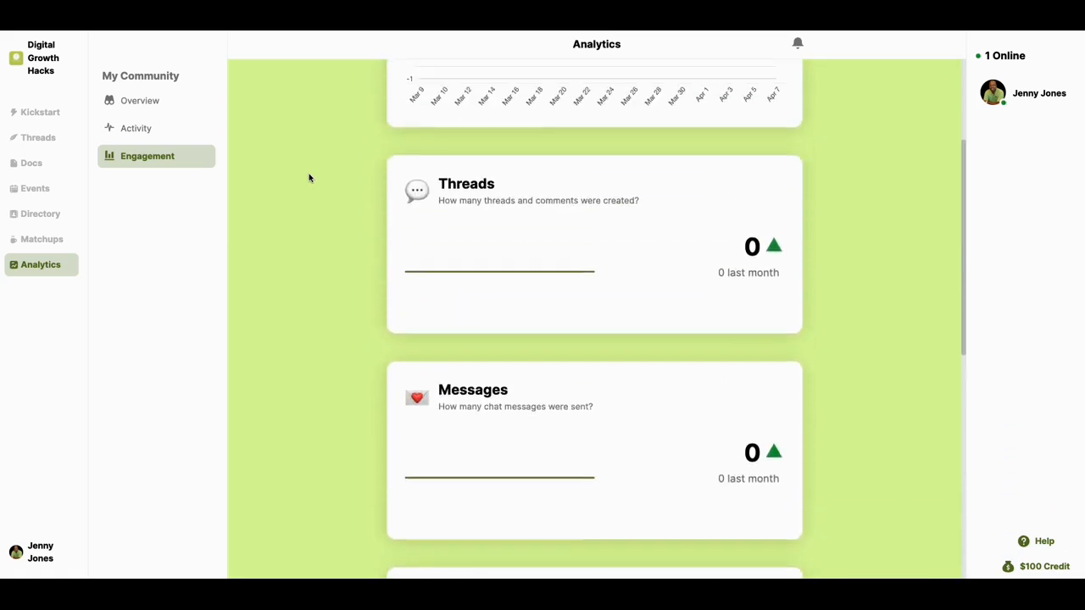
{"action": "scroll", "scroll_direction": "up", "scroll_amount": 3}
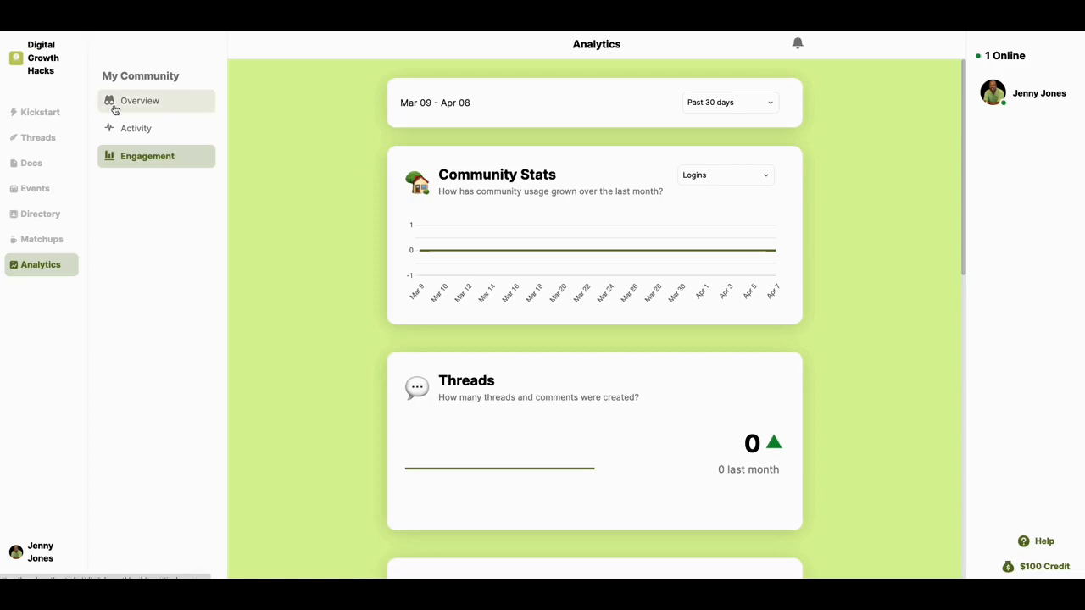
{"action": "mouse_move", "coordinate": [271, 140]}
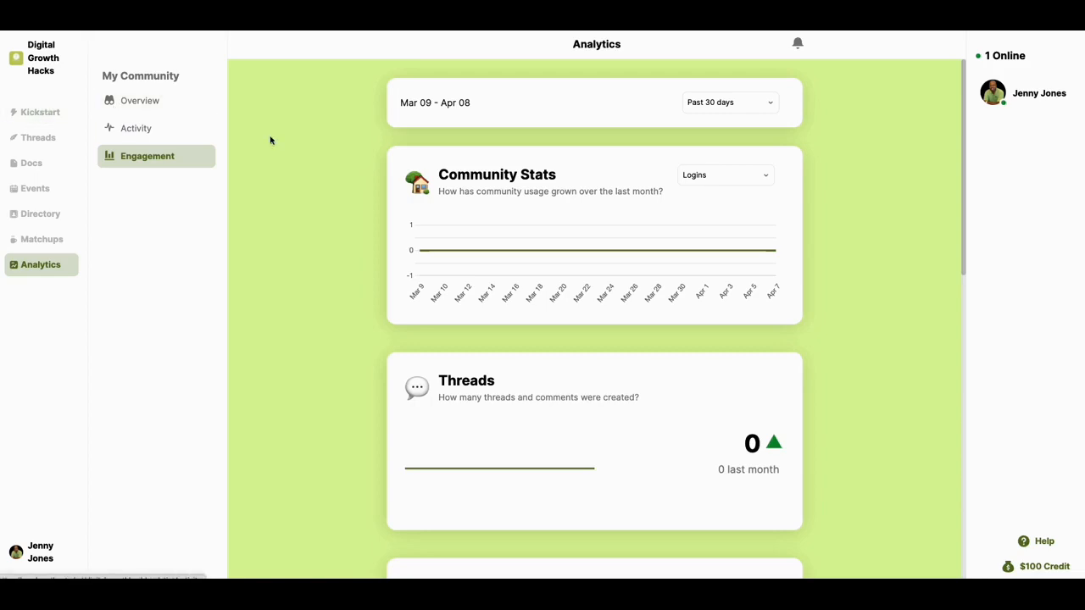
{"action": "mouse_move", "coordinate": [496, 150]}
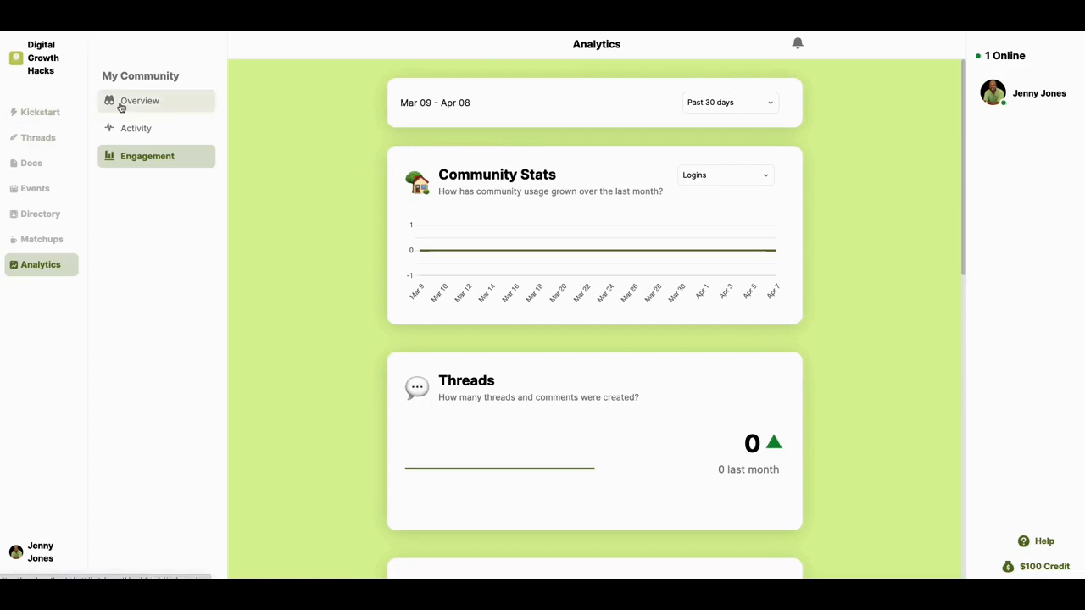
{"action": "left_click", "coordinate": [139, 100]}
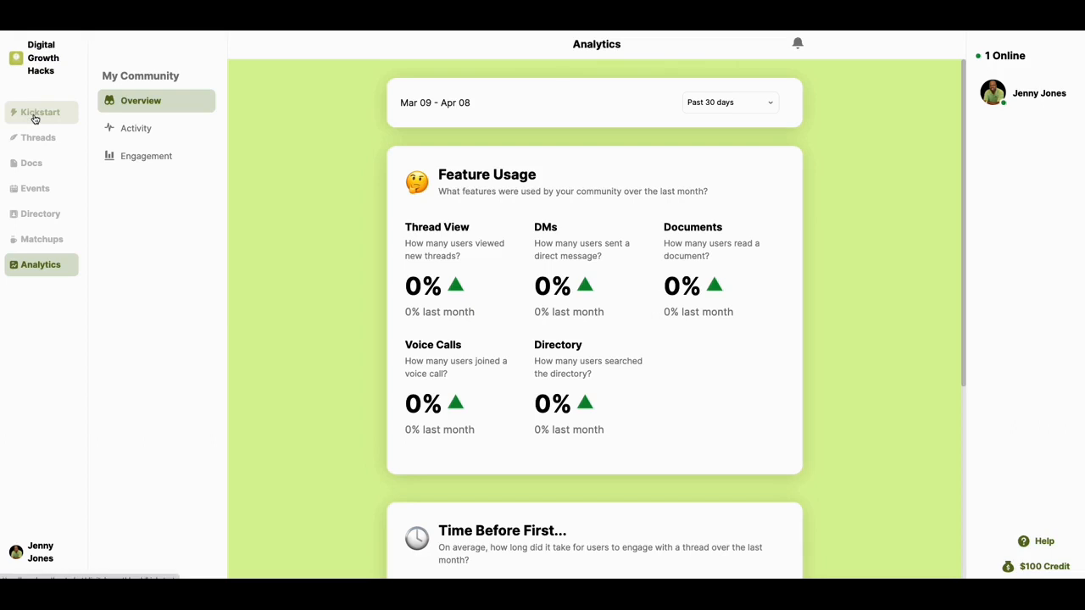
{"action": "left_click", "coordinate": [40, 111]}
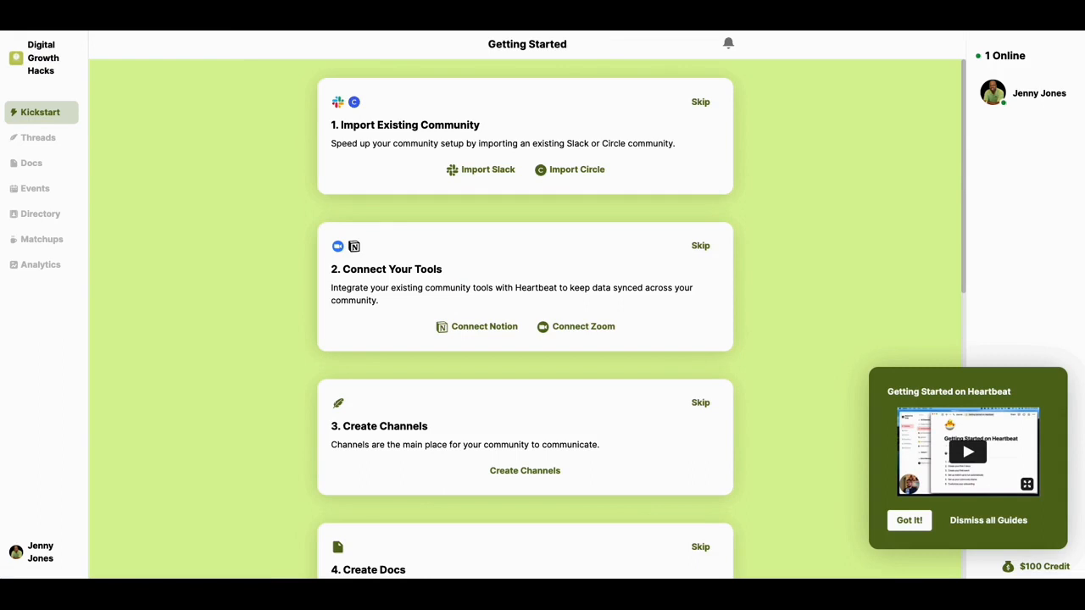
In Threads, choose Edit from the general channel's ⋯ menu
{"action": "left_click", "coordinate": [38, 137]}
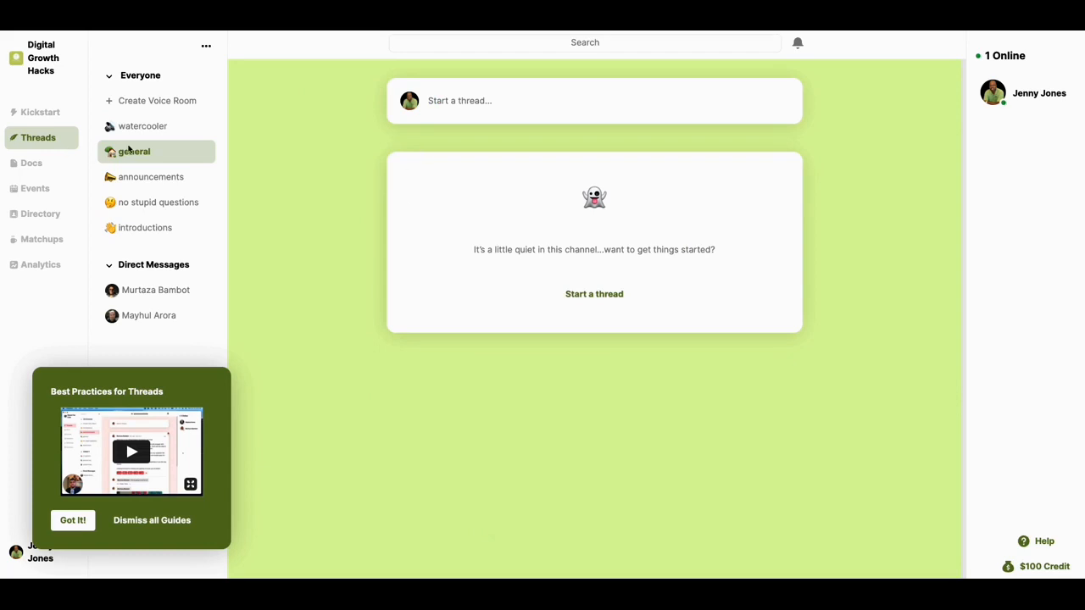
{"action": "mouse_move", "coordinate": [134, 152]}
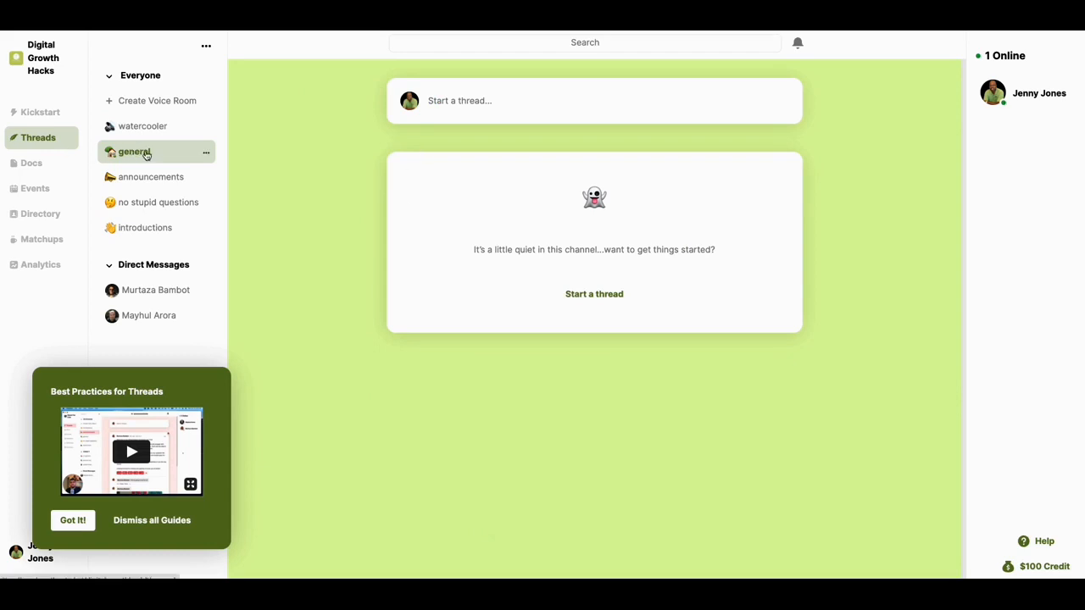
{"action": "left_click", "coordinate": [206, 154]}
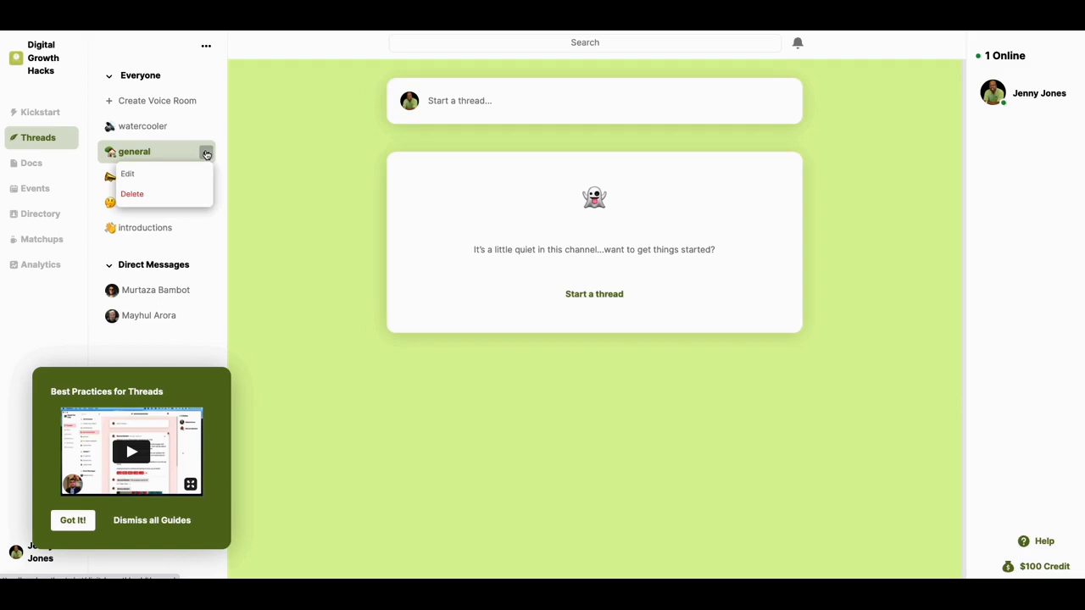
{"action": "left_click", "coordinate": [127, 173]}
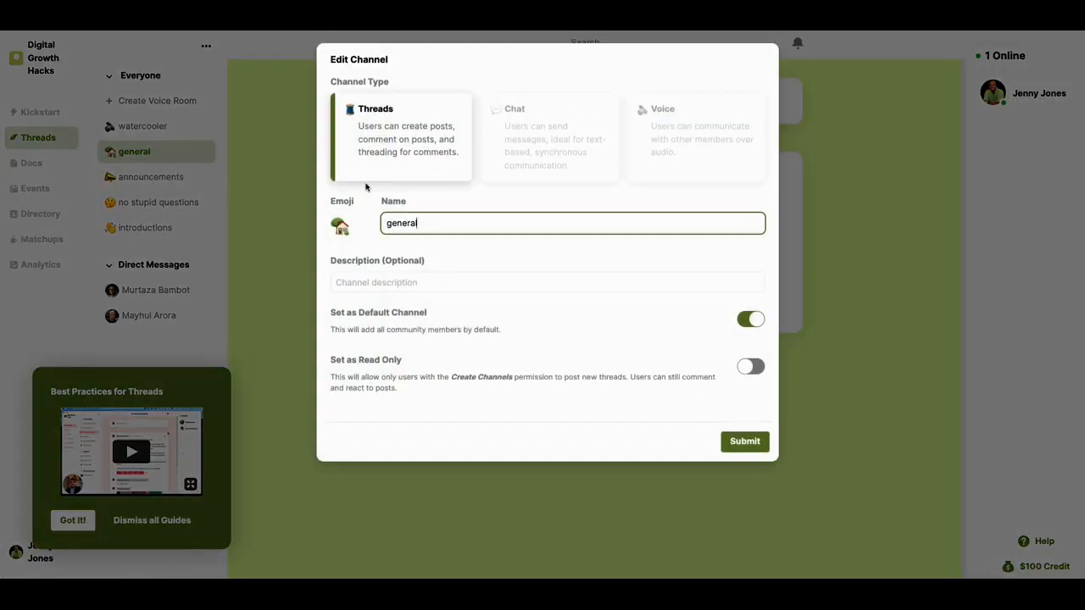
Enter 'General Discussions about Business to Business Growth' as the general channel's description
{"action": "triple_click", "coordinate": [572, 223]}
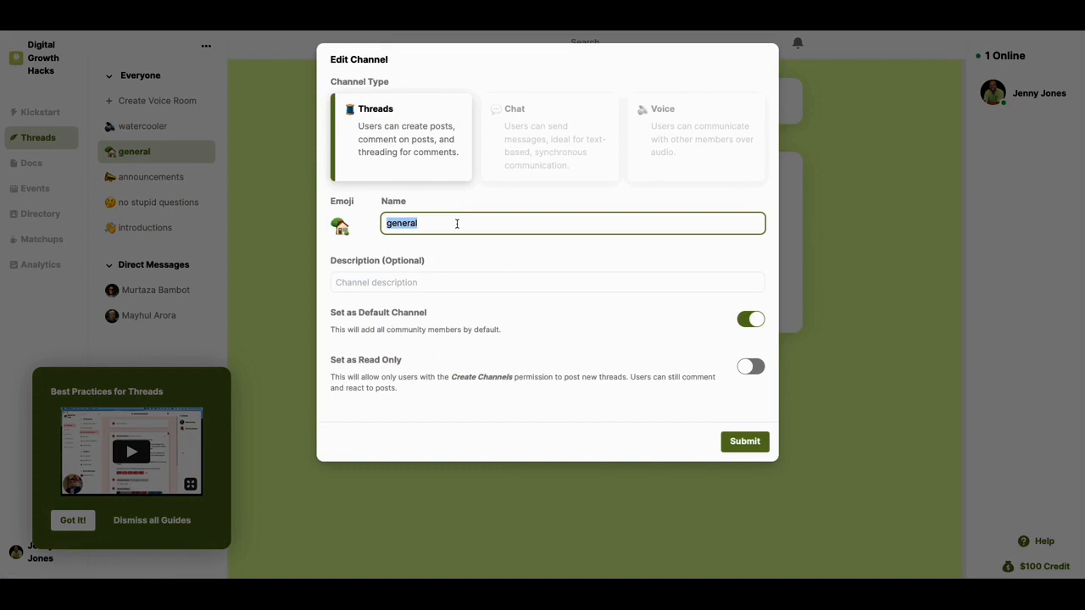
{"action": "left_click", "coordinate": [548, 281]}
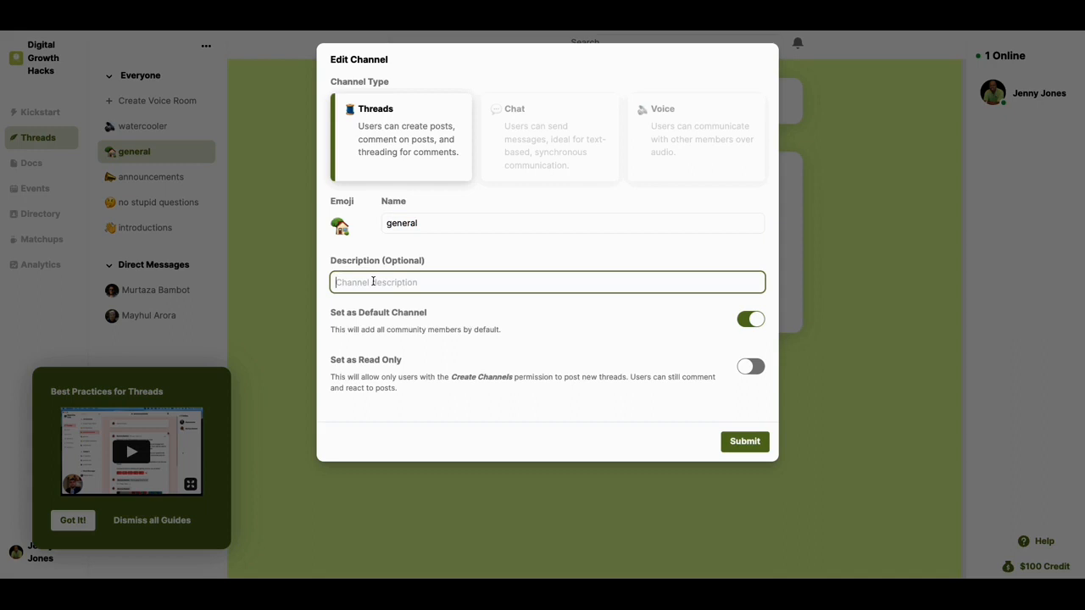
{"action": "type", "text": "G"}
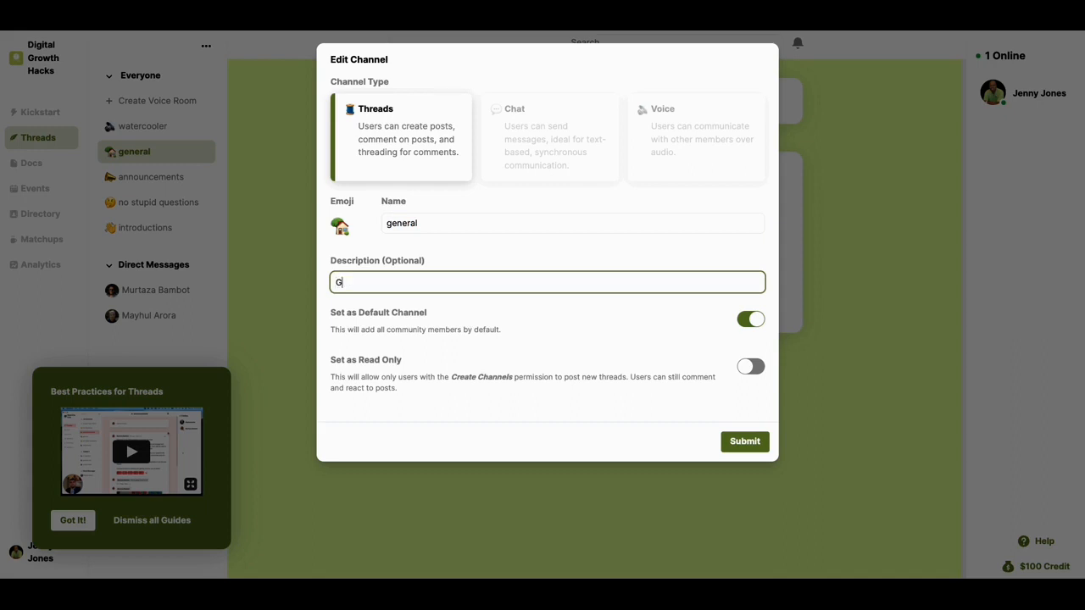
{"action": "type", "text": "ene"}
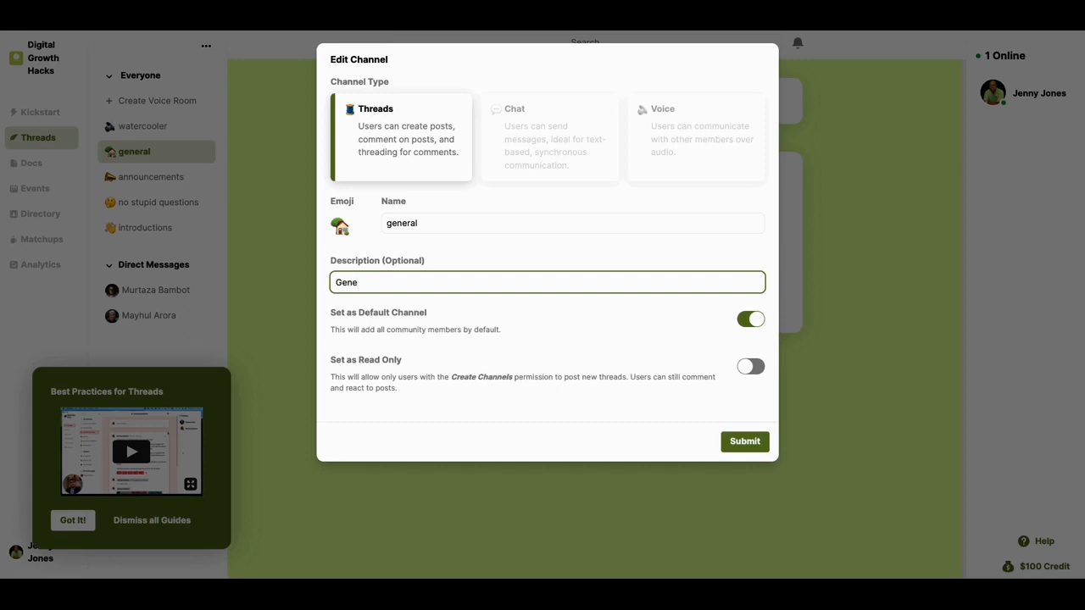
{"action": "type", "text": "ral Disc"}
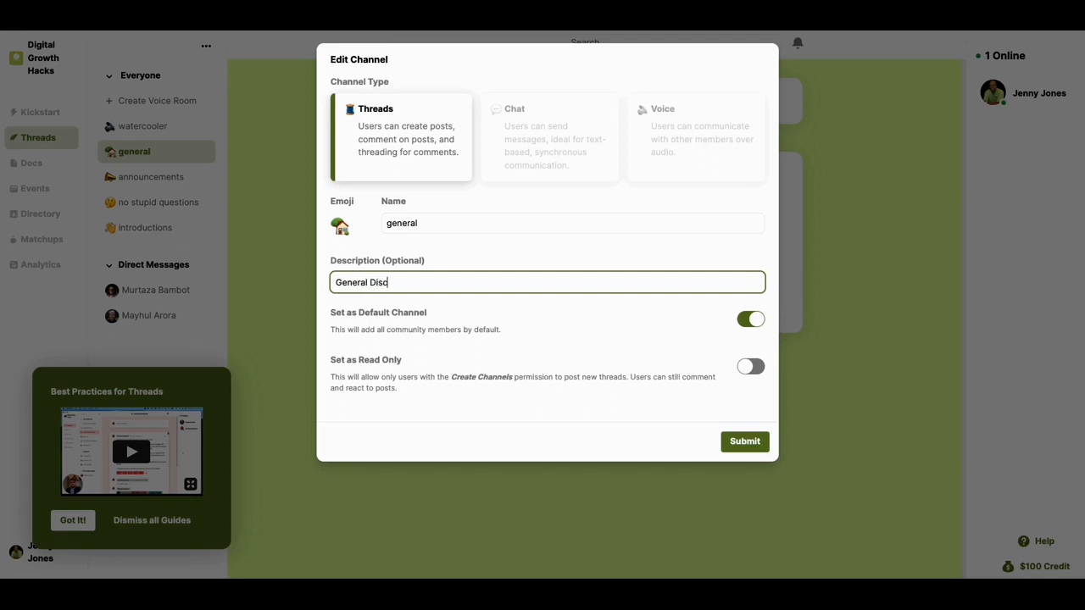
{"action": "type", "text": "us"}
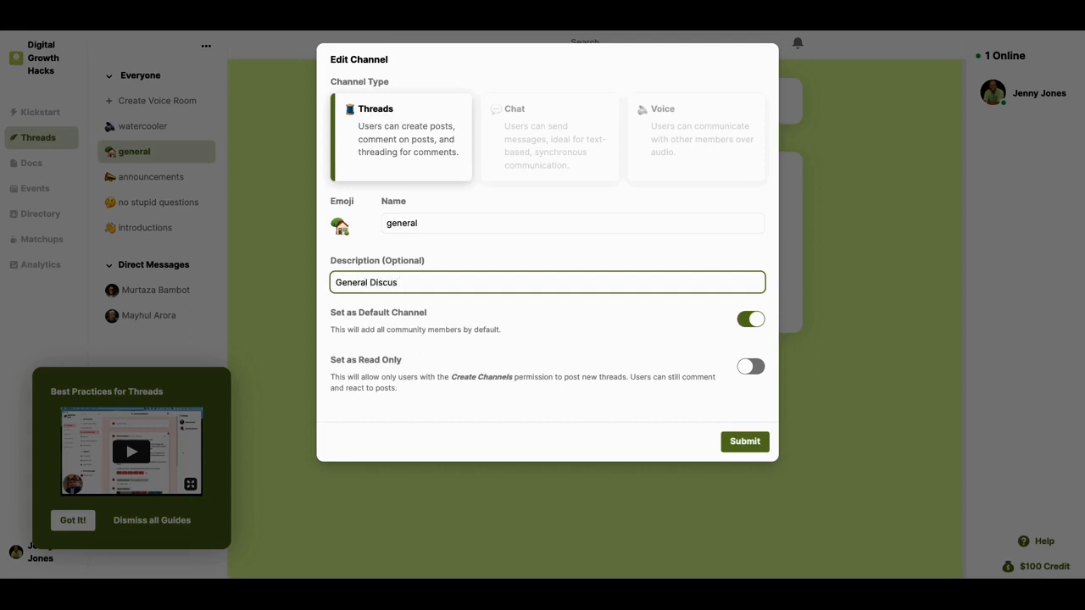
{"action": "type", "text": "sions"}
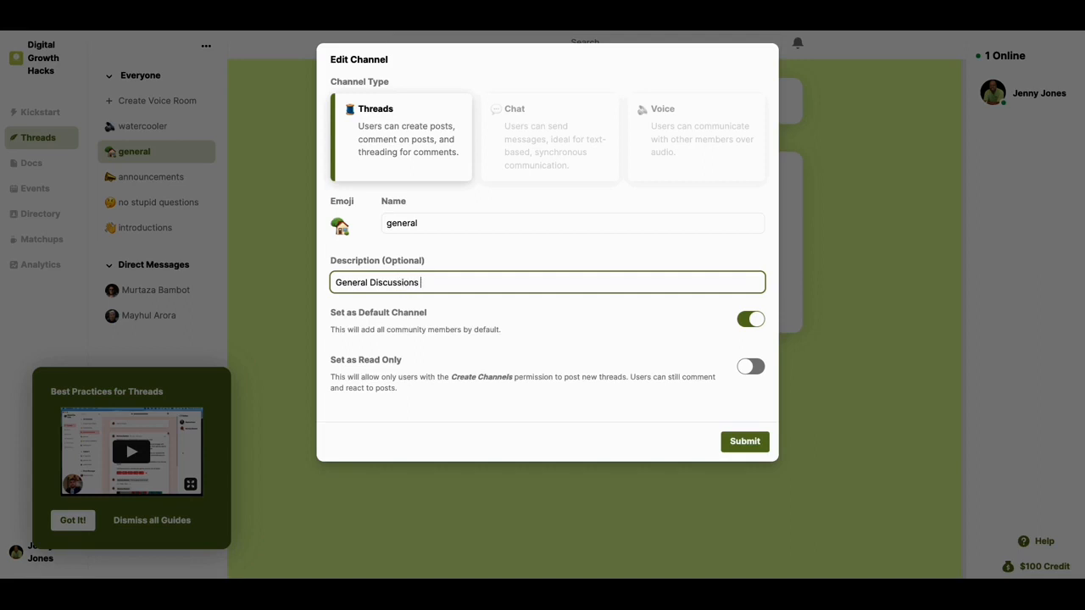
{"action": "type", "text": "about Bu"}
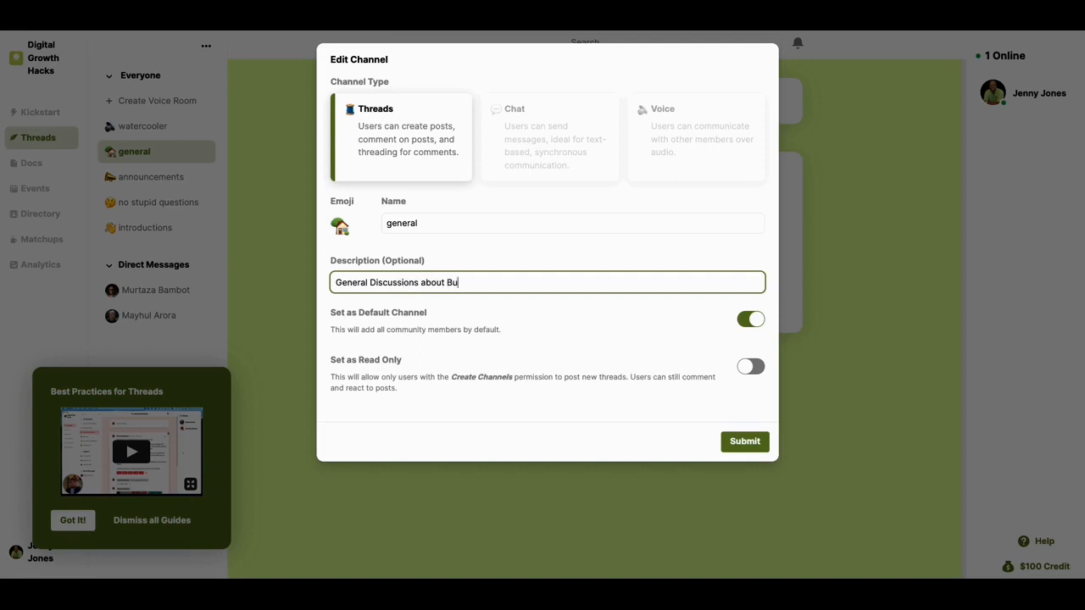
{"action": "type", "text": "siness to"}
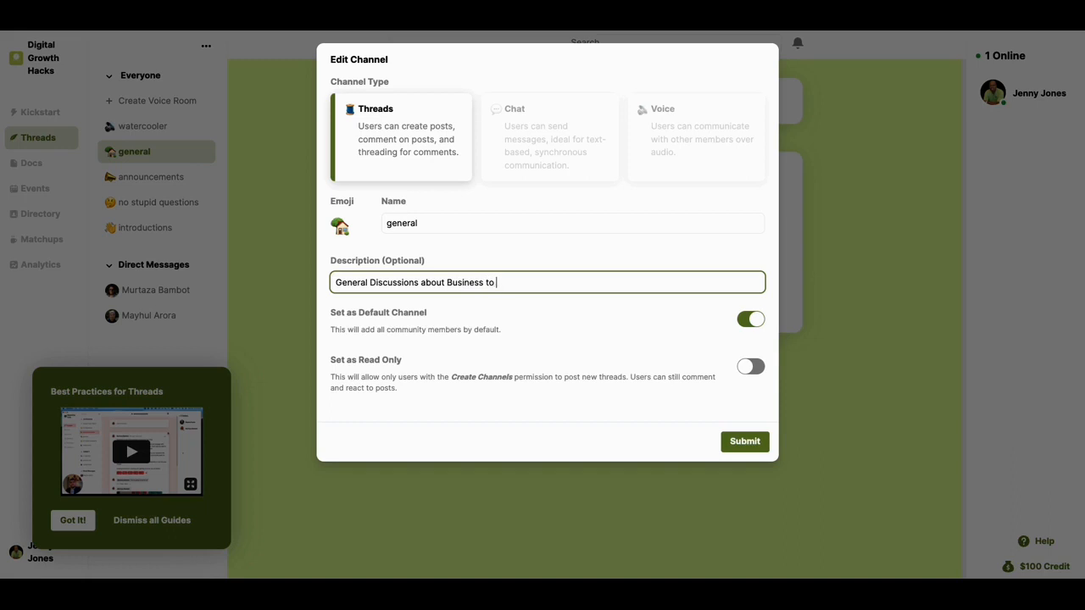
{"action": "type", "text": "Business"}
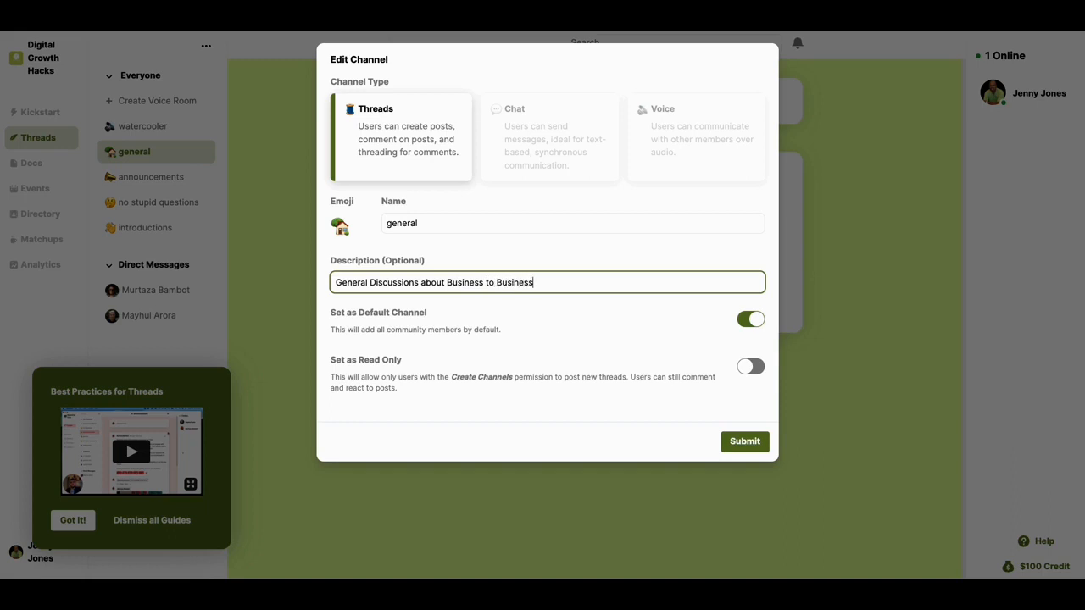
{"action": "type", "text": "Grow"}
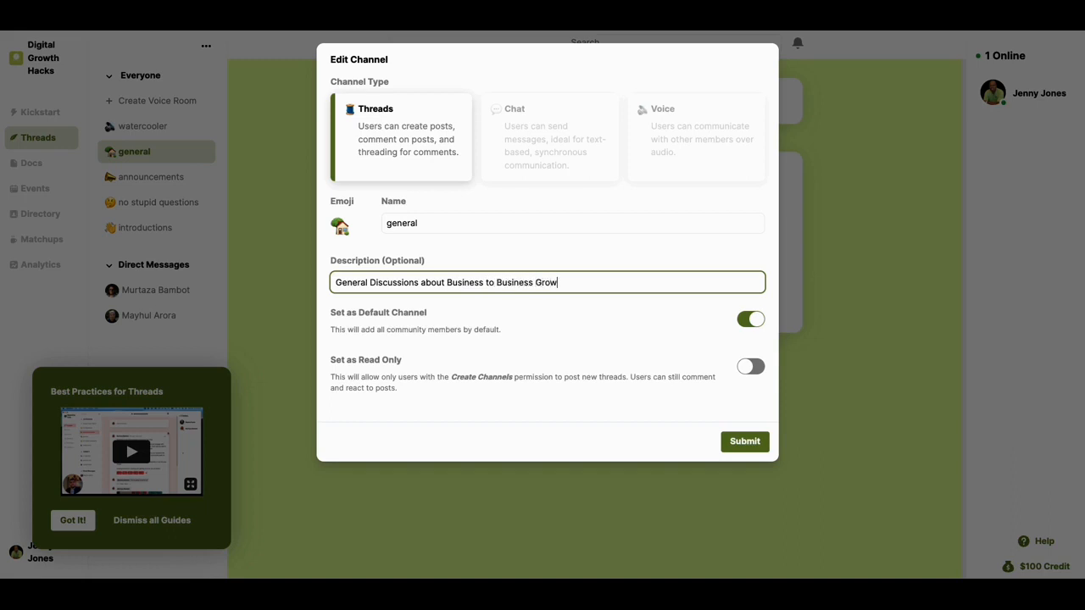
{"action": "type", "text": "th"}
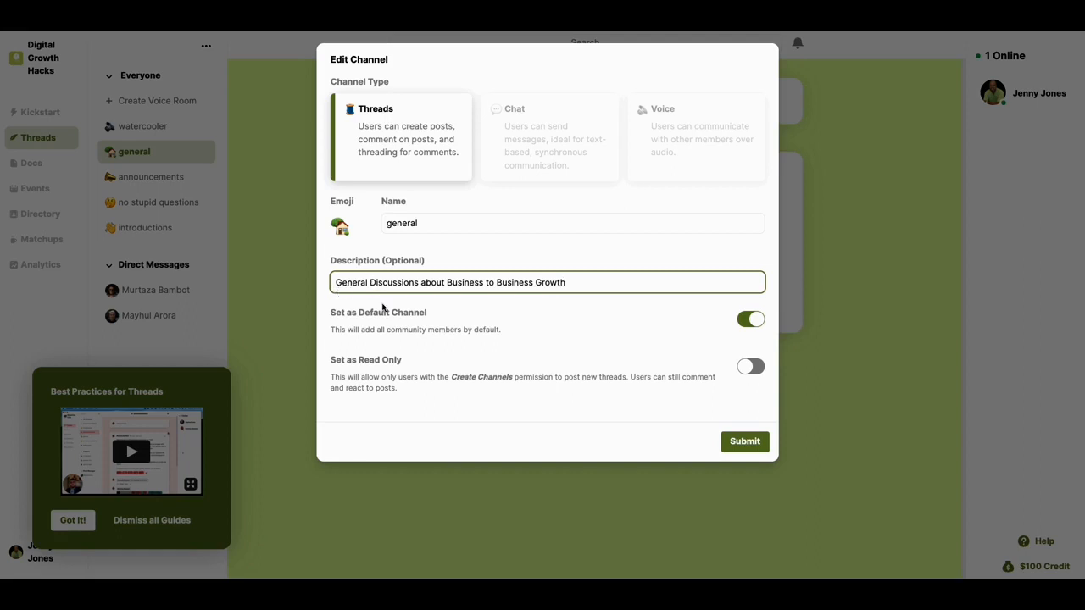
{"action": "mouse_move", "coordinate": [418, 360]}
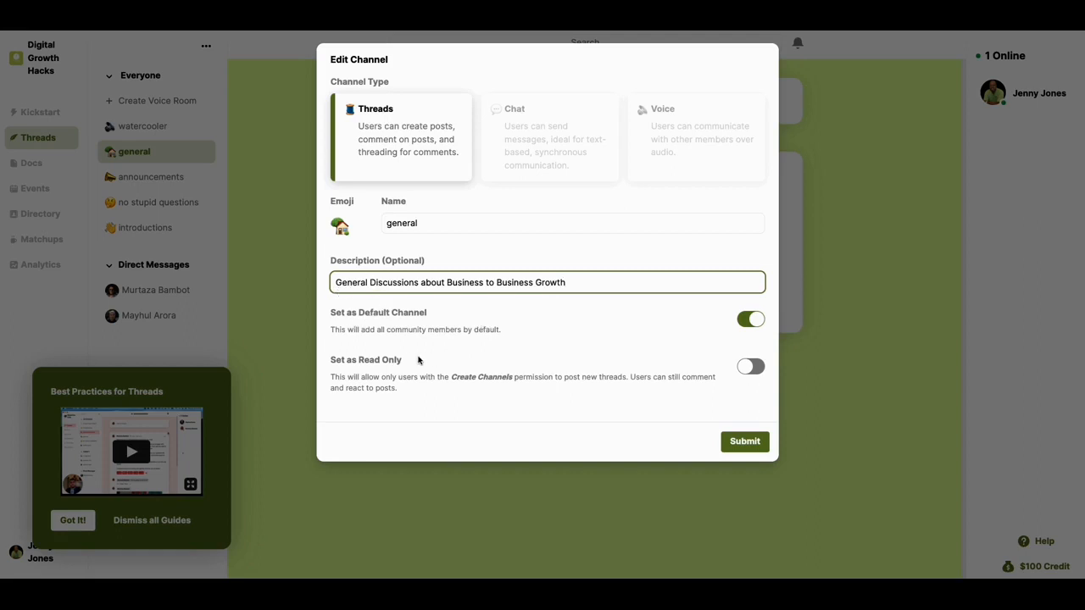
{"action": "mouse_move", "coordinate": [678, 374]}
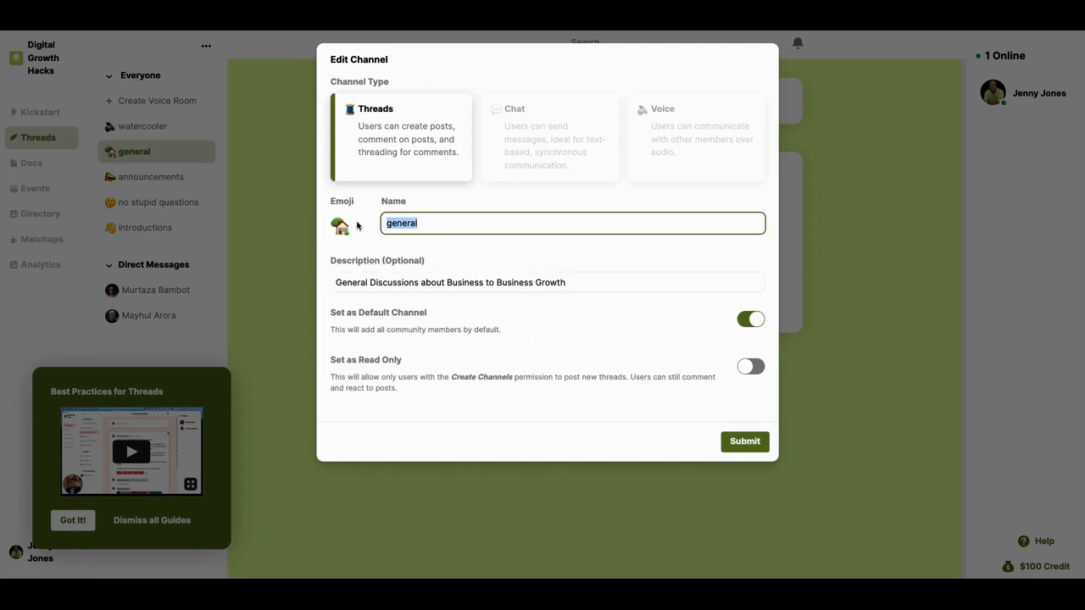
Type 'Business to Business Growth Channel' as the channel's new name
{"action": "type", "text": "Business to Bus"}
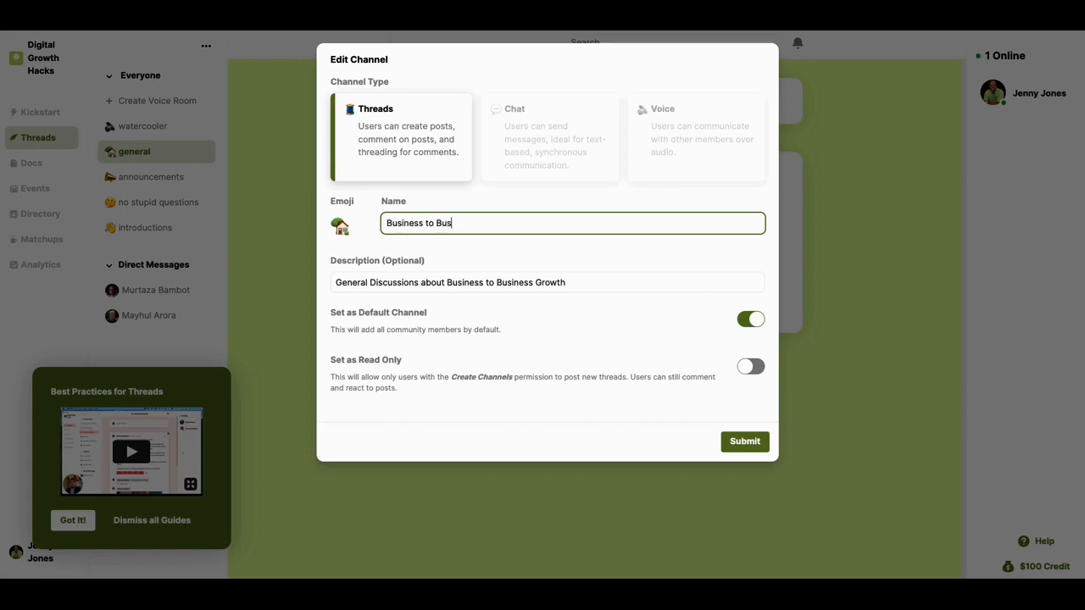
{"action": "type", "text": "iness G"}
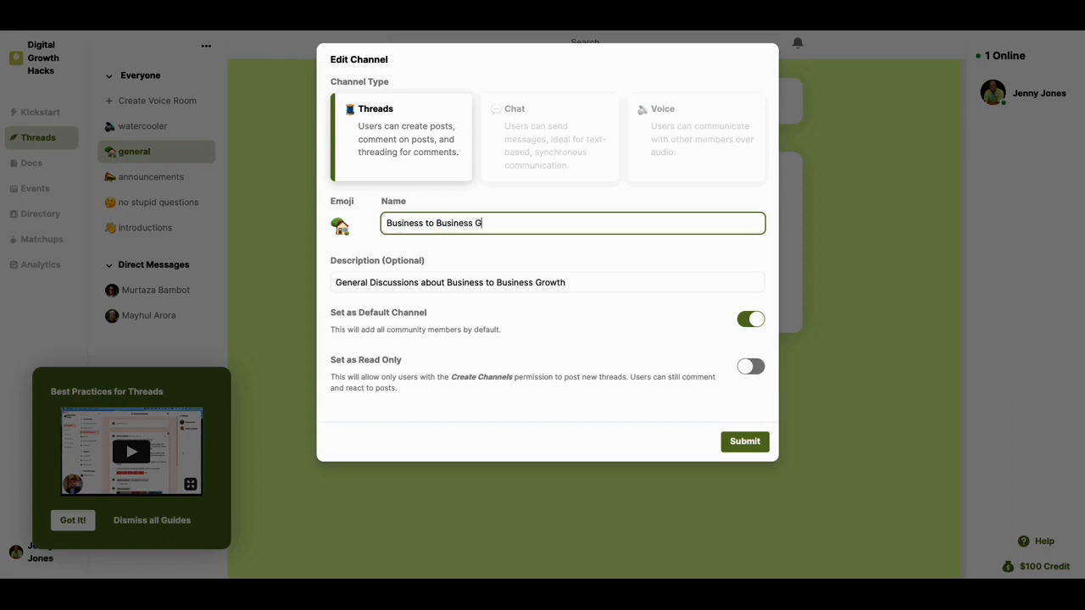
{"action": "type", "text": "rowth"}
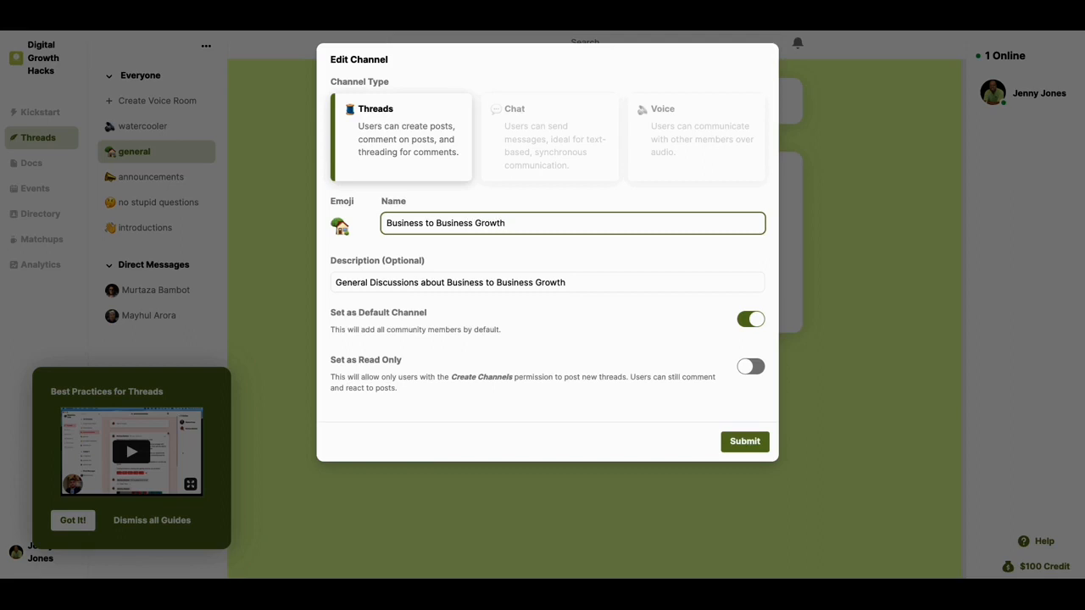
{"action": "type", "text": "Cha"}
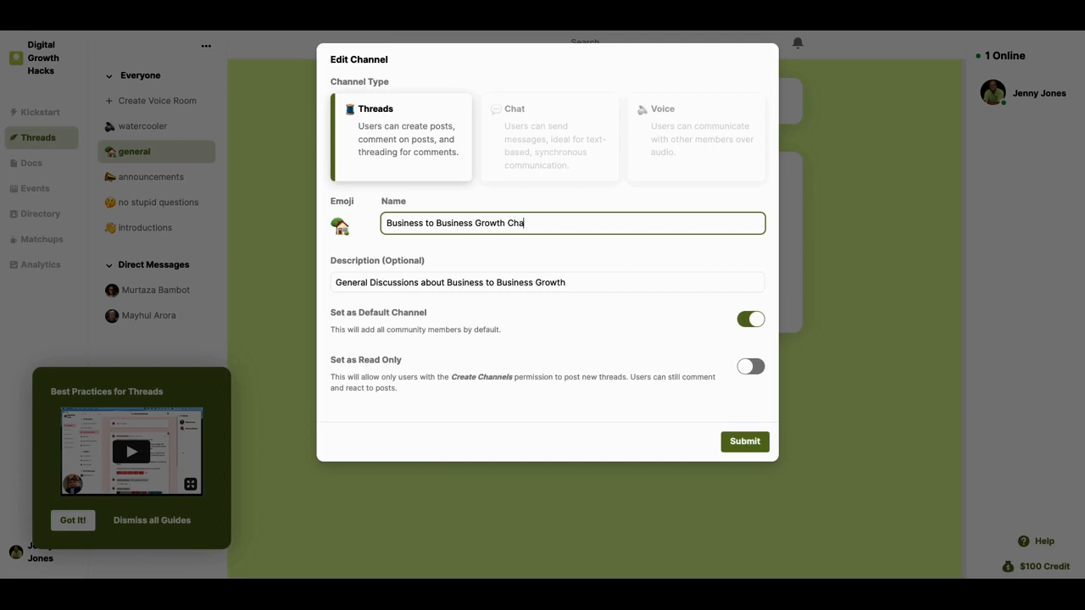
{"action": "type", "text": "nnel"}
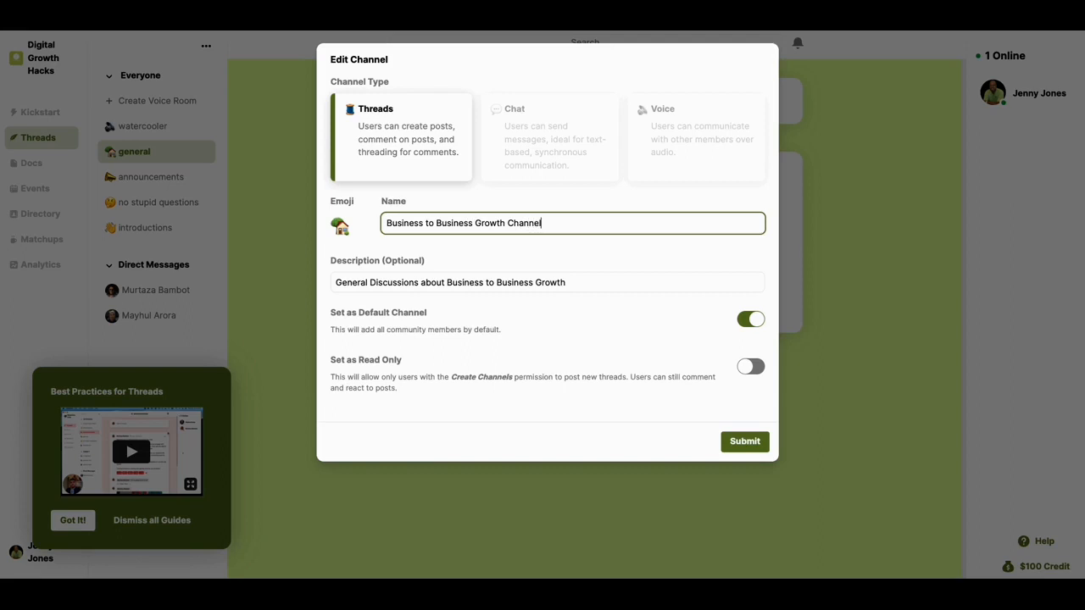
{"action": "mouse_move", "coordinate": [745, 441]}
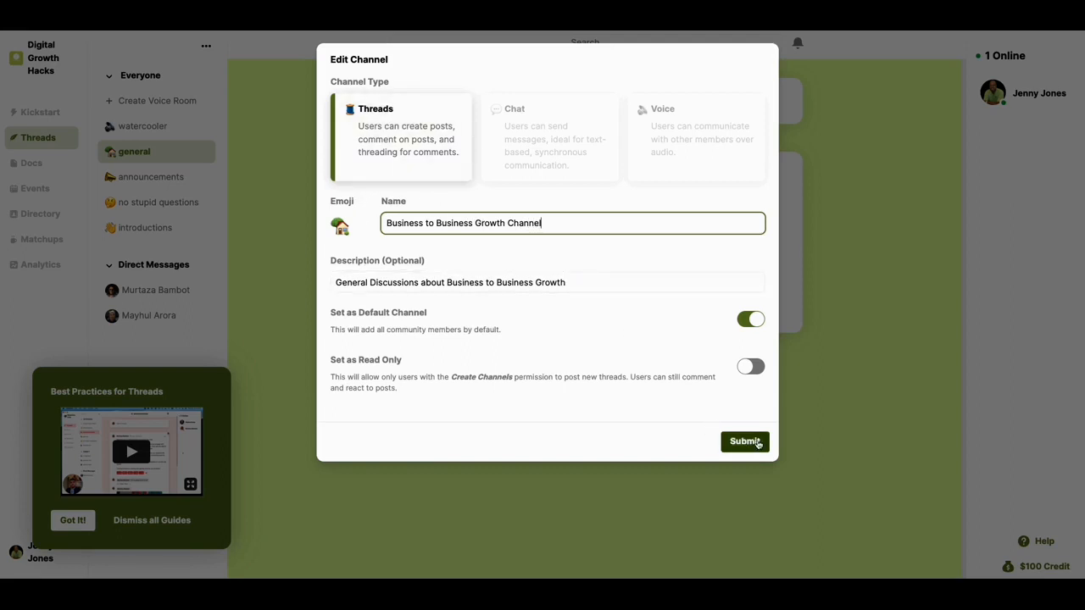
Shorten the name to 'Business to Business Channel' after the length error and save
{"action": "left_click", "coordinate": [744, 441]}
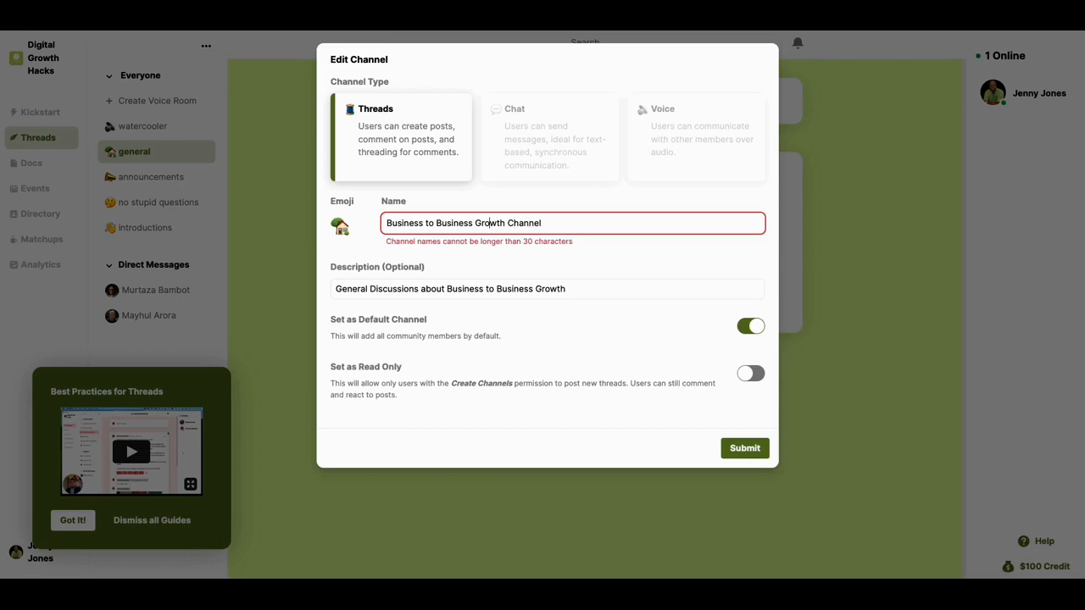
{"action": "key", "text": "BackSpace"}
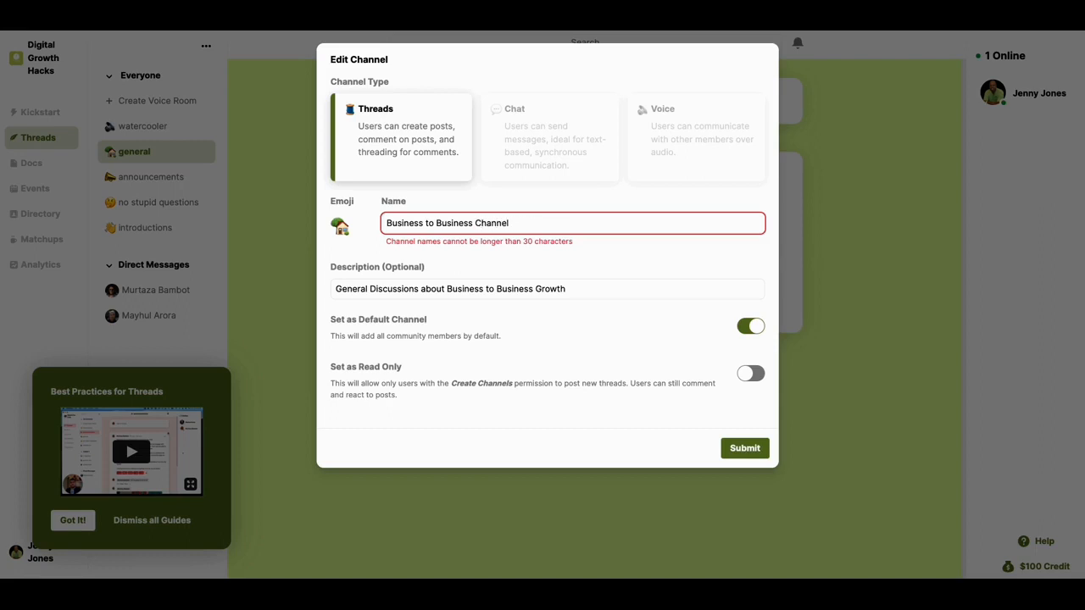
{"action": "mouse_move", "coordinate": [700, 372]}
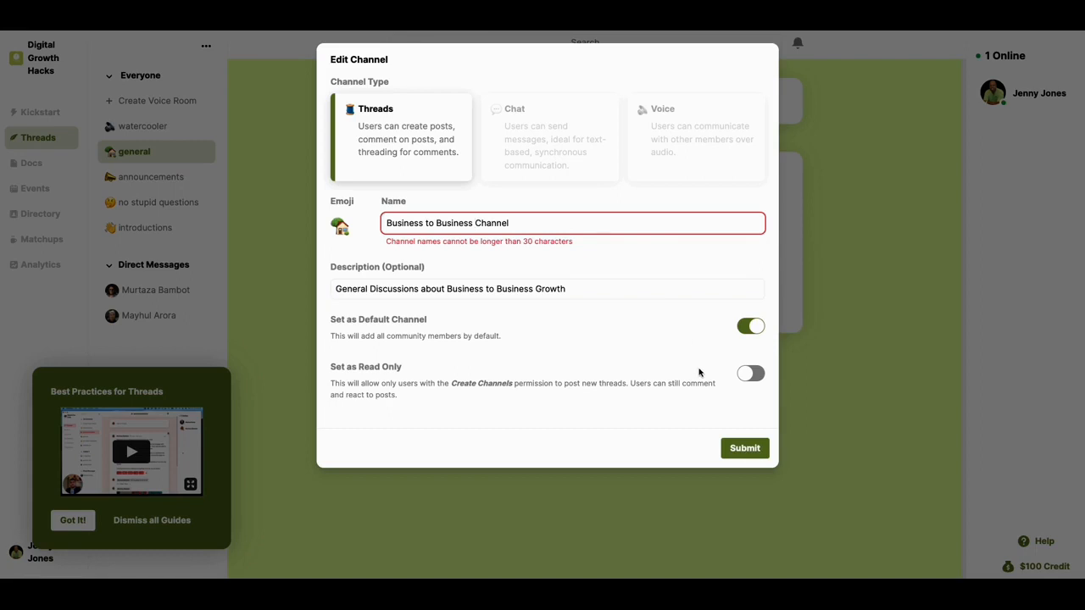
{"action": "left_click", "coordinate": [744, 448]}
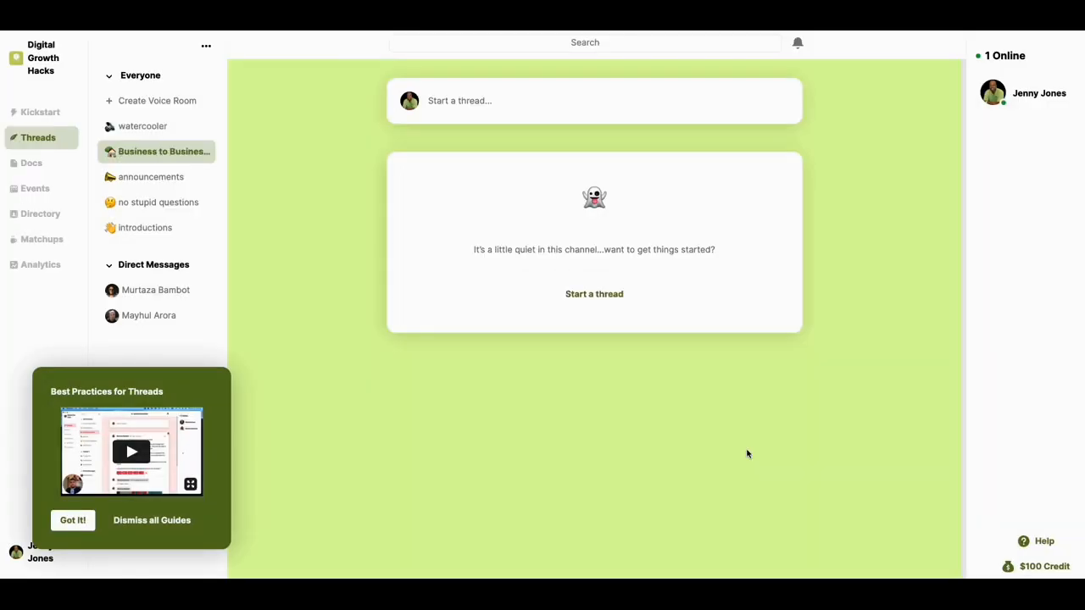
{"action": "mouse_move", "coordinate": [243, 255]}
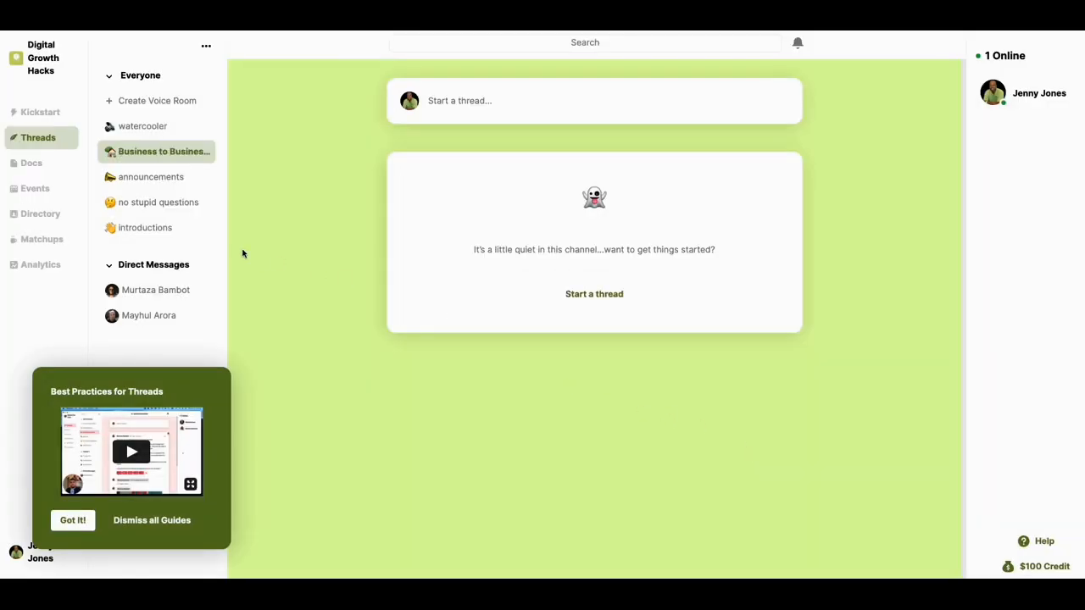
{"action": "mouse_move", "coordinate": [142, 126]}
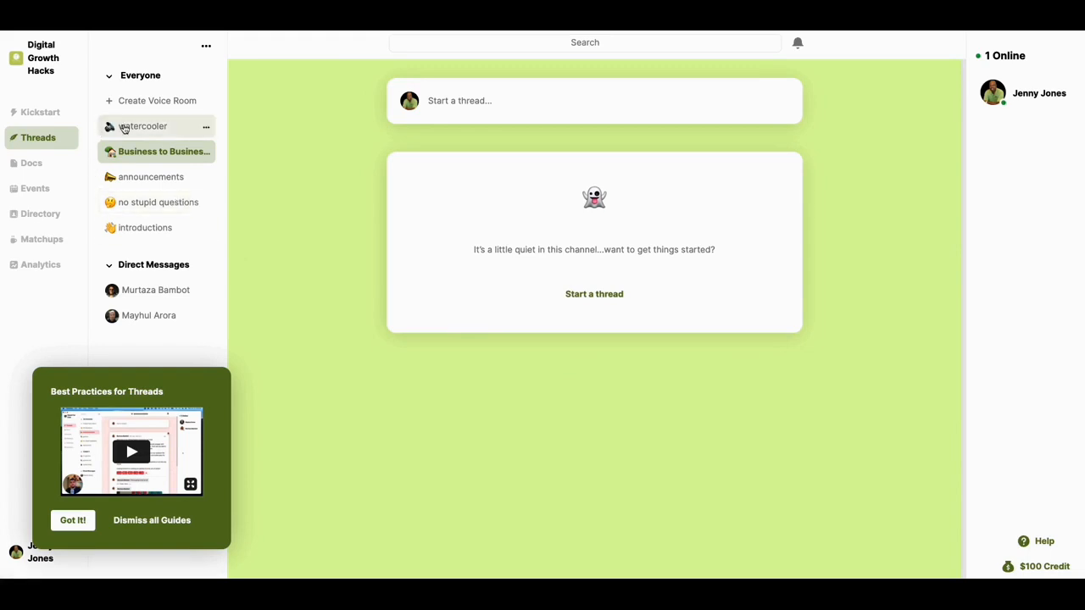
{"action": "mouse_move", "coordinate": [428, 134]}
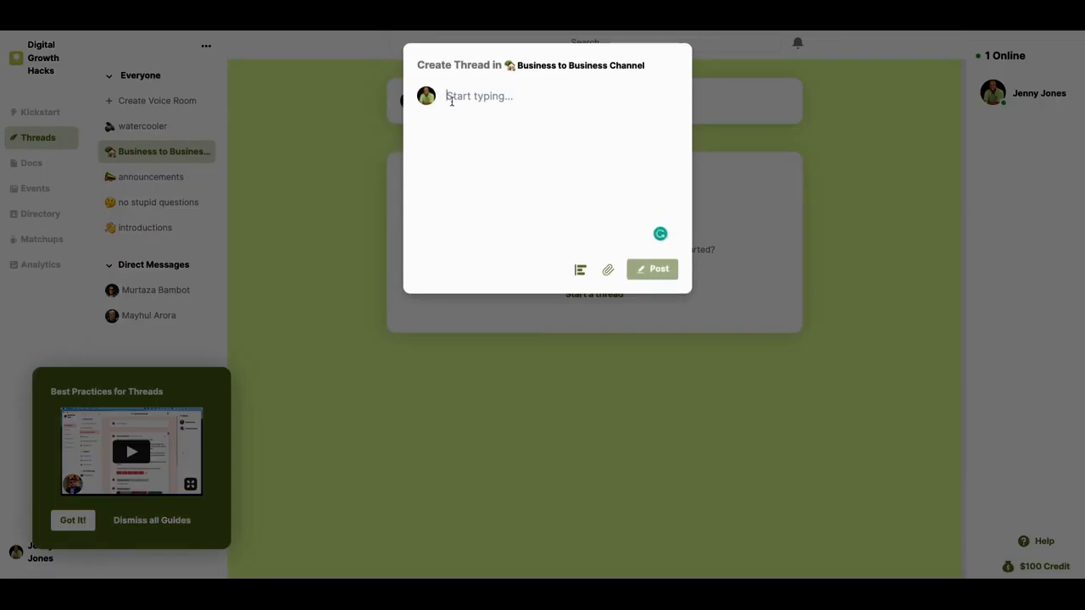
Post the thread 'What do you like most about marketing to businesses'
{"action": "type", "text": "What do you like"}
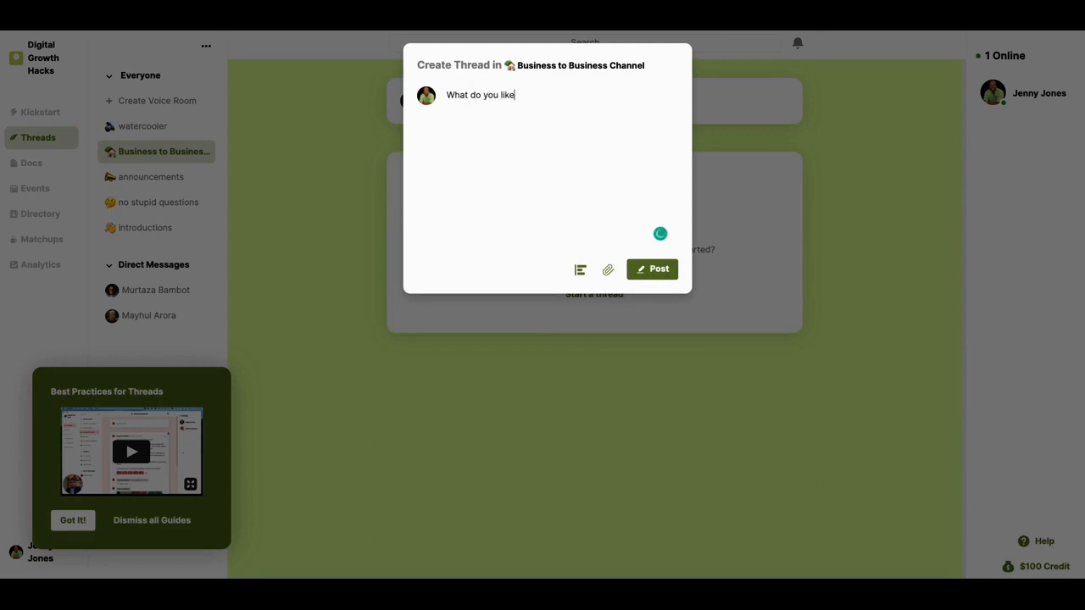
{"action": "type", "text": "most about"}
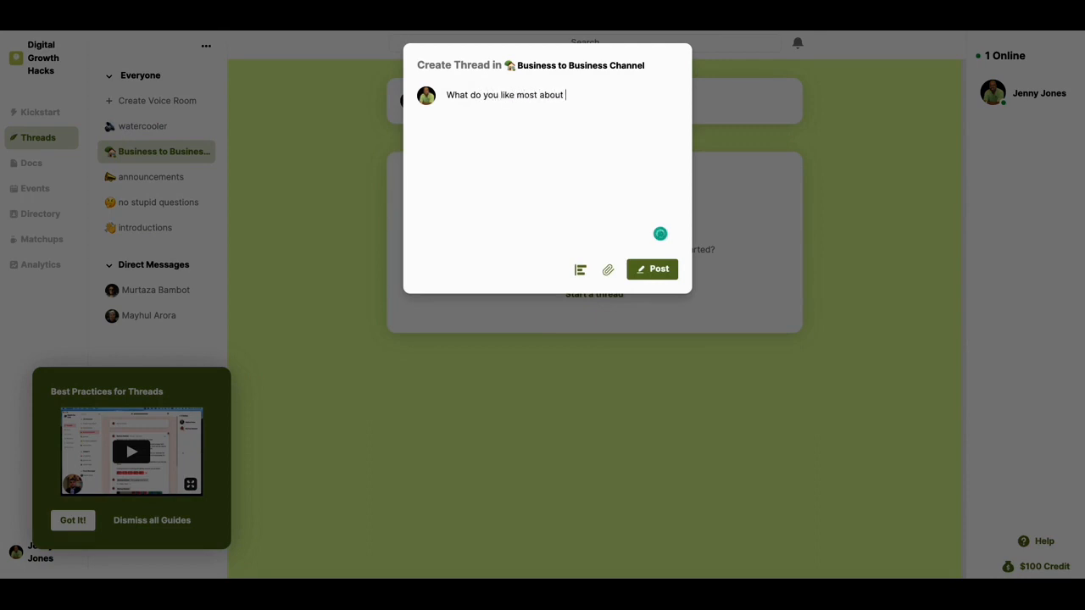
{"action": "type", "text": "marketing"}
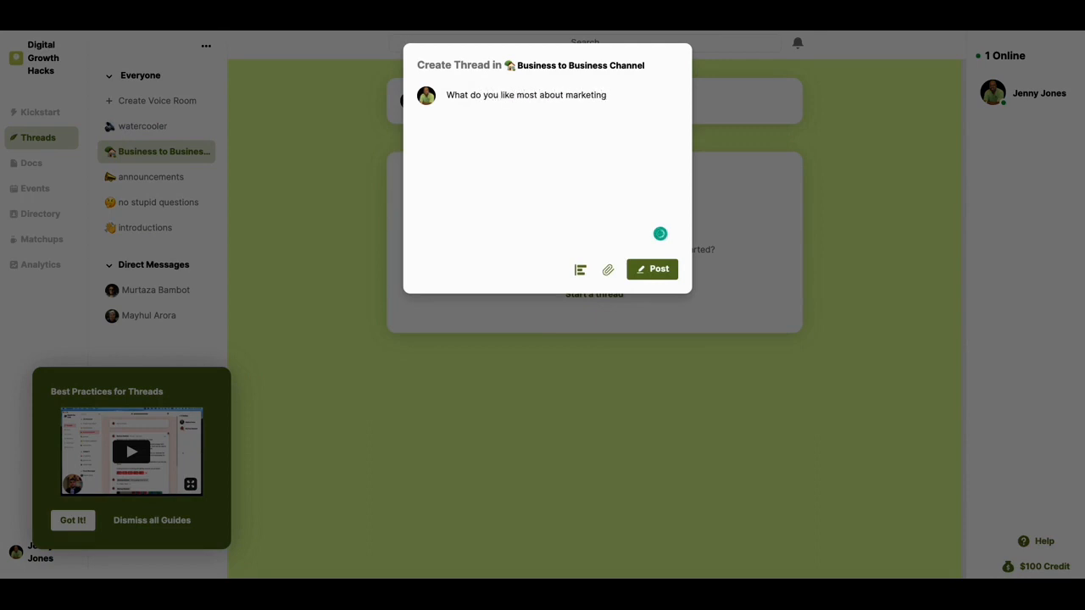
{"action": "type", "text": "to"}
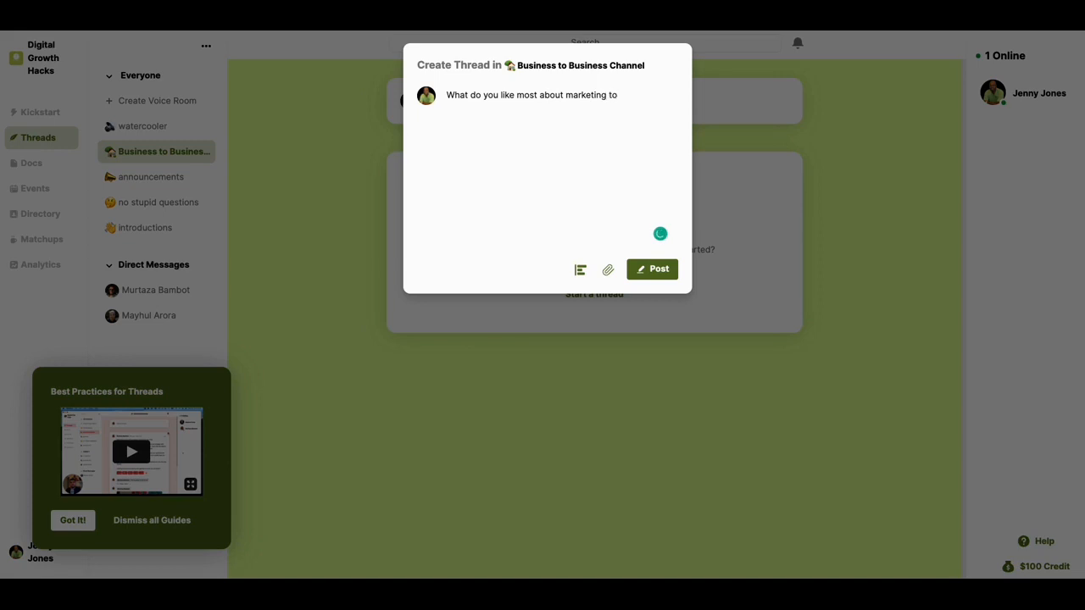
{"action": "type", "text": "businesses"}
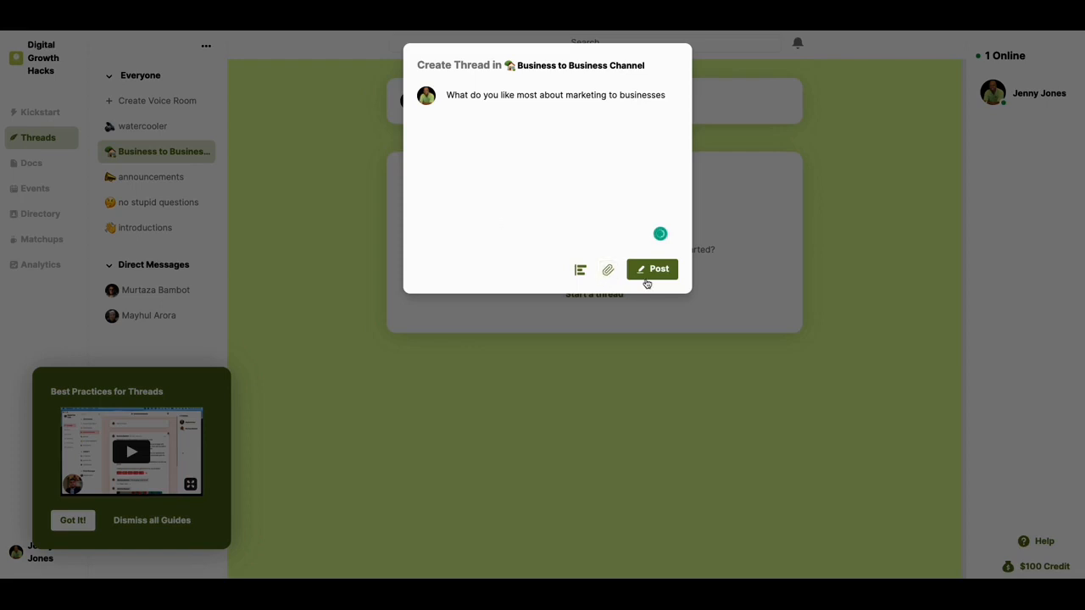
{"action": "left_click", "coordinate": [652, 269]}
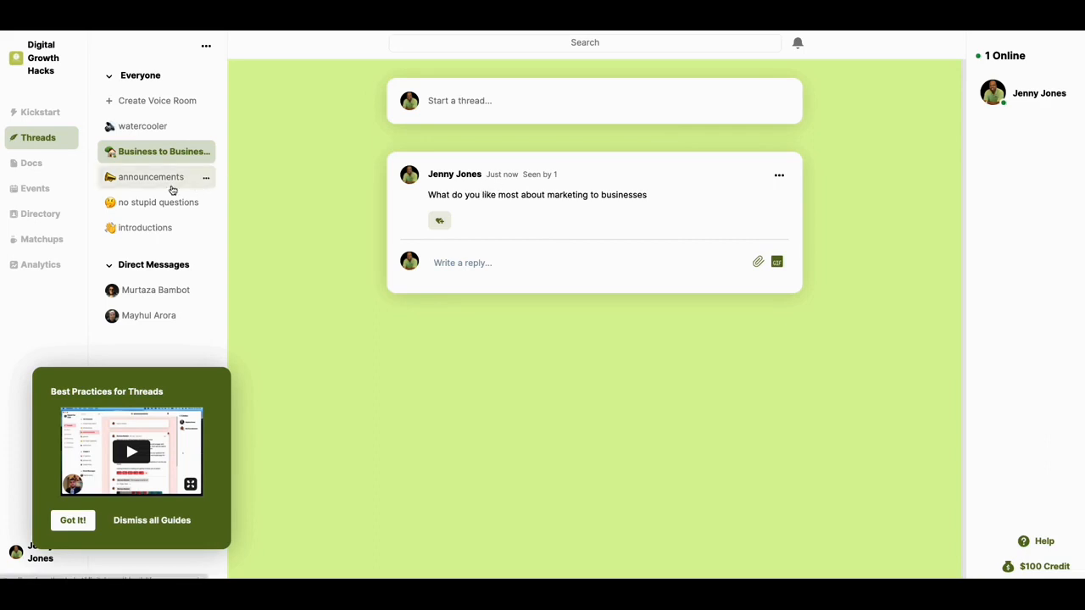
{"action": "mouse_move", "coordinate": [406, 223]}
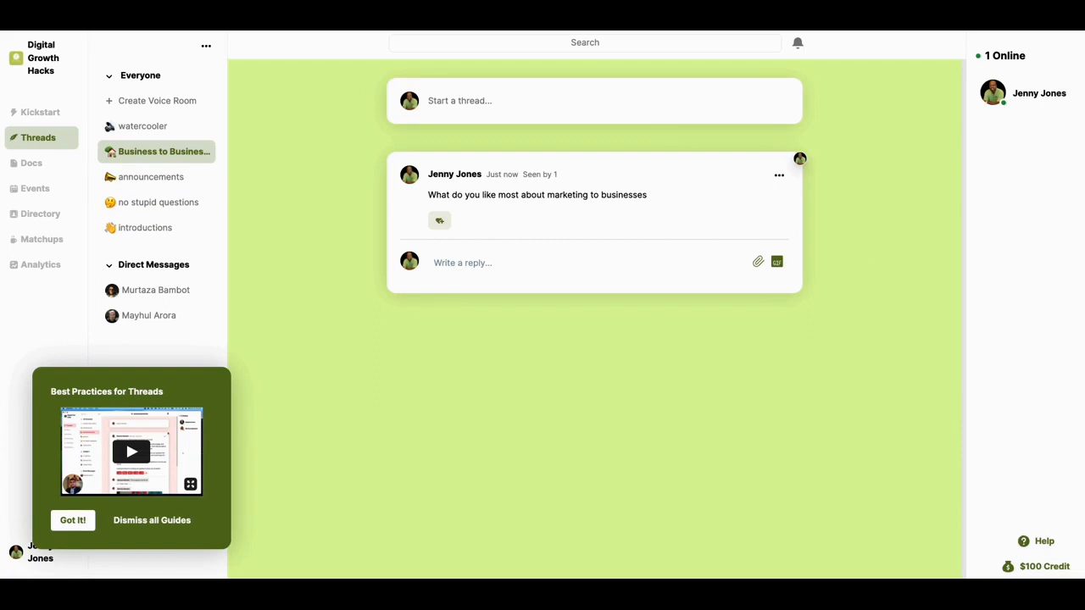
{"action": "mouse_move", "coordinate": [302, 226]}
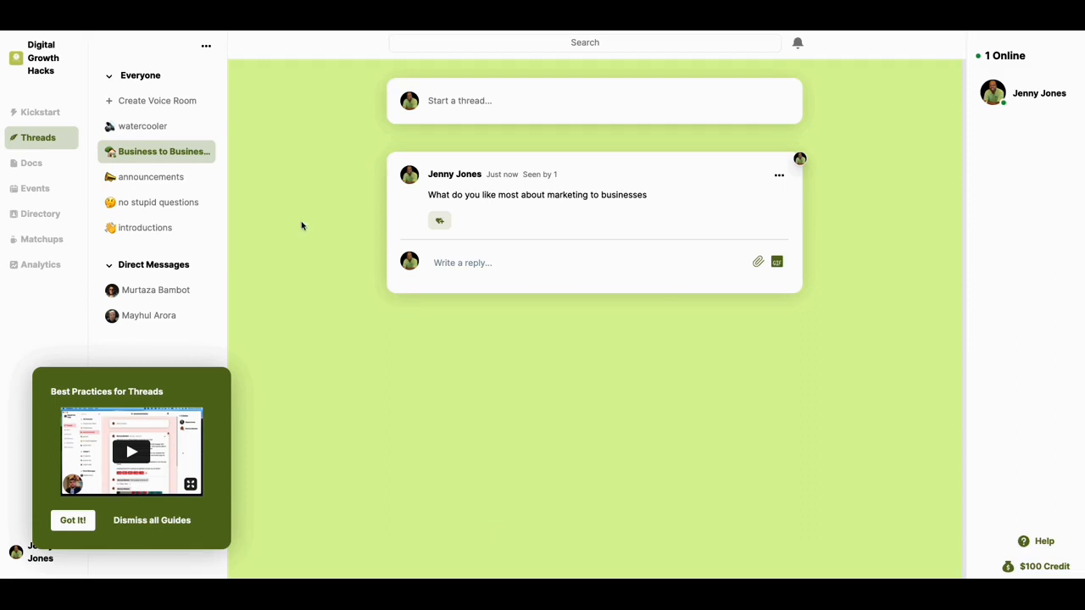
{"action": "mouse_move", "coordinate": [195, 93]}
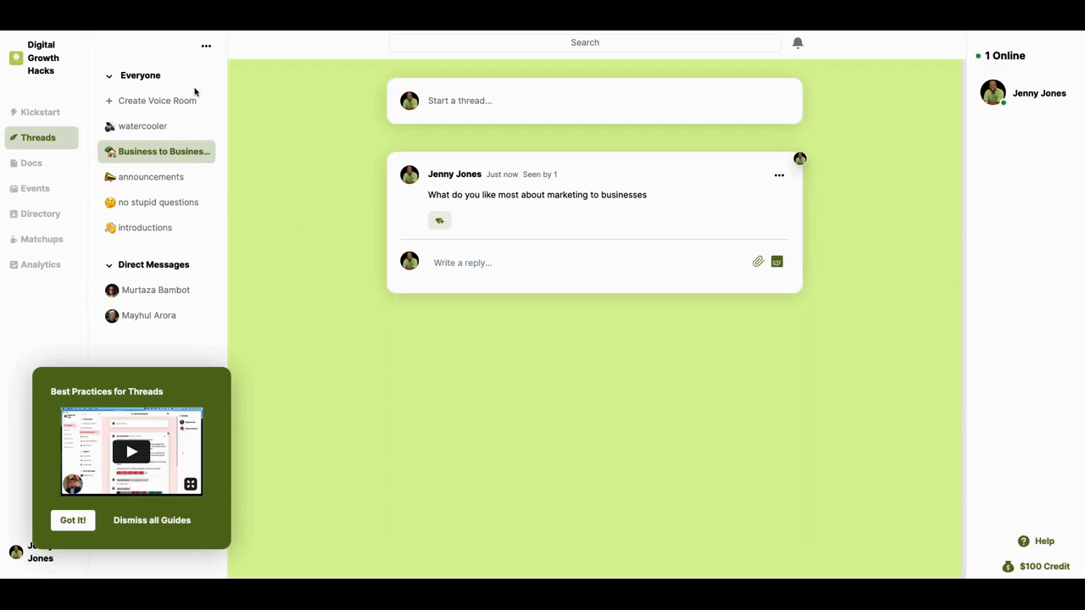
Choose to create a new category from the sidebar menu
{"action": "left_click", "coordinate": [206, 45]}
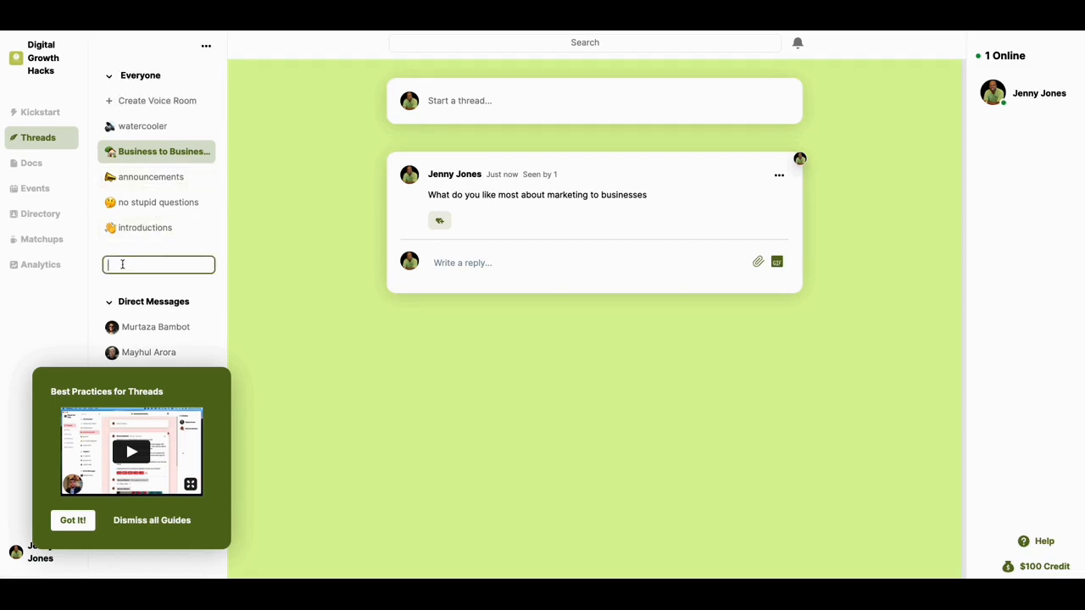
Name the new category 'Business to Consumer' and confirm it
{"action": "type", "text": "Business to Con"}
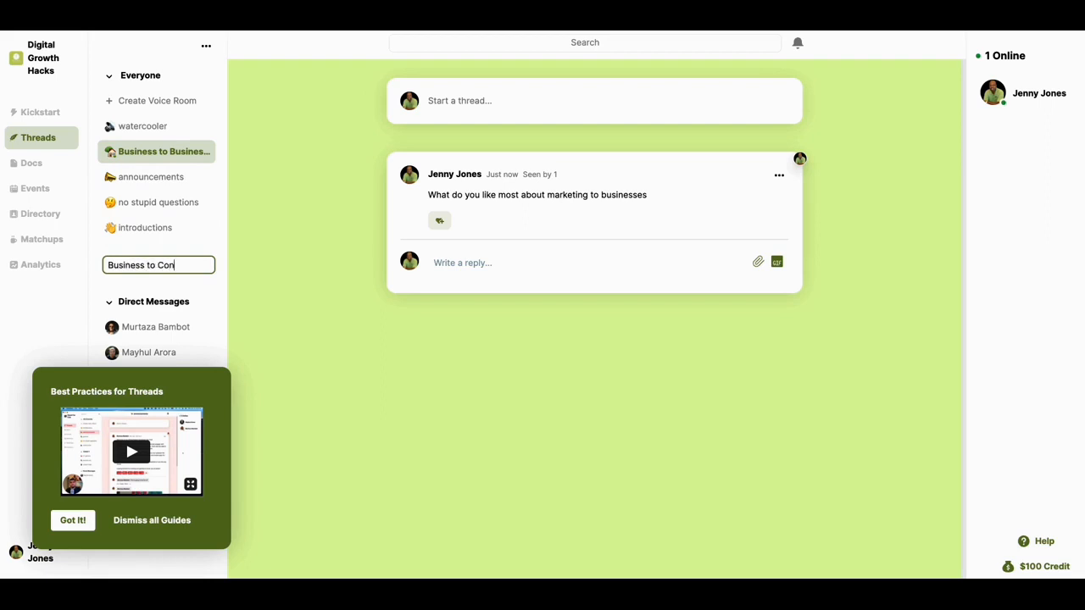
{"action": "type", "text": "sumer"}
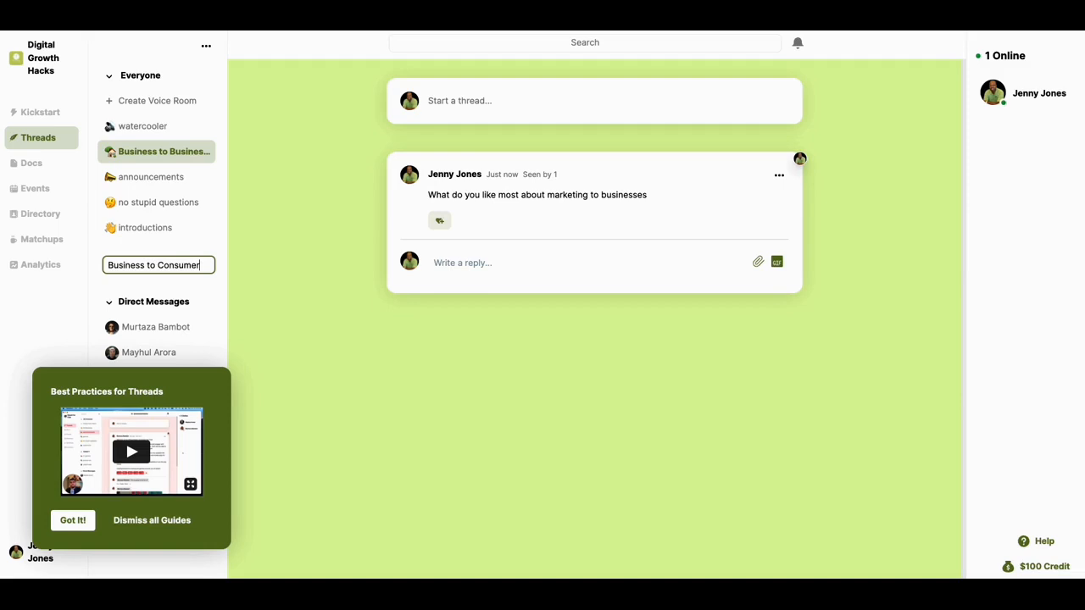
{"action": "key", "text": "Return"}
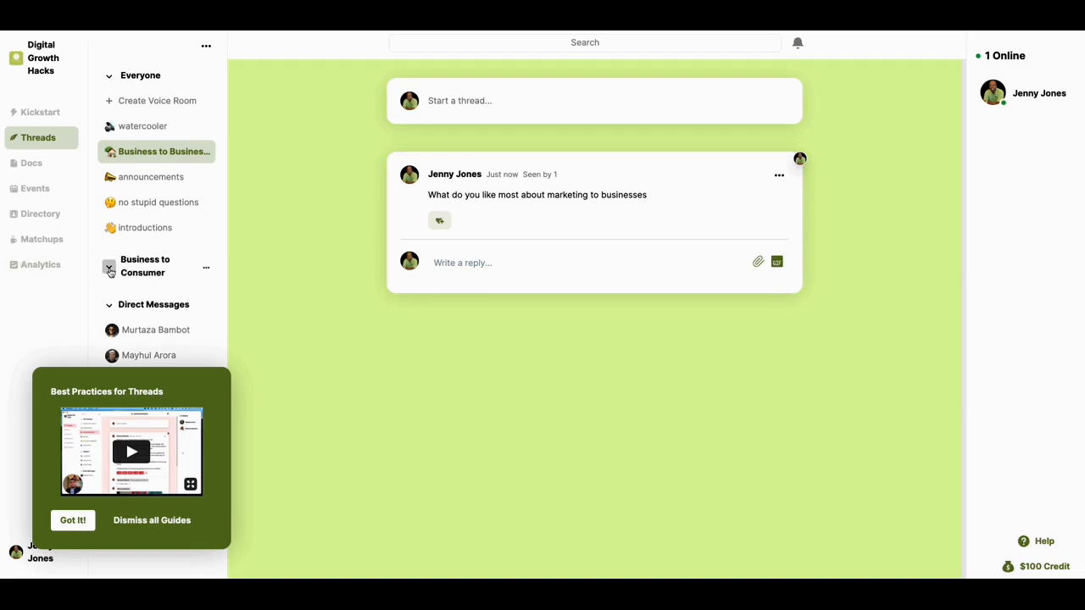
{"action": "left_click", "coordinate": [109, 266]}
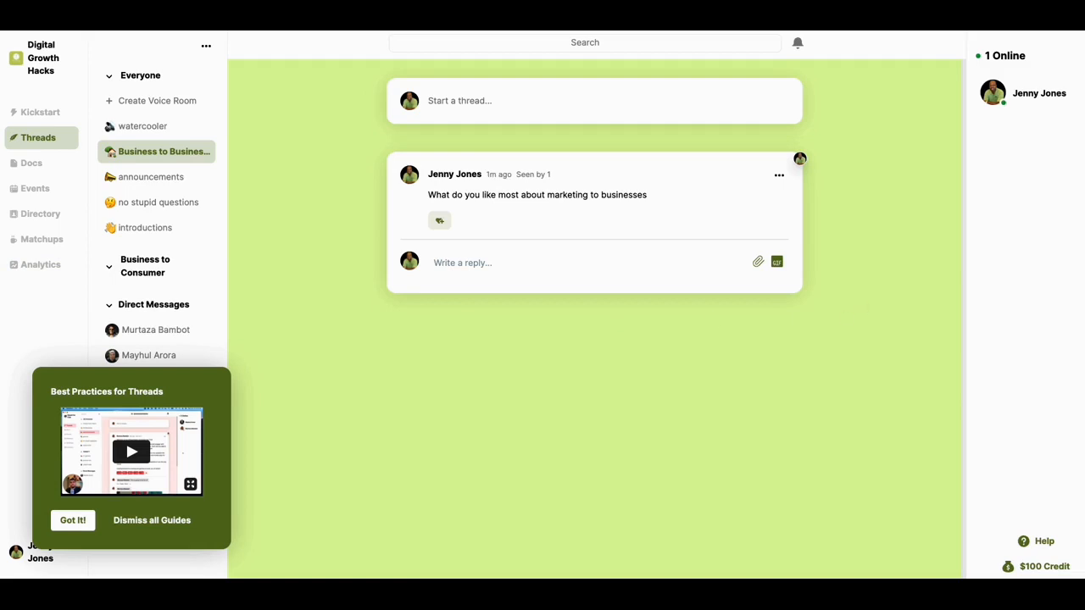
{"action": "mouse_move", "coordinate": [721, 270]}
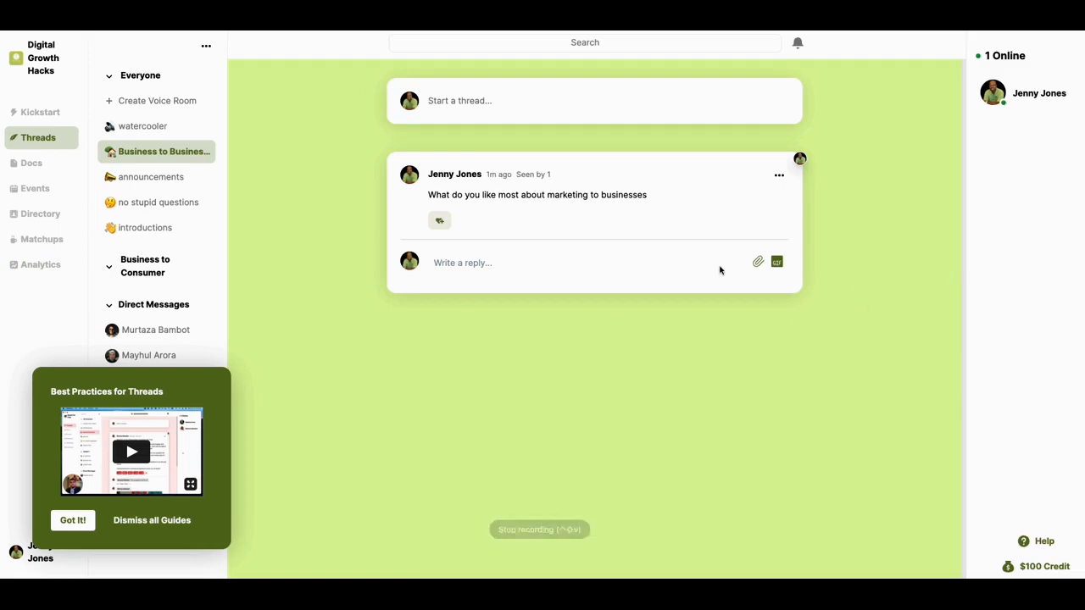
{"action": "mouse_move", "coordinate": [201, 270]}
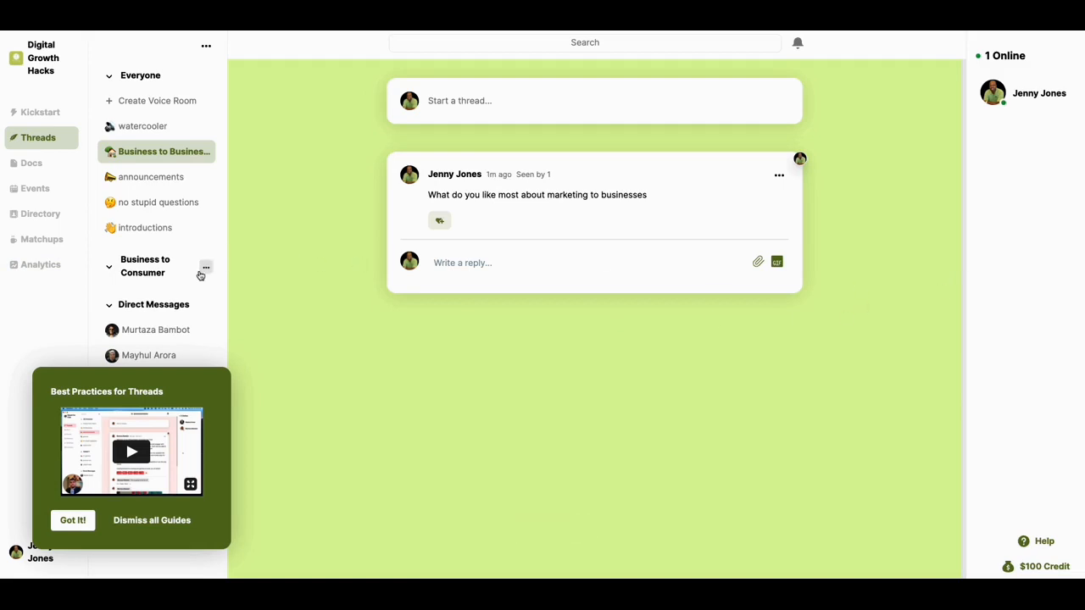
Open Create Channel for Business to Consumer, preview Chat and Voice, then choose Threads
{"action": "left_click", "coordinate": [206, 267]}
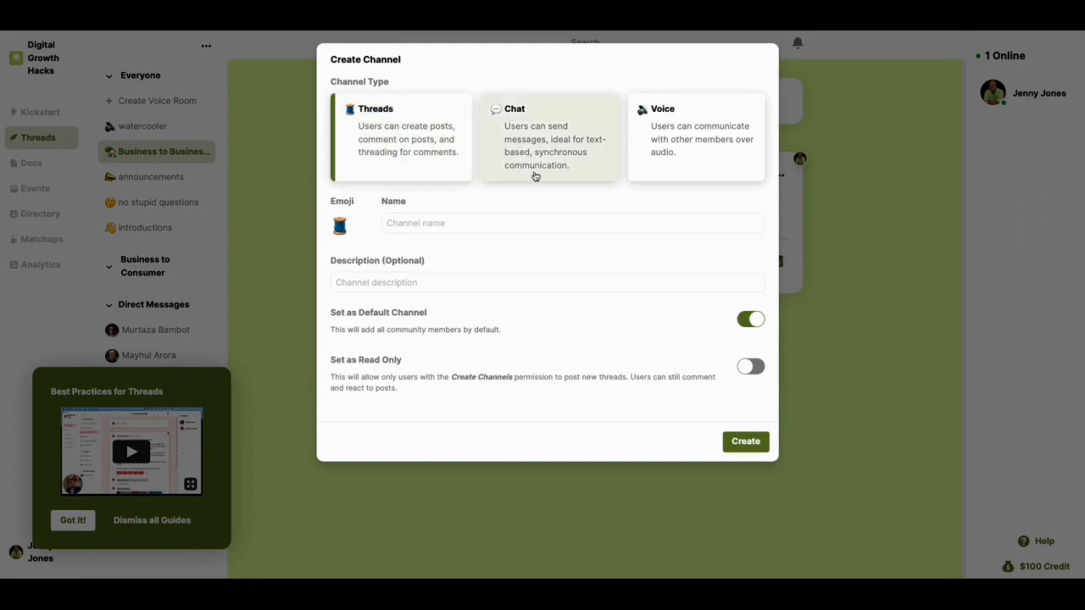
{"action": "left_click", "coordinate": [550, 136]}
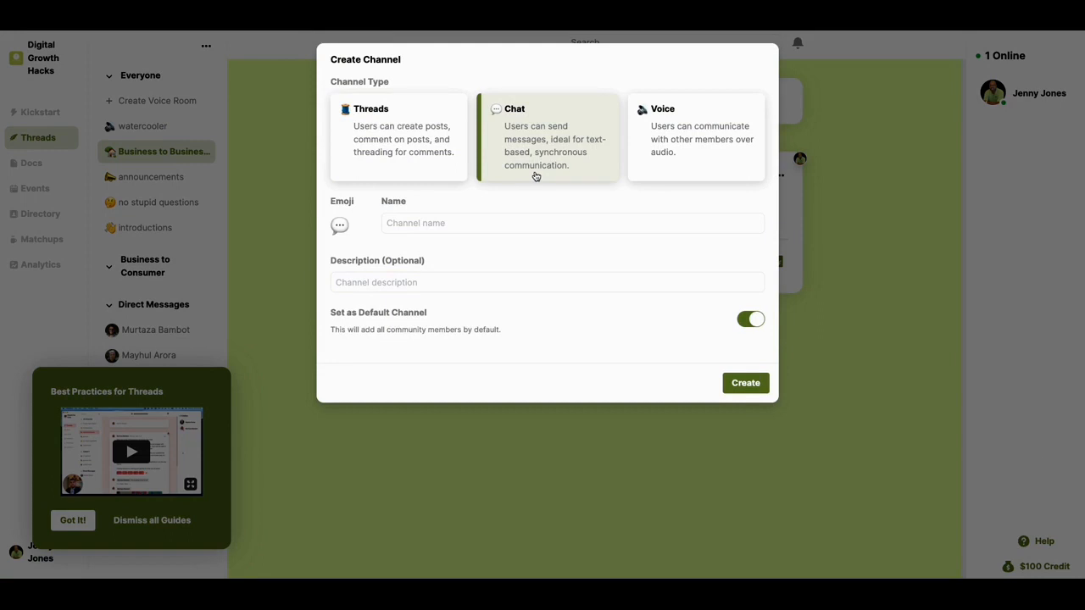
{"action": "mouse_move", "coordinate": [651, 169]}
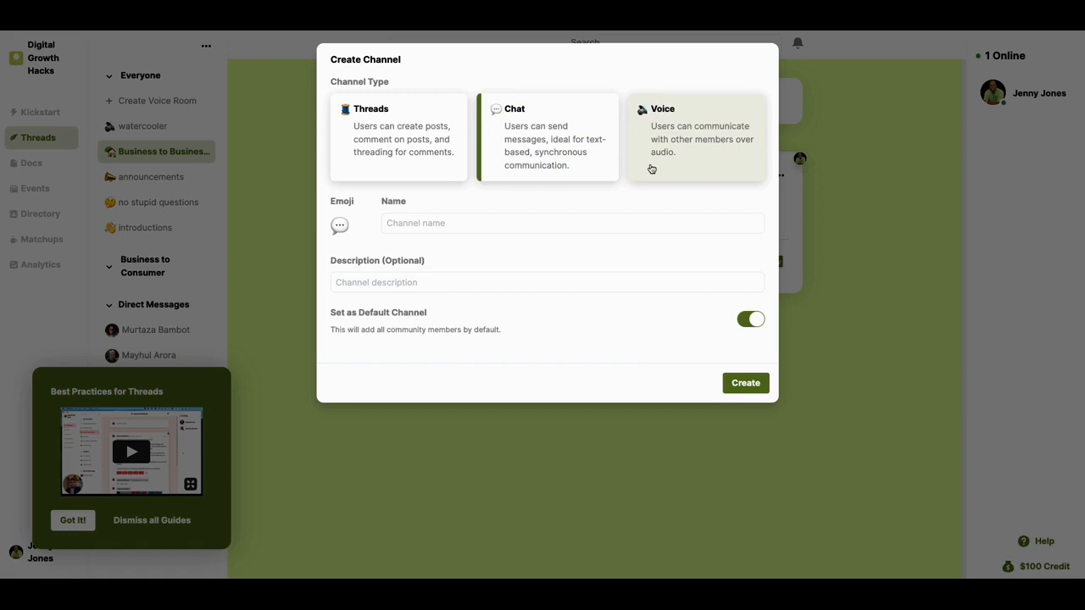
{"action": "left_click", "coordinate": [693, 136]}
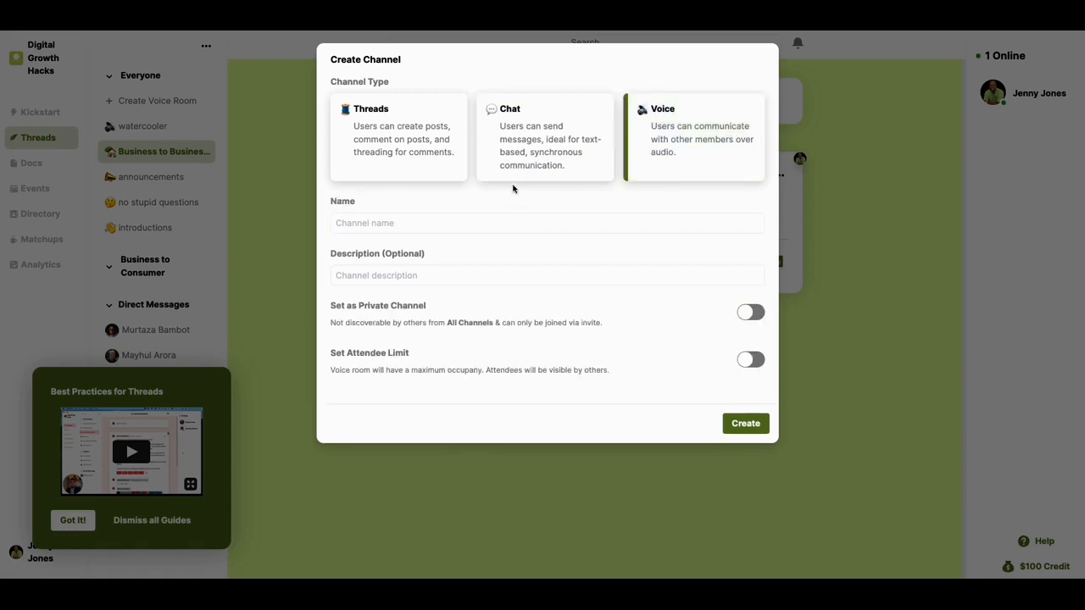
{"action": "left_click", "coordinate": [398, 136]}
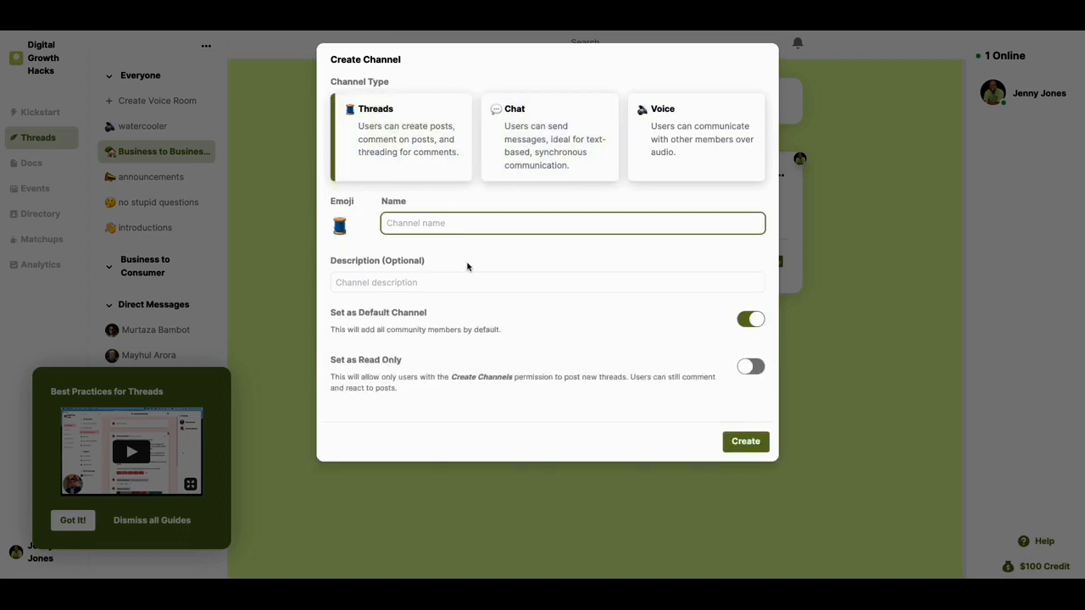
Name the new channel 'Business to Consumer'
{"action": "type", "text": "Bu"}
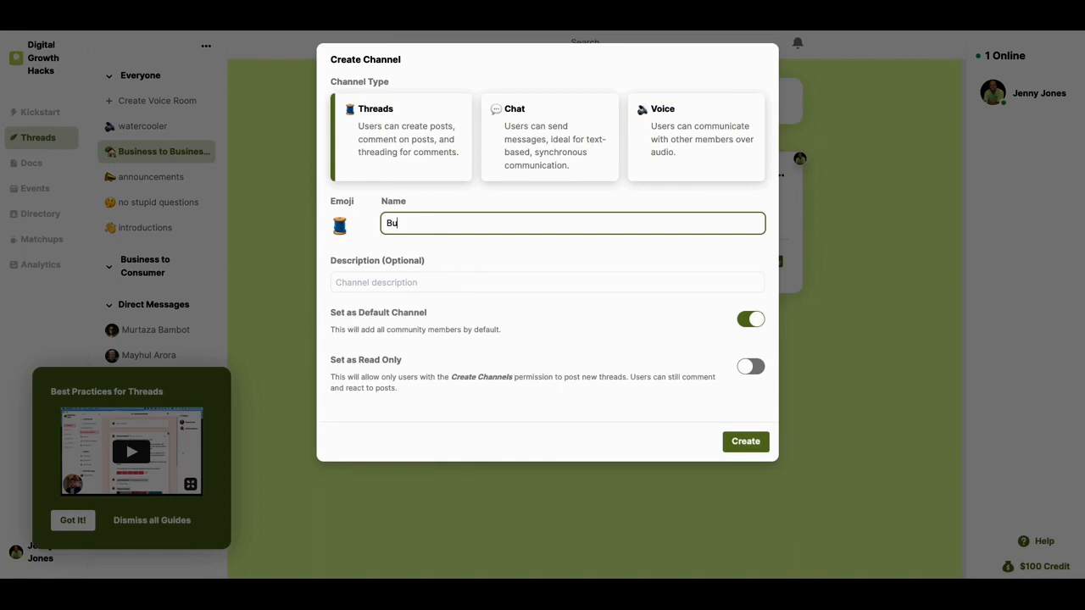
{"action": "type", "text": "siness"}
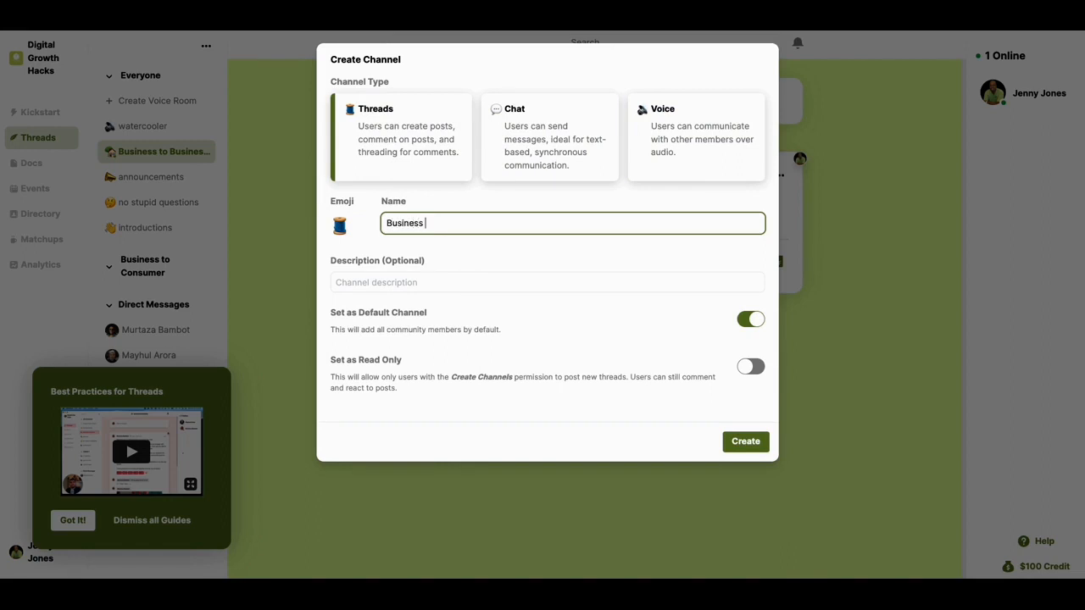
{"action": "type", "text": "to Consumer"}
{"action": "left_click", "coordinate": [547, 282]}
{"action": "type", "text": "D"}
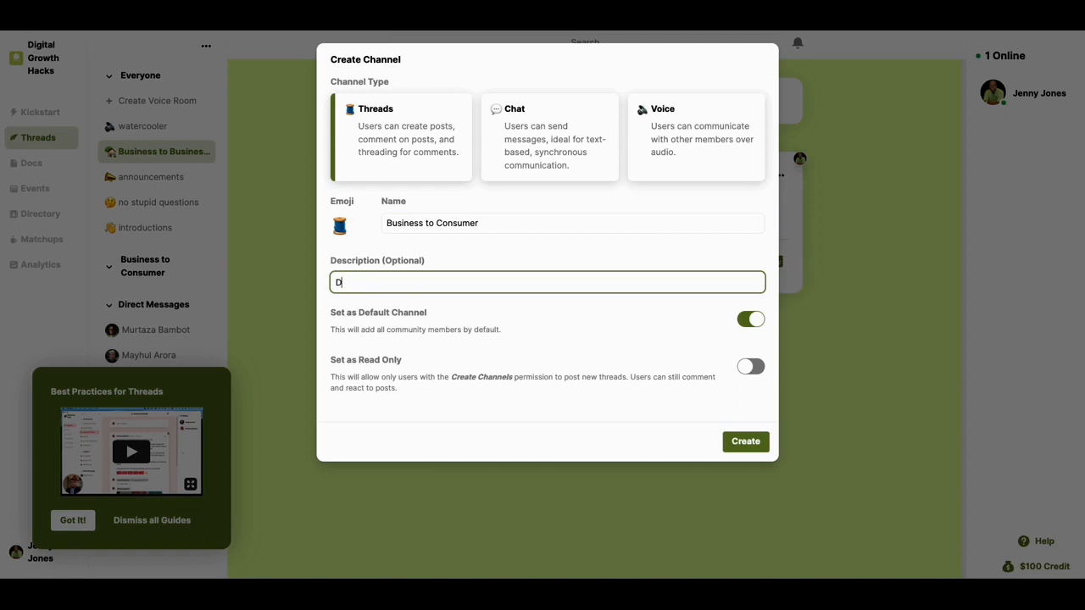
Describe the channel as 'Discussions about Business to Consumer Growth Hacks'
{"action": "type", "text": "iscussions abo"}
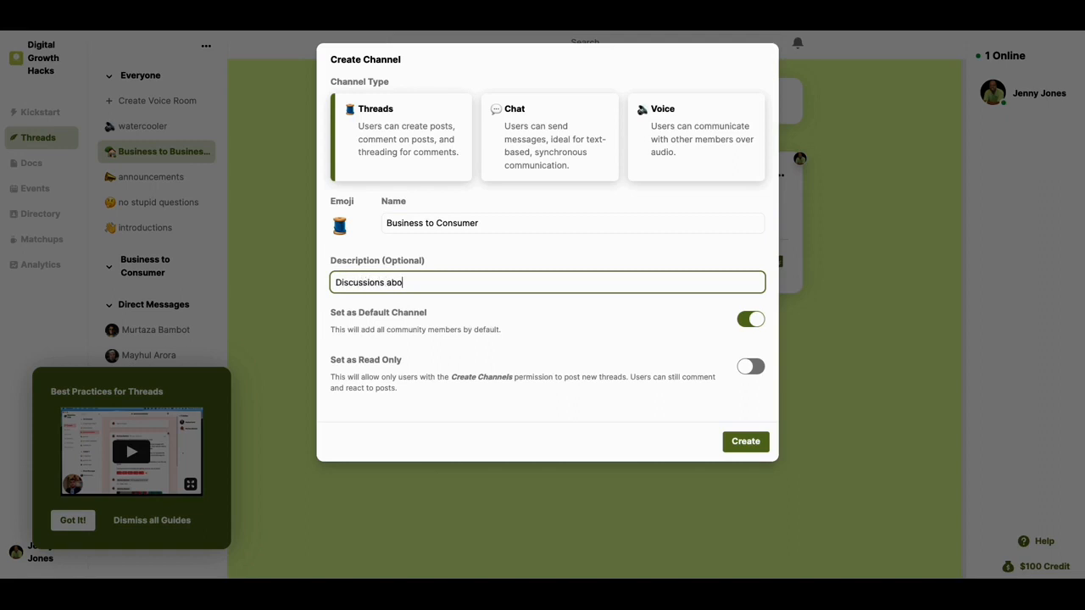
{"action": "type", "text": "ut Business to Cons"}
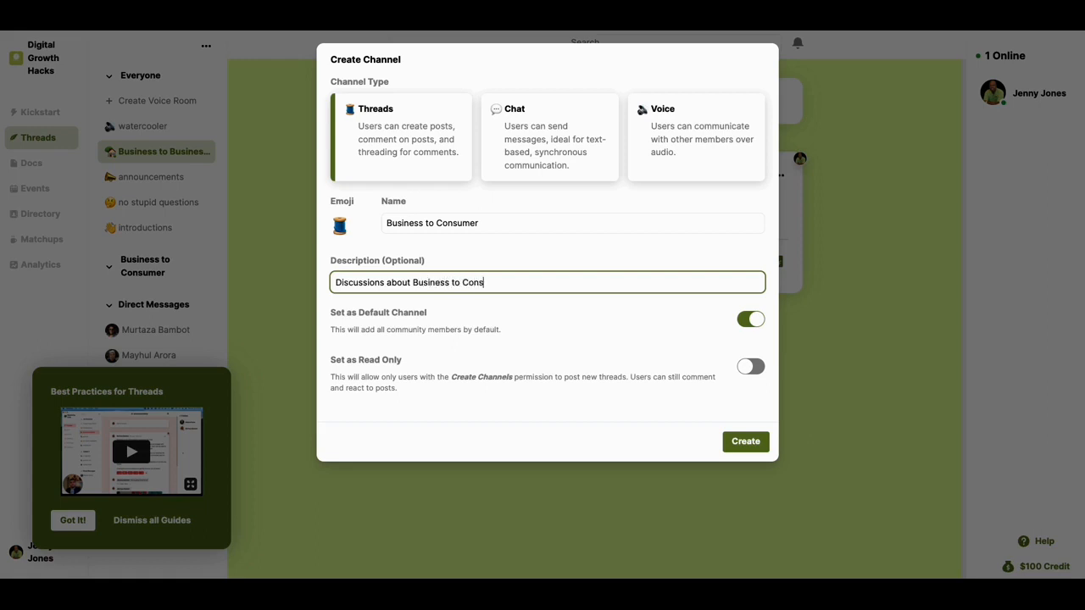
{"action": "type", "text": "Growth Hack"}
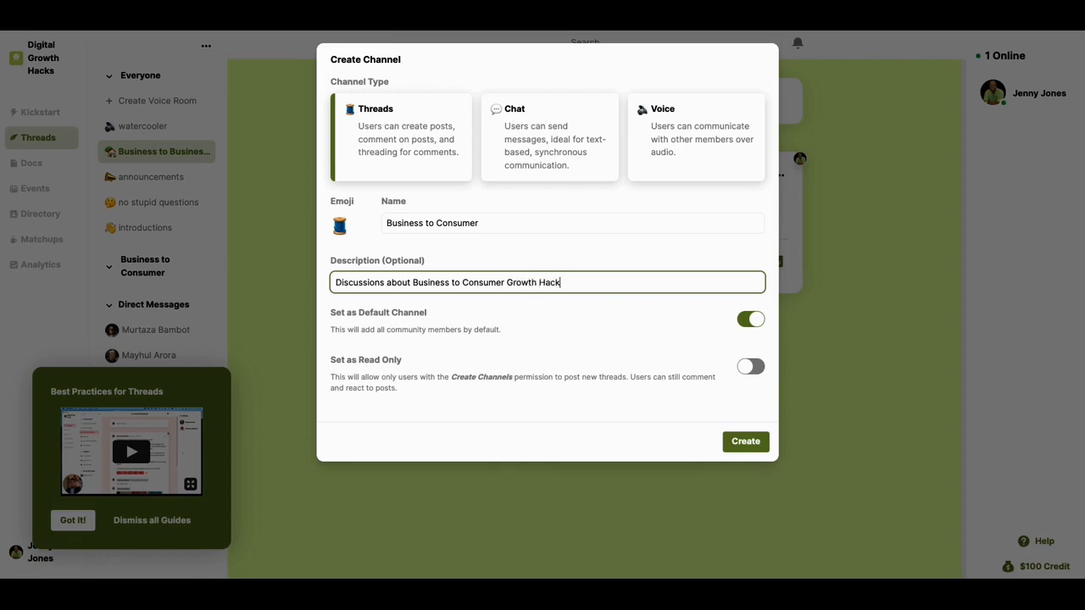
{"action": "type", "text": "s"}
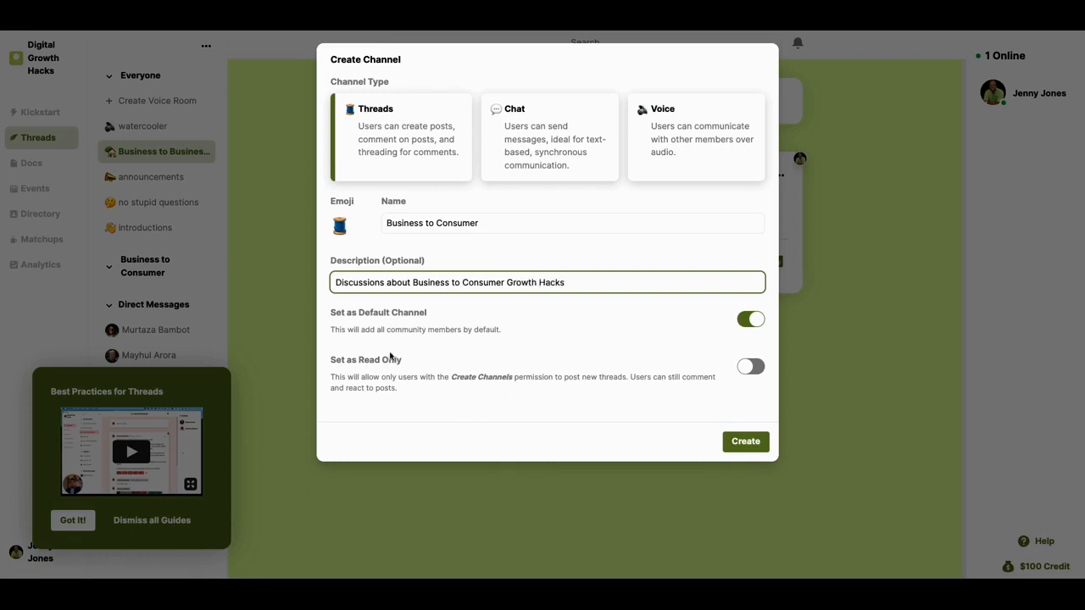
{"action": "mouse_move", "coordinate": [603, 402]}
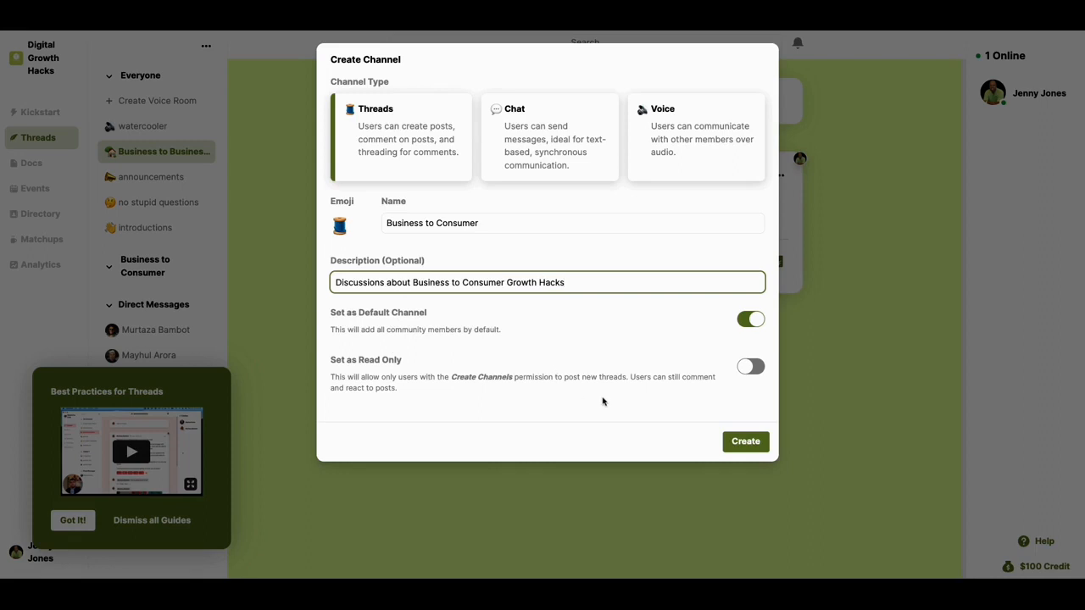
{"action": "left_click", "coordinate": [339, 226]}
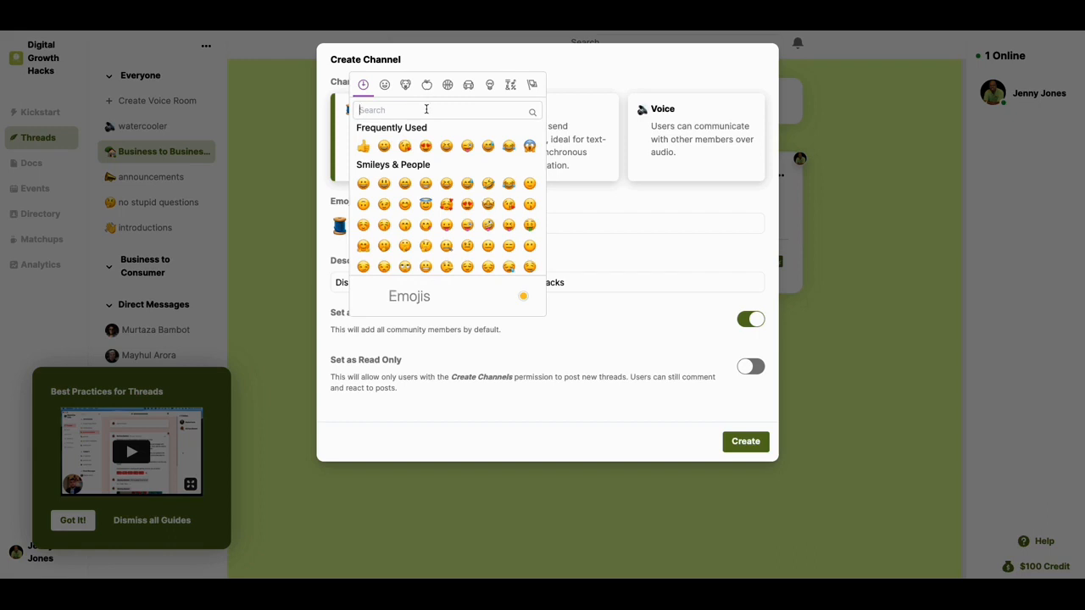
Search emojis for 'peo', choose the people emoji, and create the channel
{"action": "type", "text": "bu"}
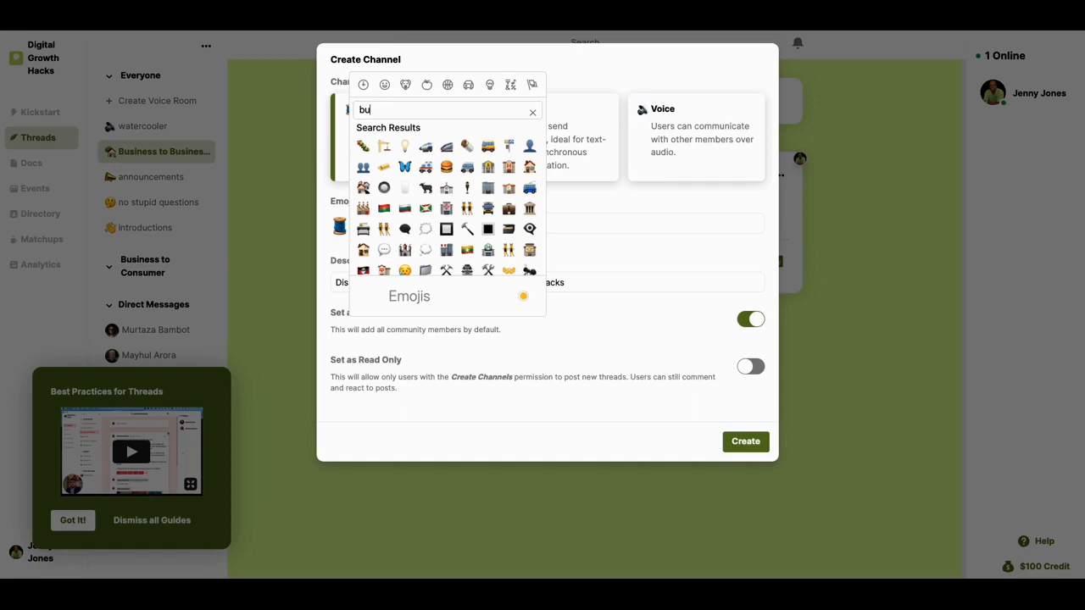
{"action": "mouse_move", "coordinate": [488, 187]}
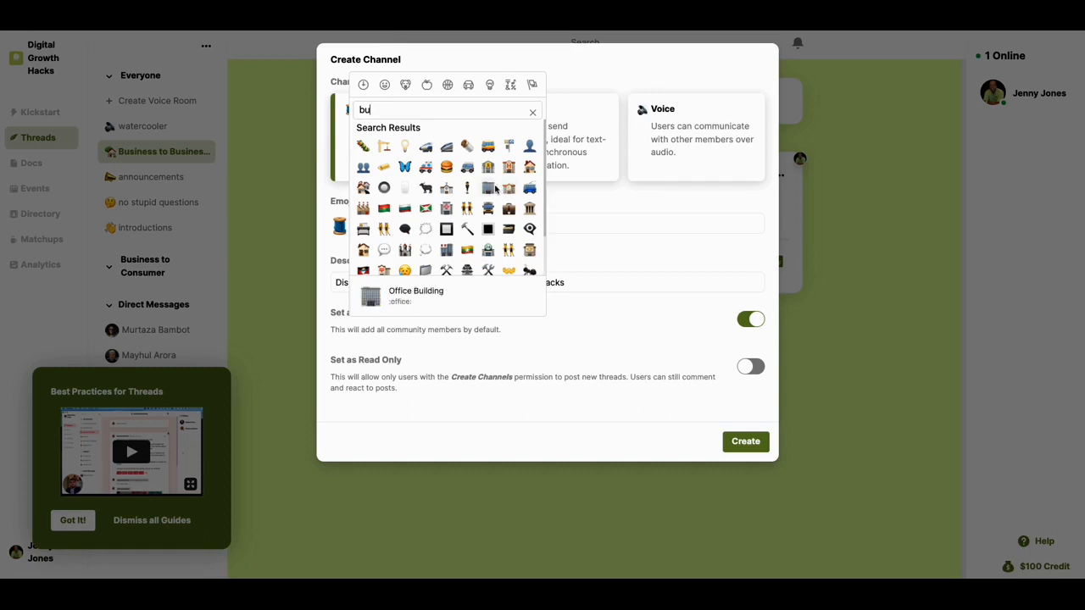
{"action": "mouse_move", "coordinate": [487, 167]}
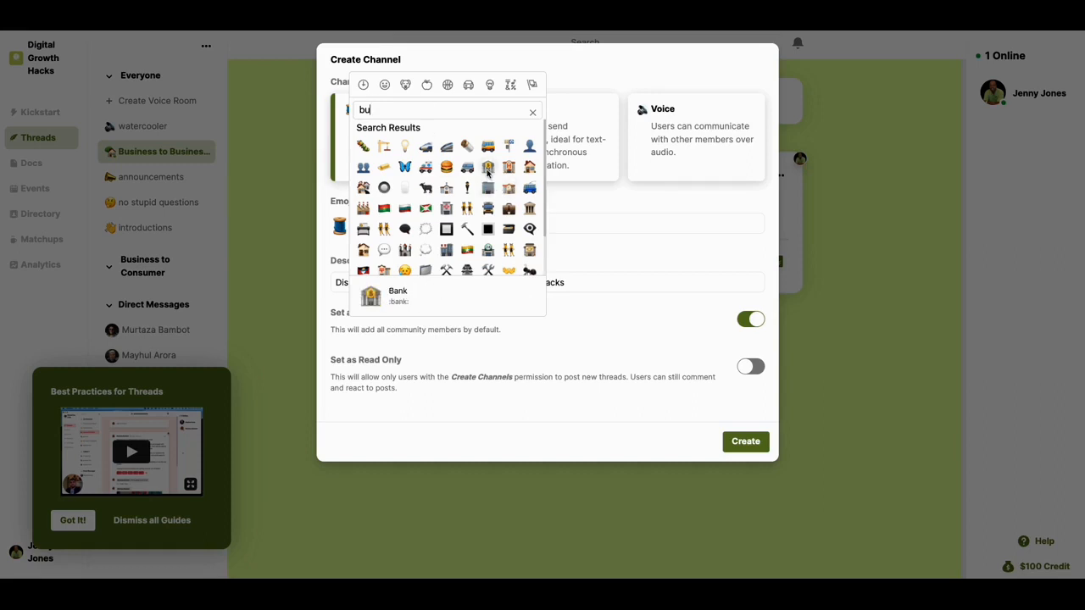
{"action": "mouse_move", "coordinate": [480, 175]}
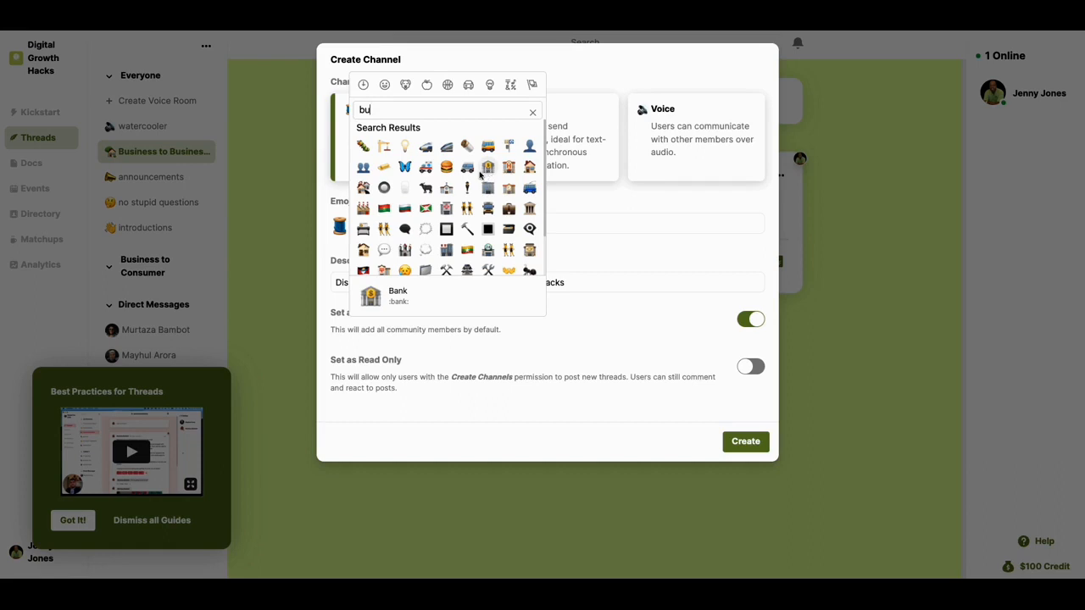
{"action": "mouse_move", "coordinate": [466, 167]}
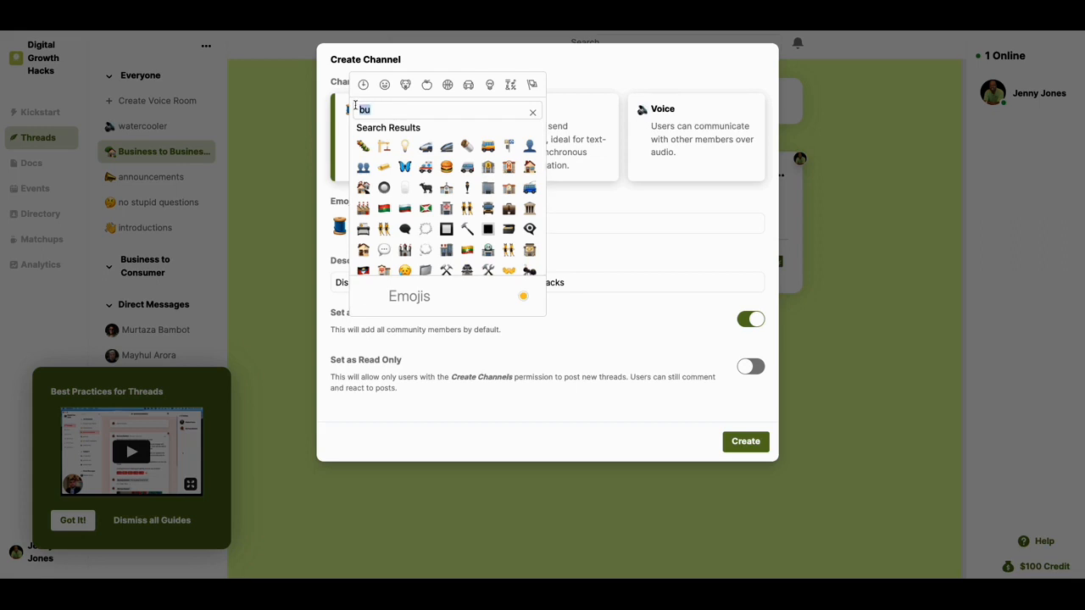
{"action": "type", "text": "peo"}
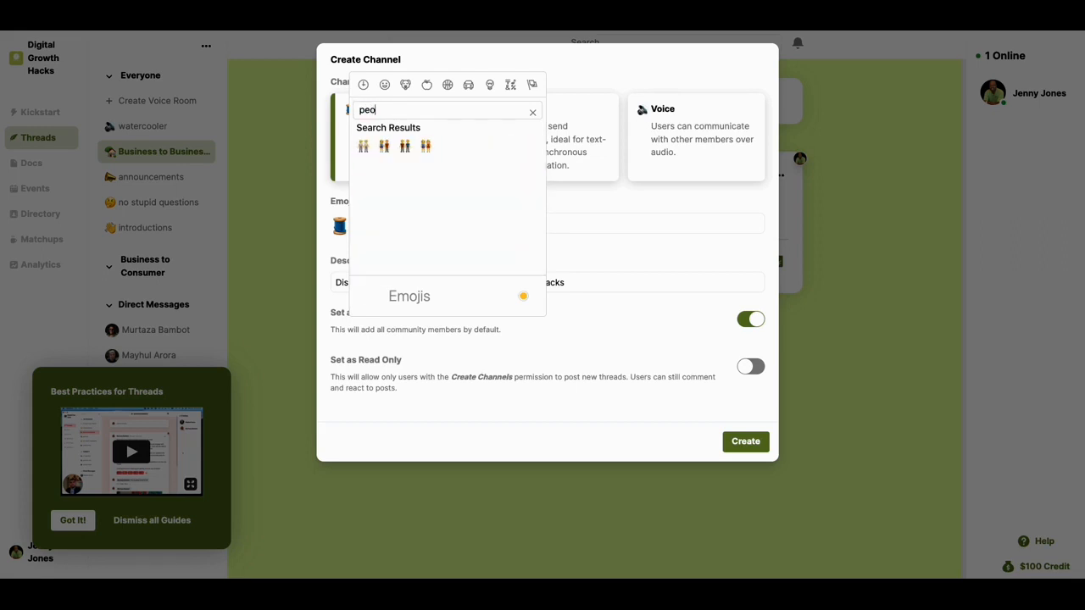
{"action": "mouse_move", "coordinate": [404, 146]}
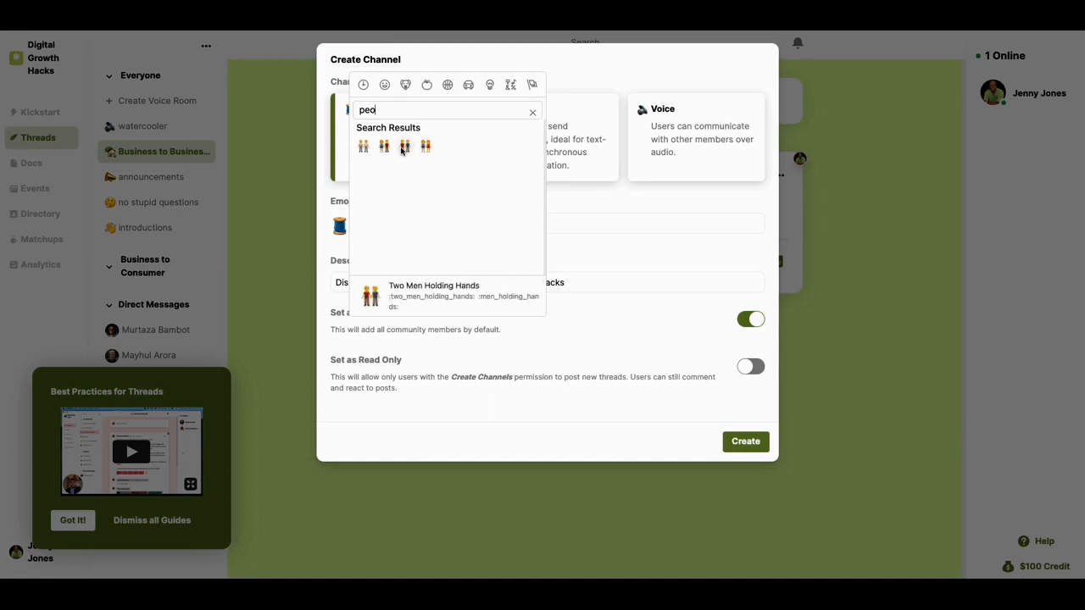
{"action": "mouse_move", "coordinate": [384, 147]}
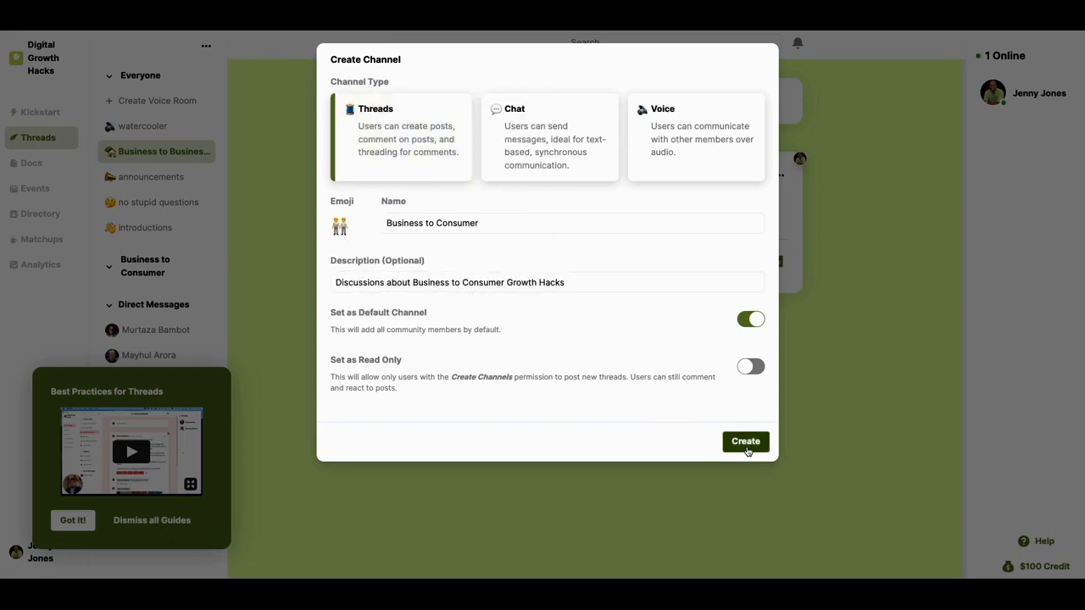
{"action": "left_click", "coordinate": [745, 441]}
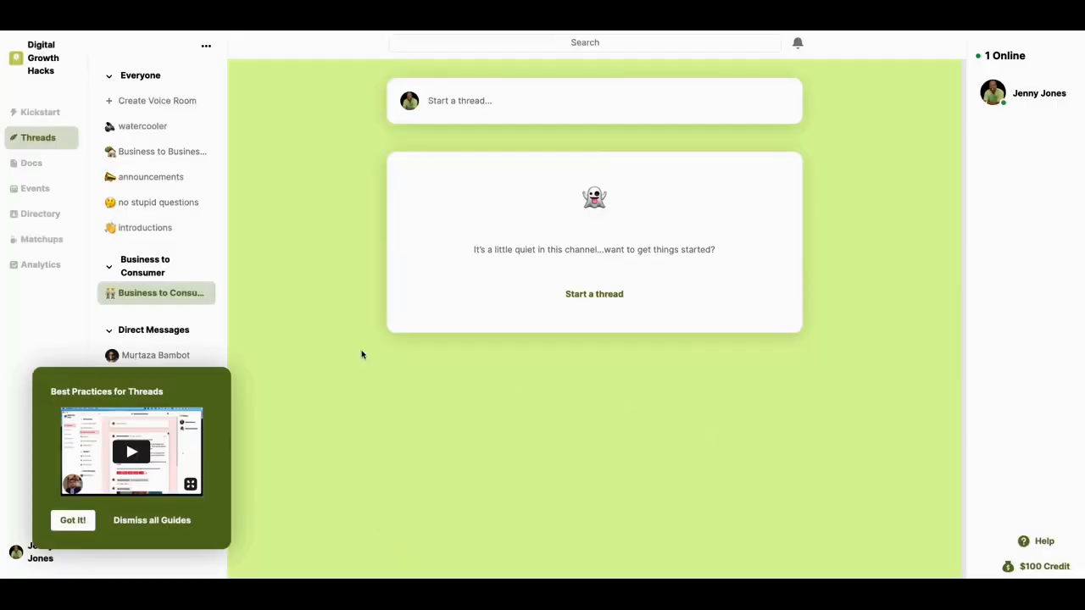
{"action": "mouse_move", "coordinate": [156, 354]}
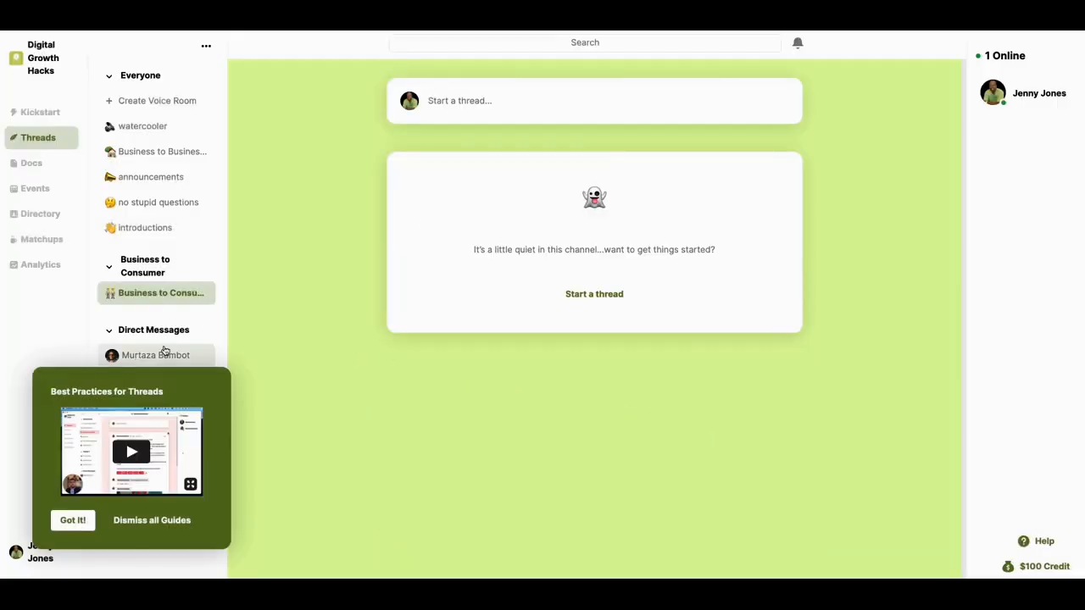
{"action": "mouse_move", "coordinate": [93, 482]}
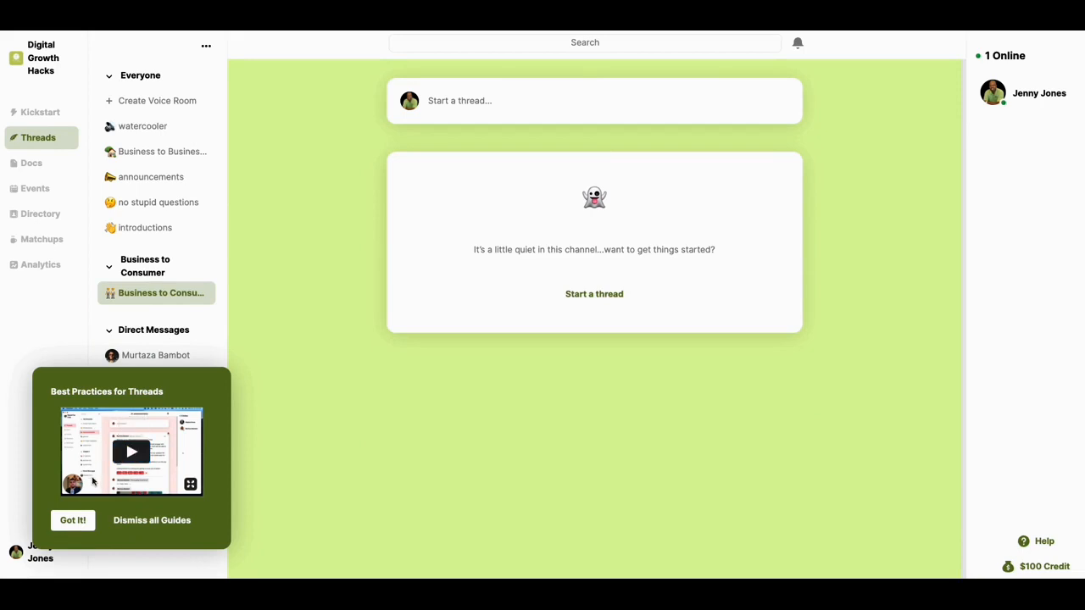
Close the Best Practices for Threads guide and start a new thread
{"action": "left_click", "coordinate": [72, 519]}
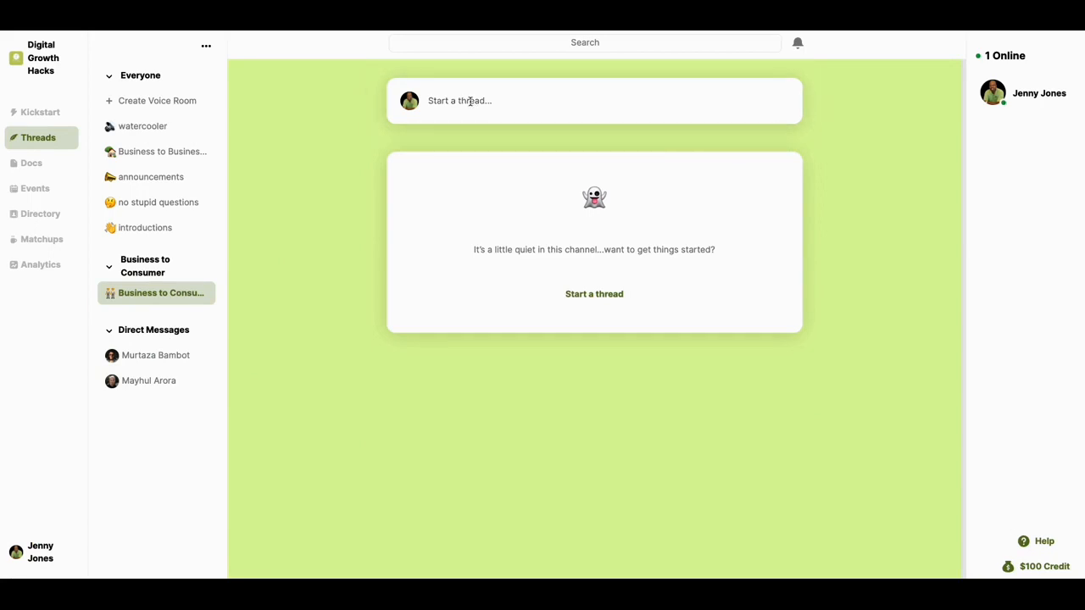
{"action": "left_click", "coordinate": [593, 100]}
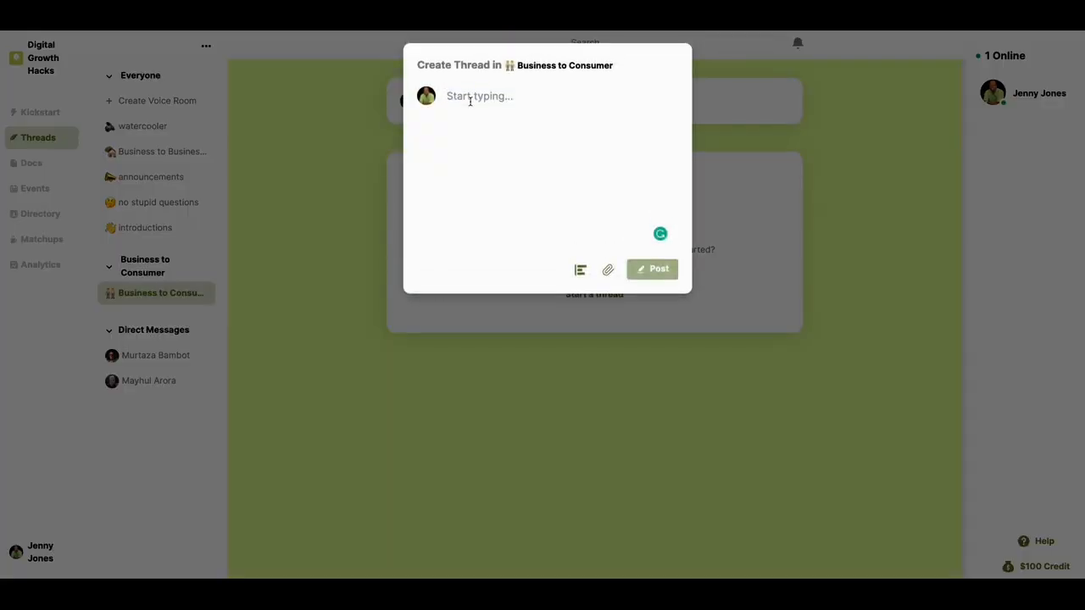
Post the thread 'What is the best way to market to Consumers in your opinion'
{"action": "type", "text": "What do"}
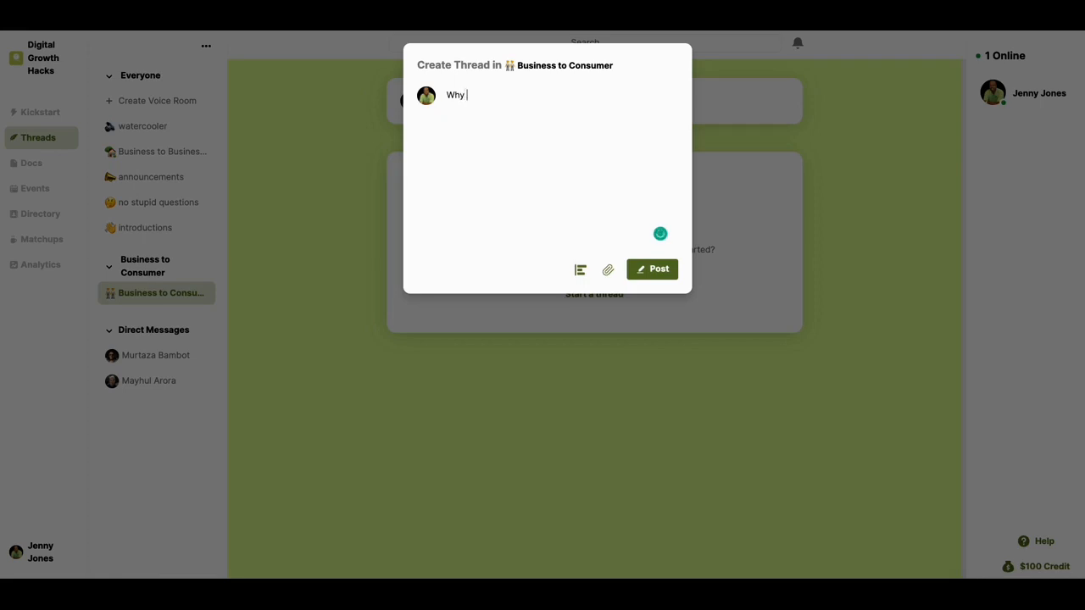
{"action": "type", "text": "d"}
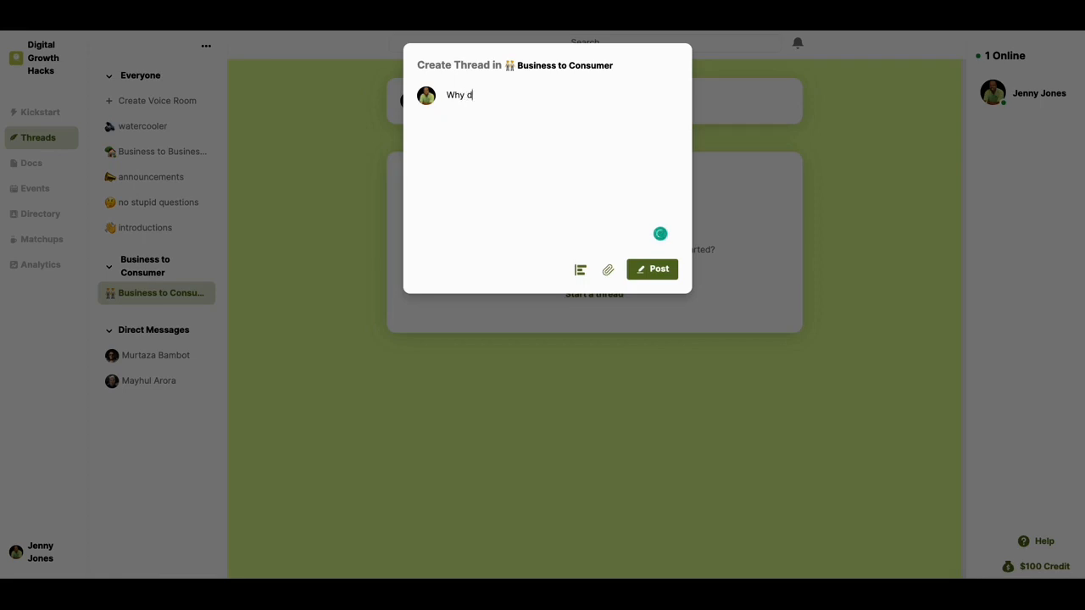
{"action": "type", "text": "What is"}
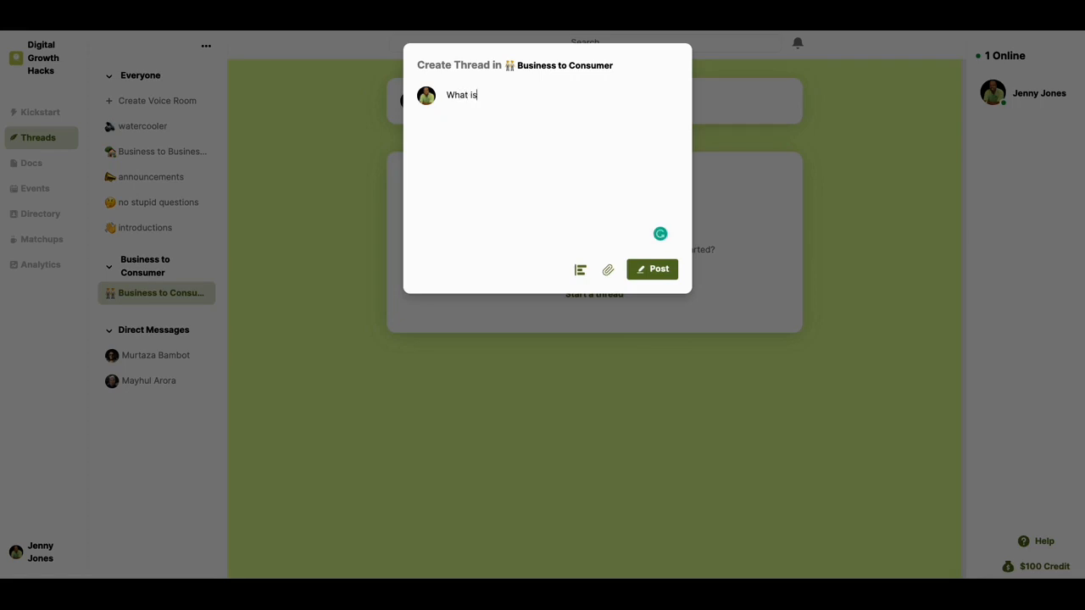
{"action": "type", "text": "the best w"}
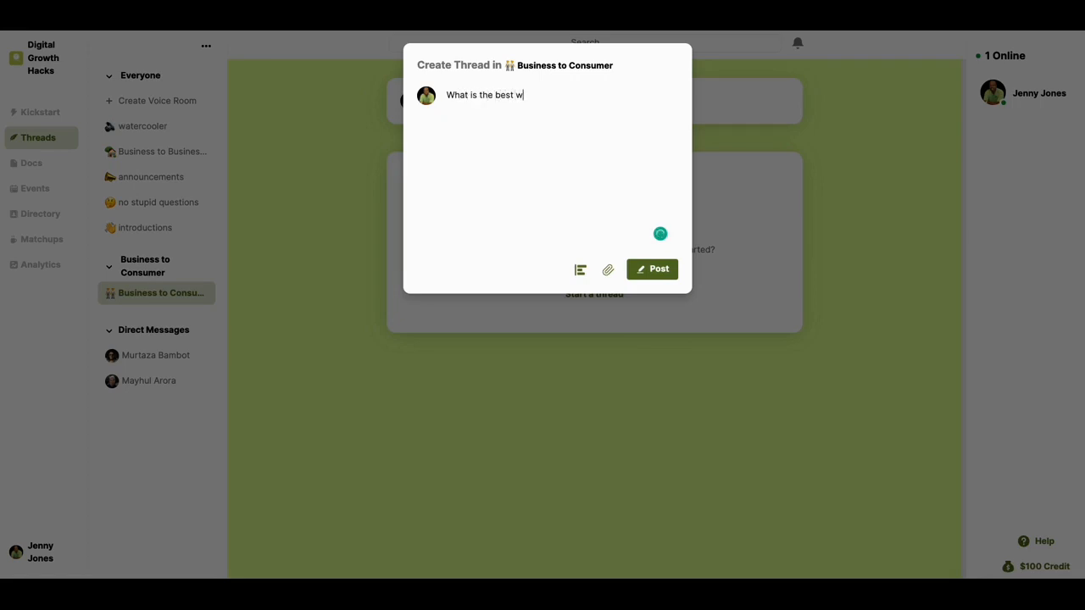
{"action": "type", "text": "ay to marketin"}
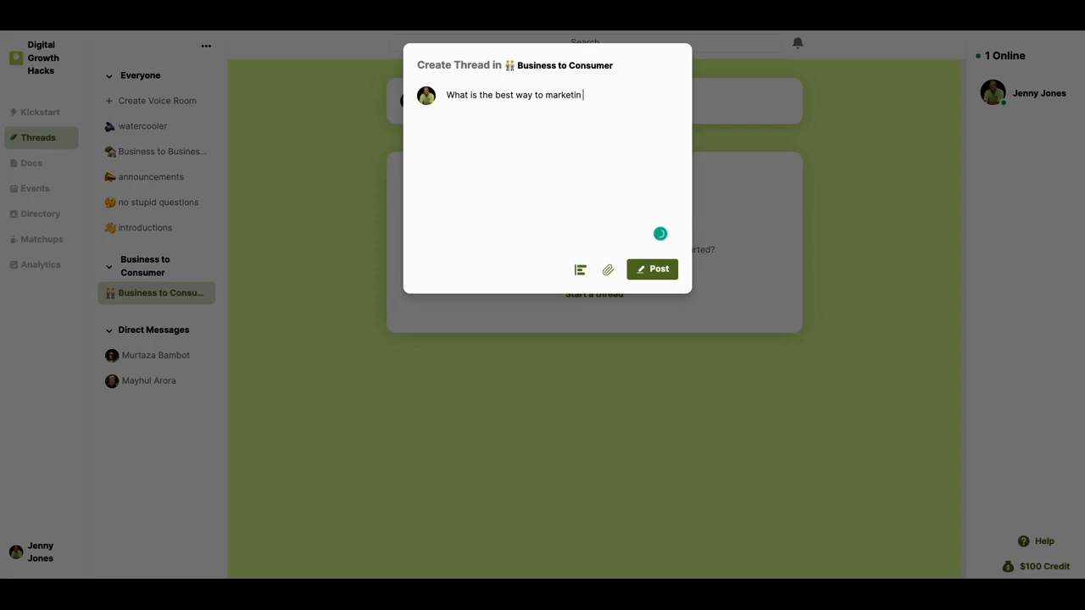
{"action": "type", "text": "to"}
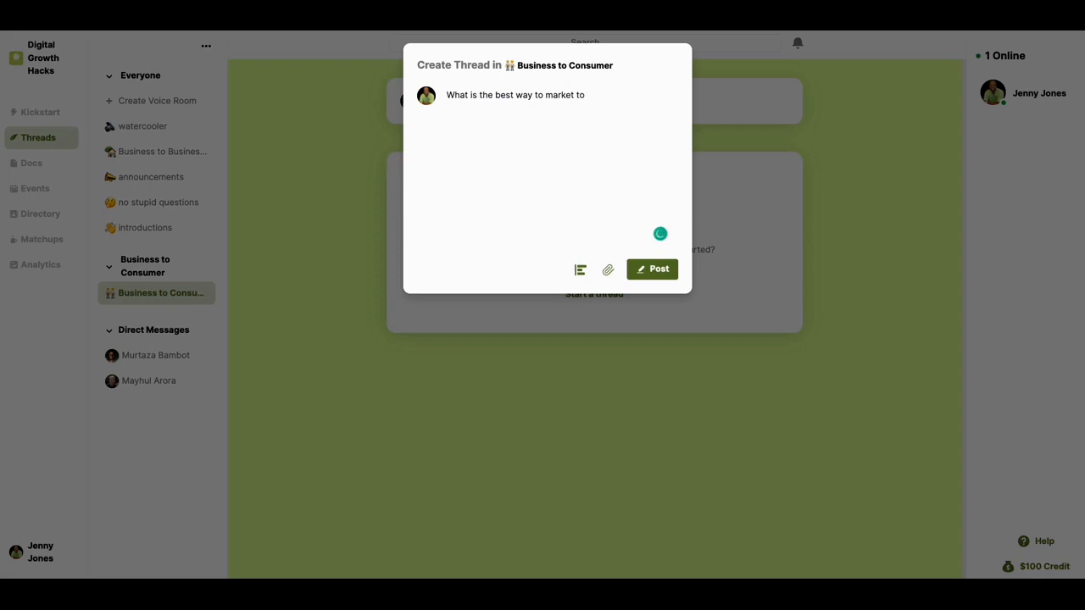
{"action": "type", "text": "Consumers"}
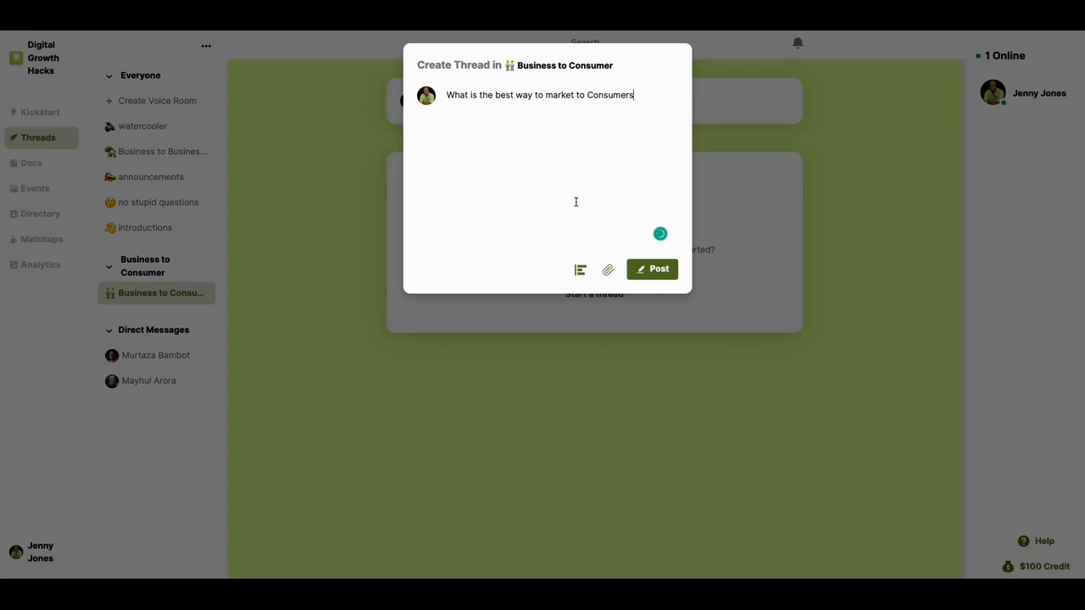
{"action": "type", "text": "?"}
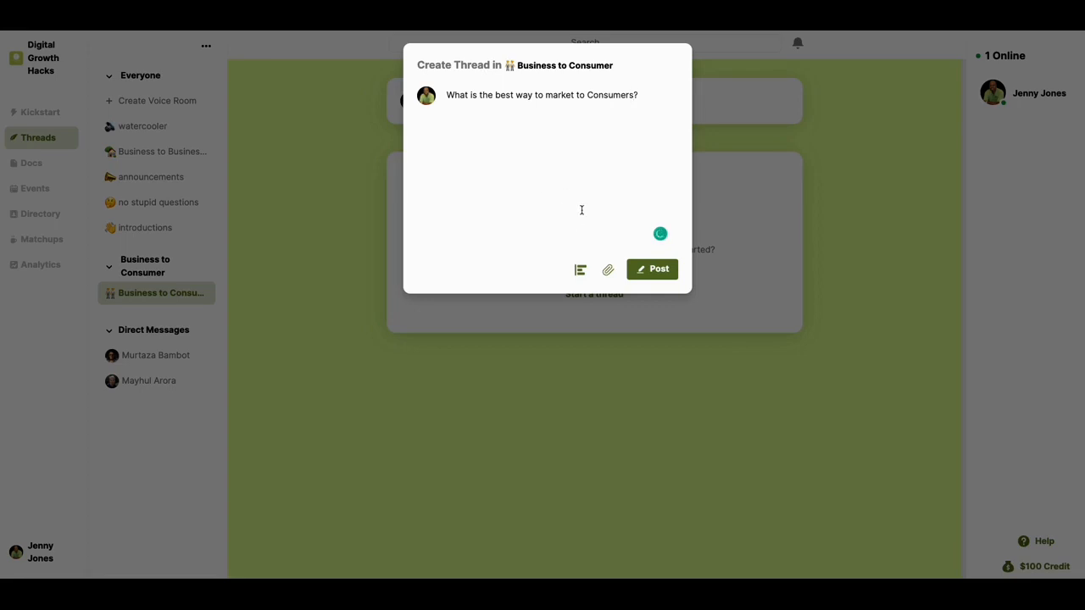
{"action": "type", "text": "in your d"}
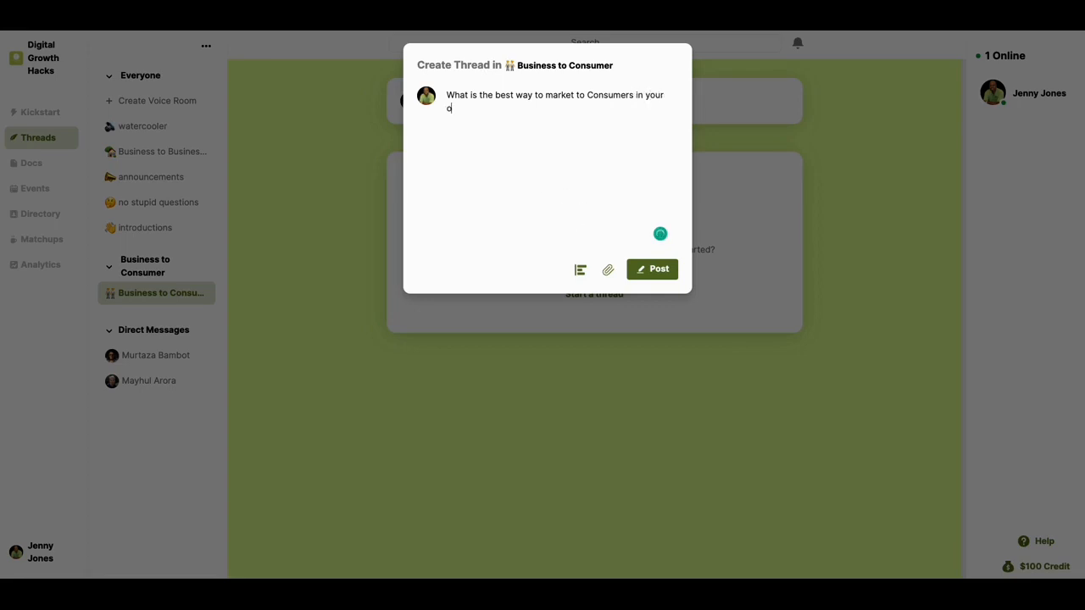
{"action": "type", "text": "oppion"}
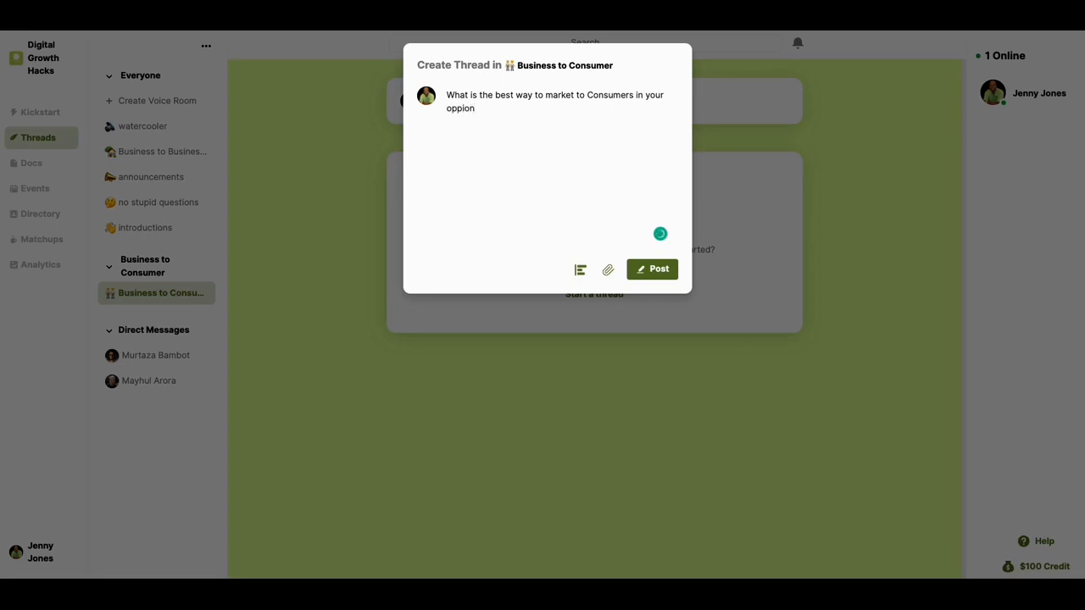
{"action": "type", "text": "in"}
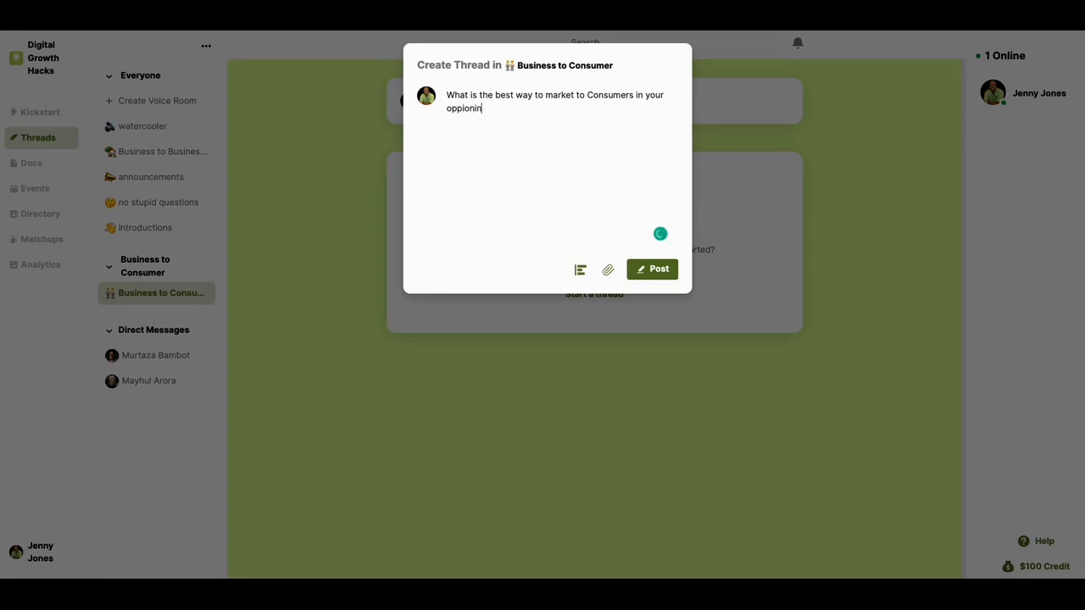
{"action": "type", "text": "opinion"}
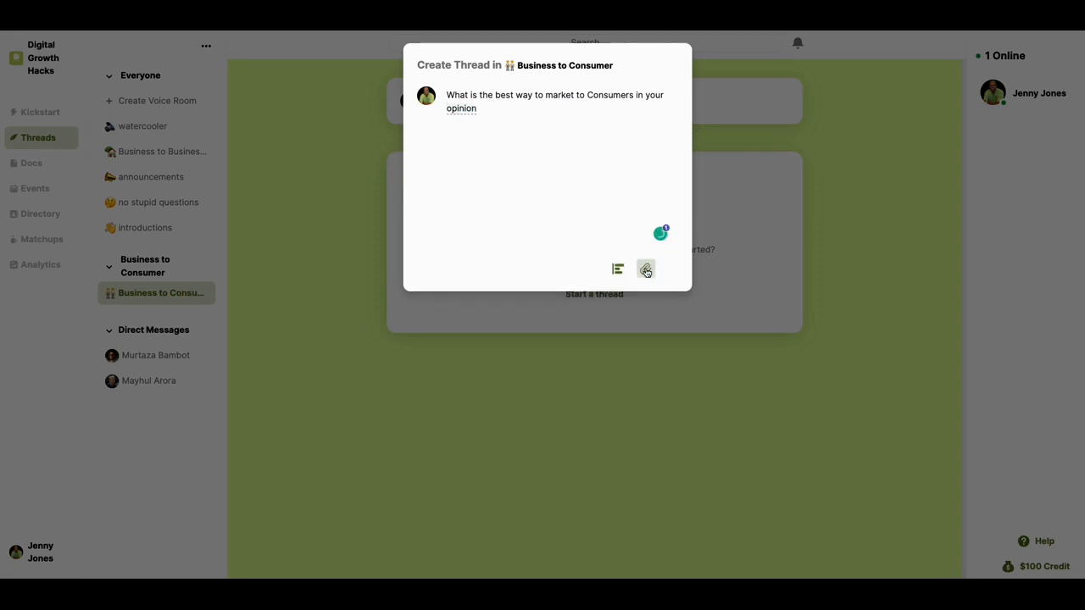
{"action": "left_click", "coordinate": [646, 268]}
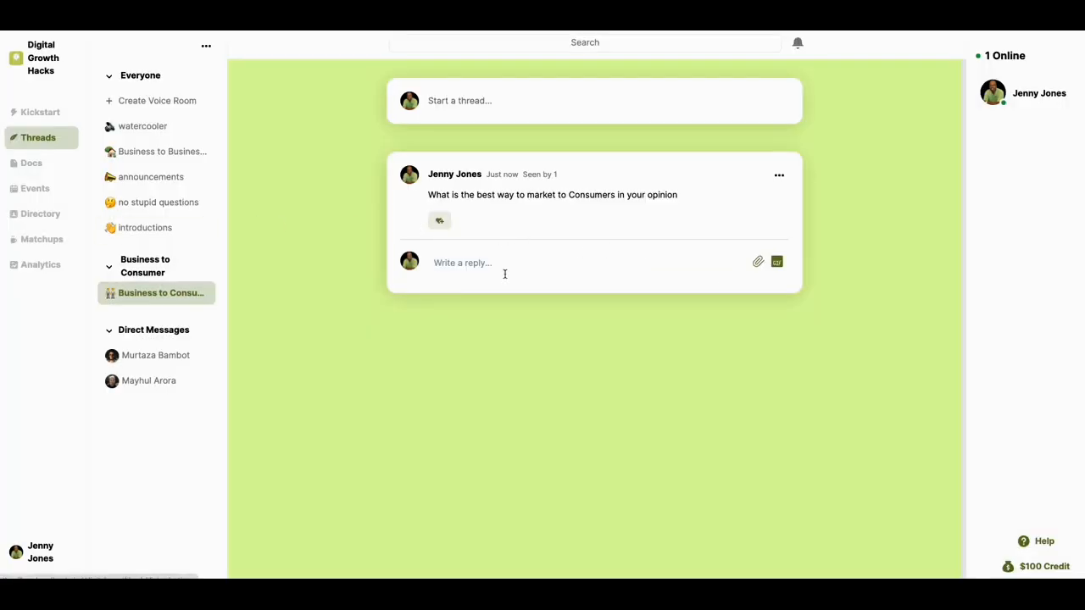